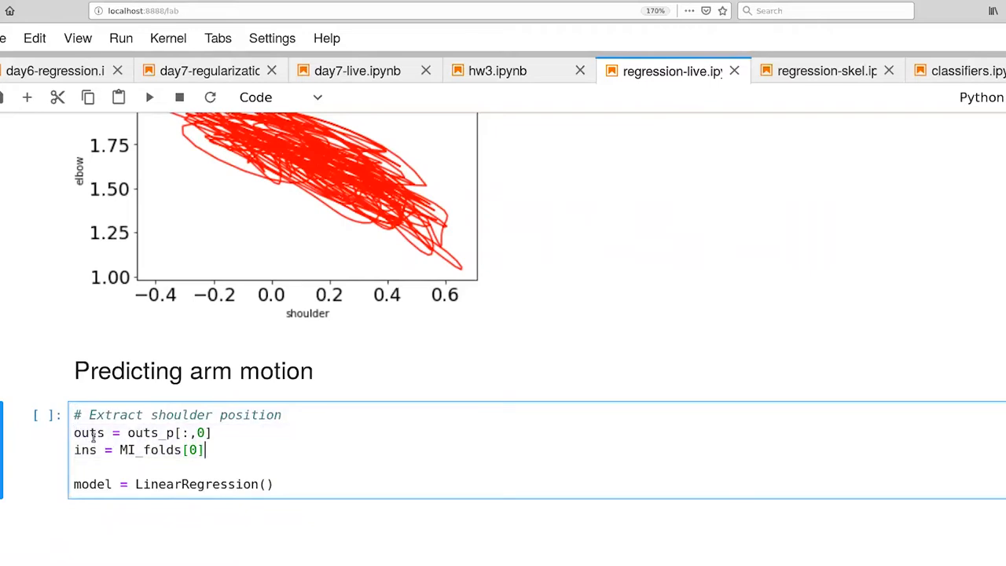
- Add model.fit(ins, outs) to the arm-motion cell and run it, returning the fitted LinearRegression
double_click(84, 449)
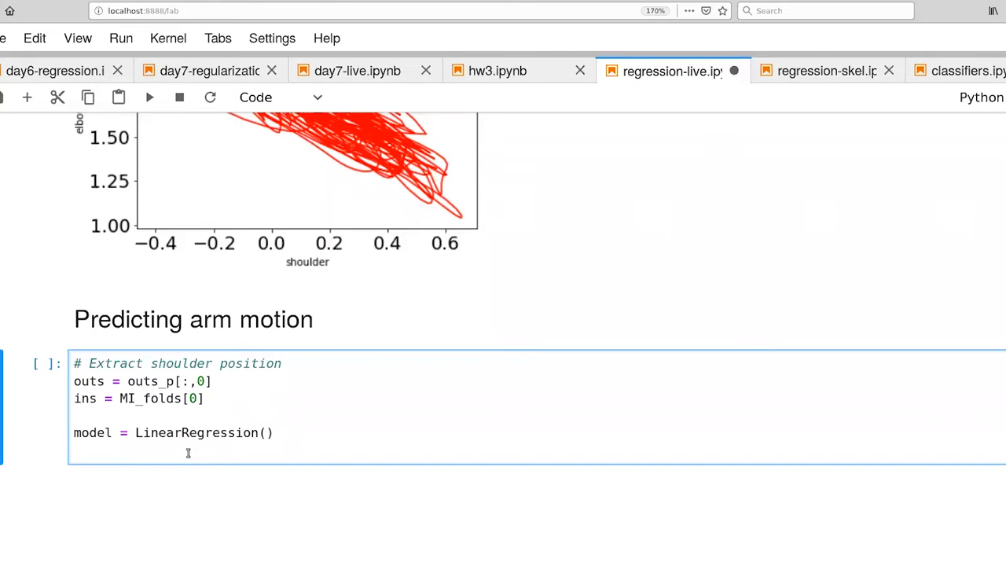
type("model")
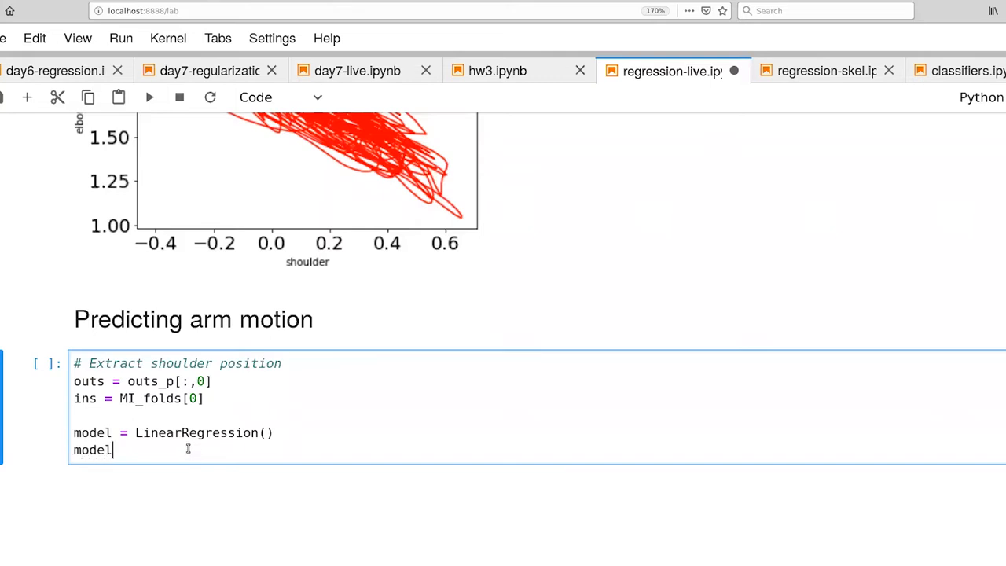
type(".pred")
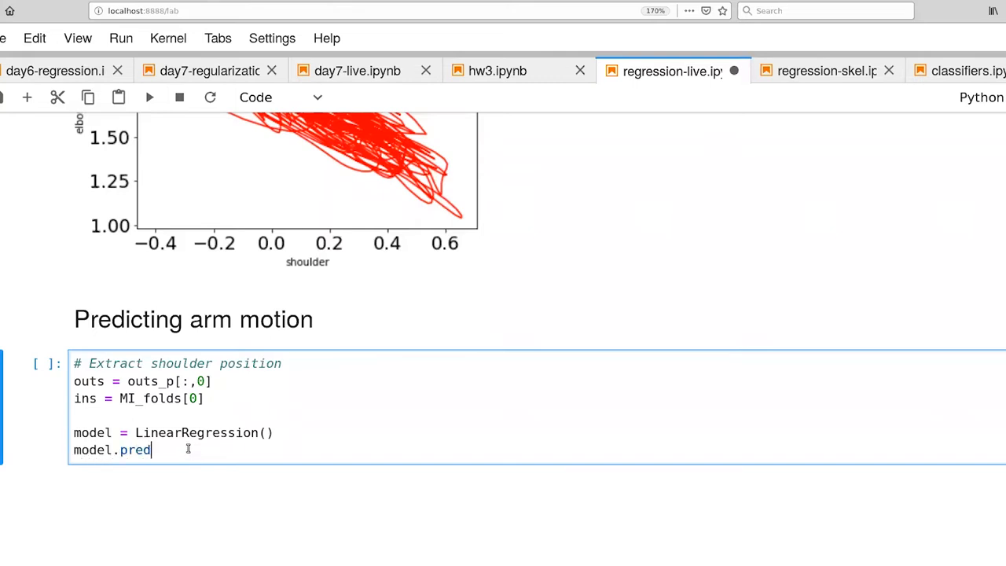
type("it()")
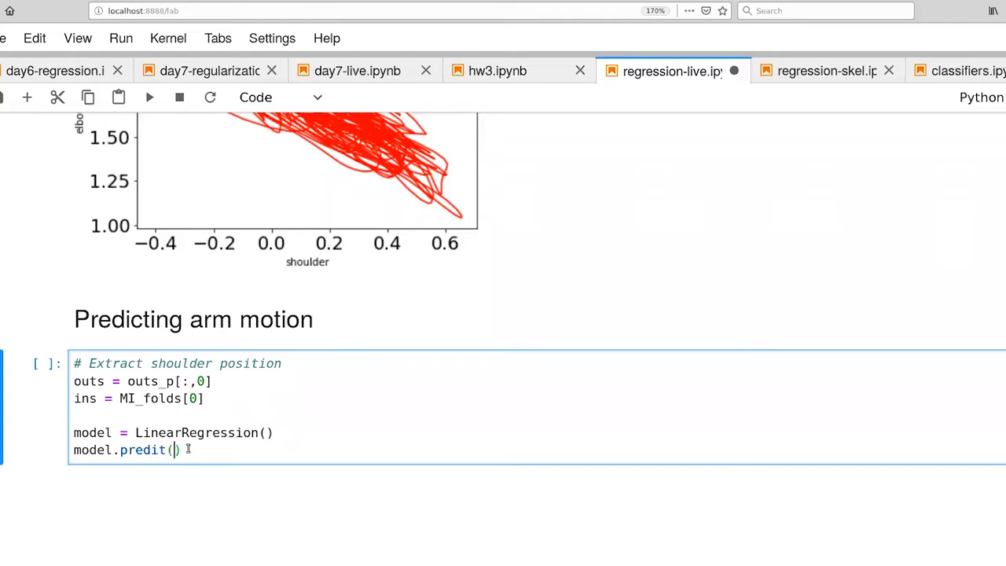
key("Backspace")
type("f")
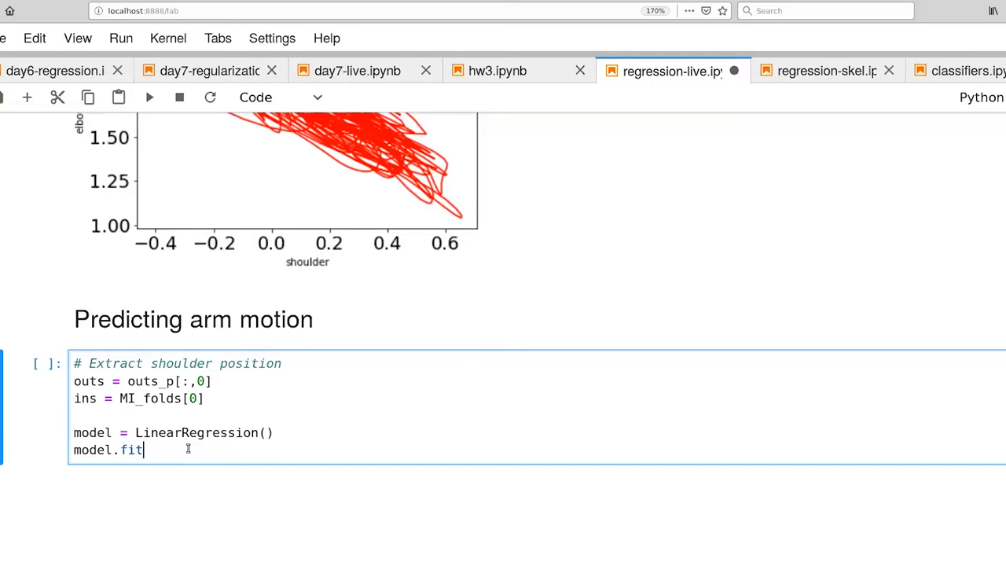
type("(it")
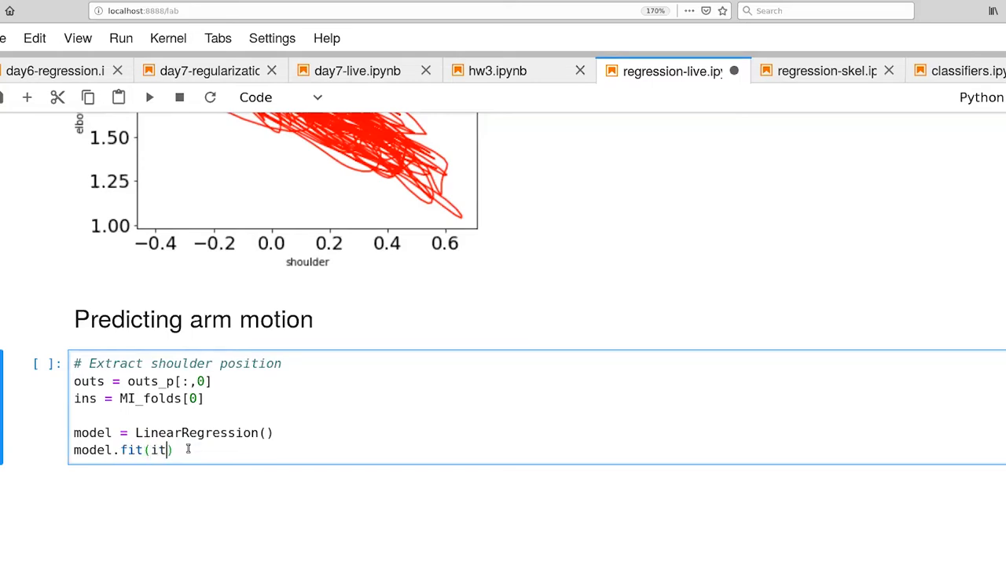
type("ns, out")
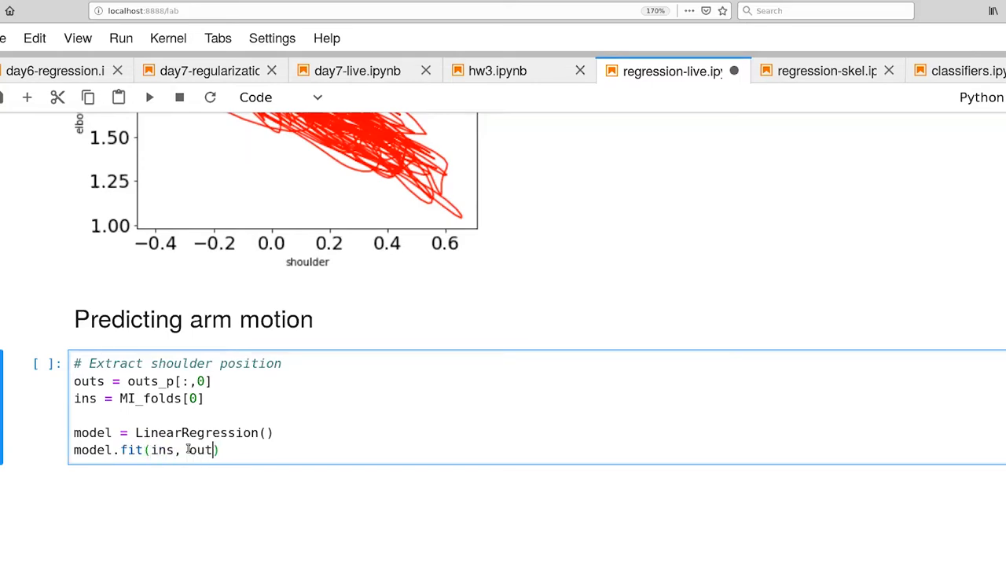
type("s")
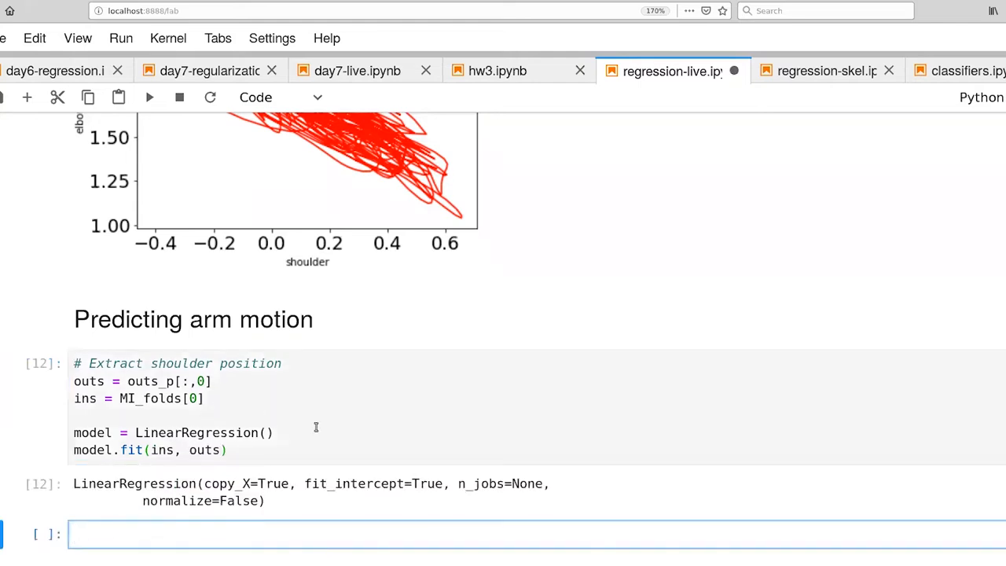
scroll("down", 3)
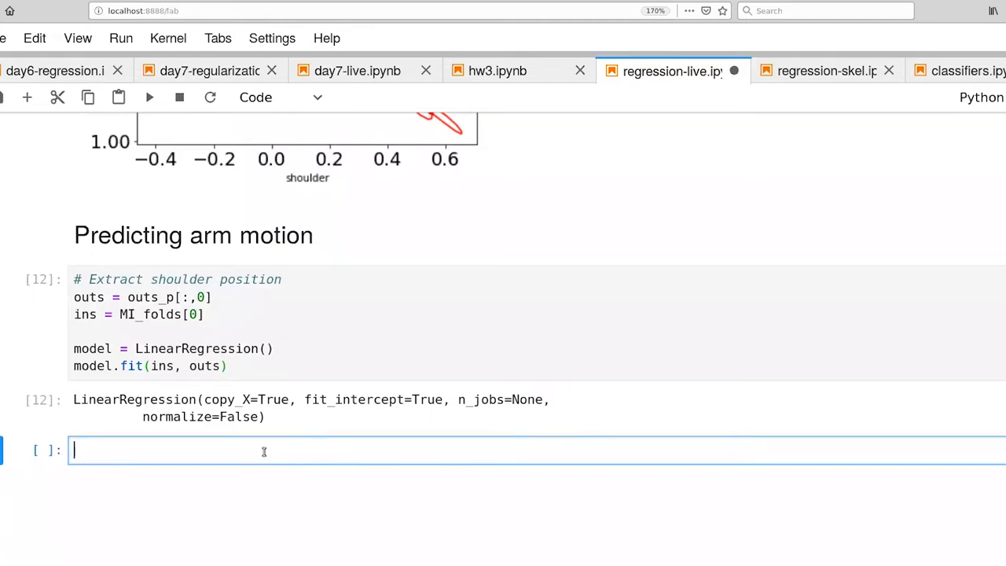
- Store model.predict(ins) in pred and check that pred.shape is (1193,)
type("pred =")
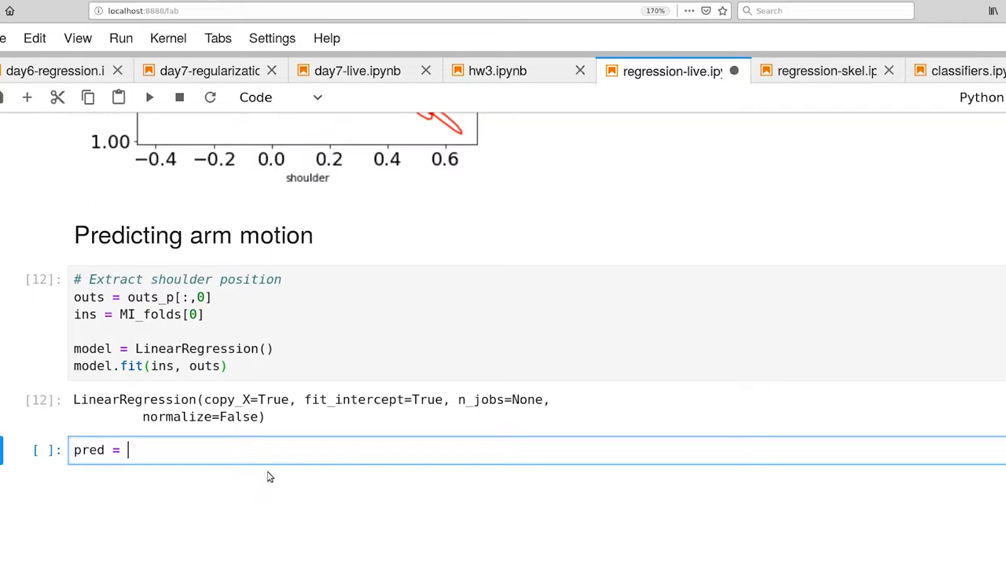
type("model.predic")
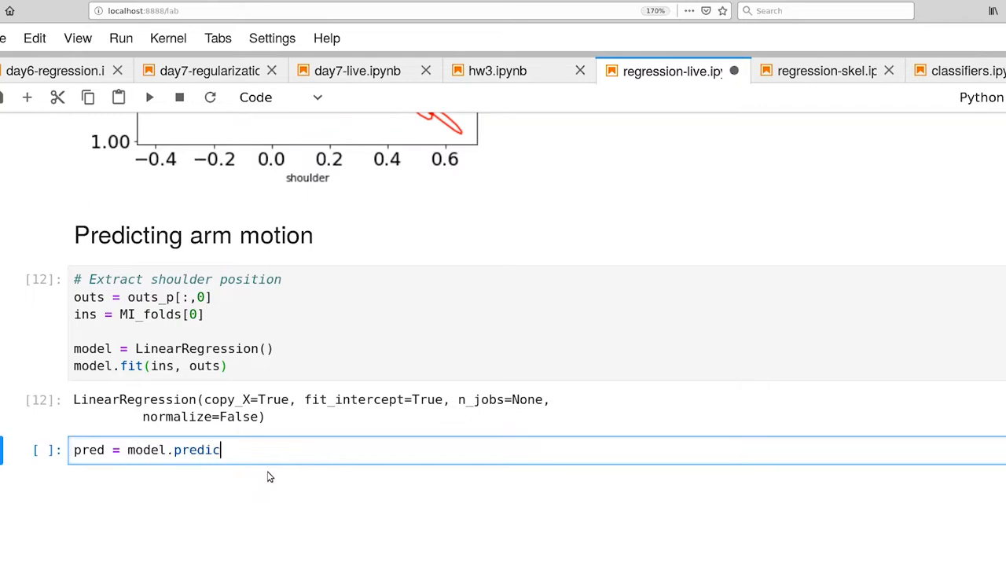
type("t(ins)")
type("pred.shape")
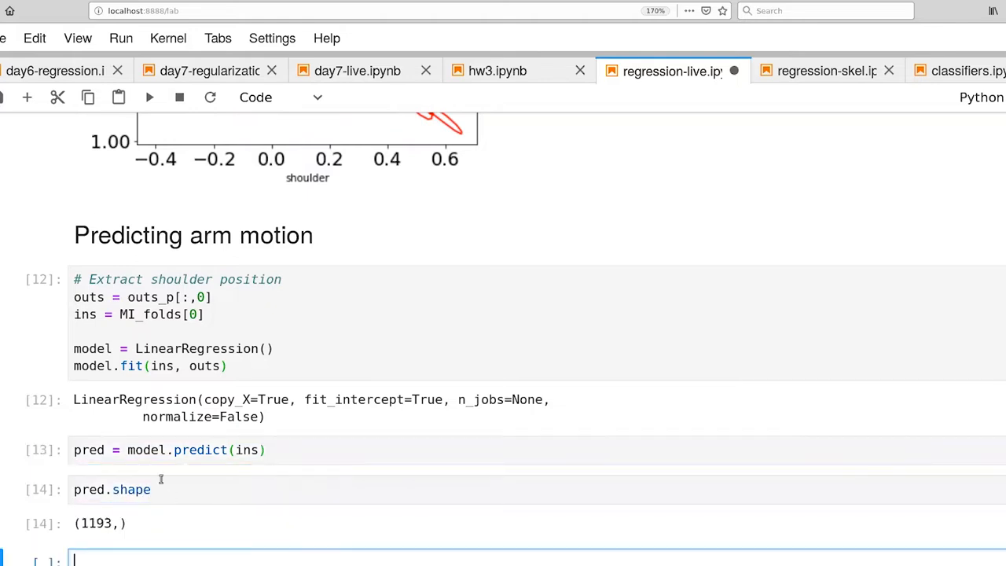
scroll("down", 3)
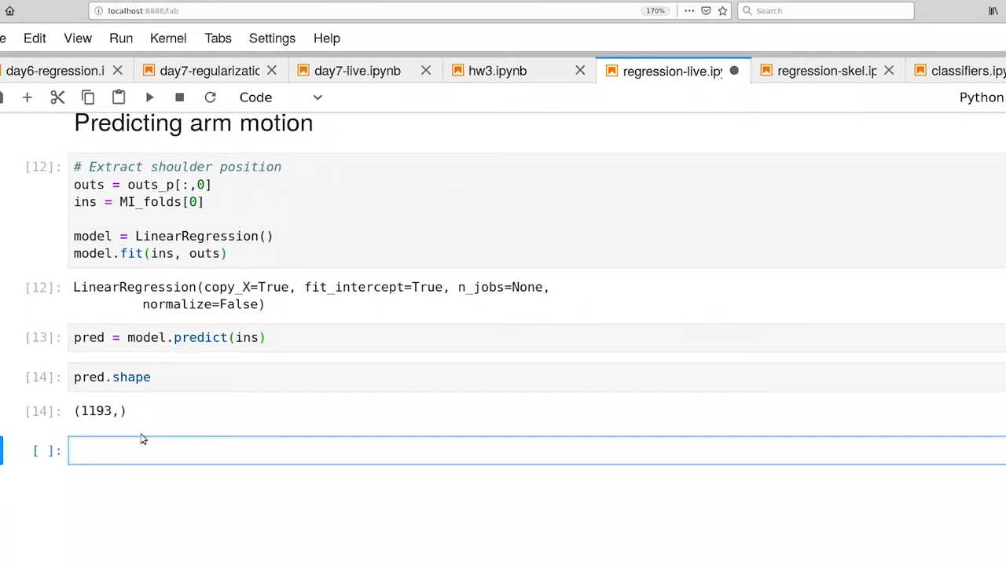
mouse_move(100, 430)
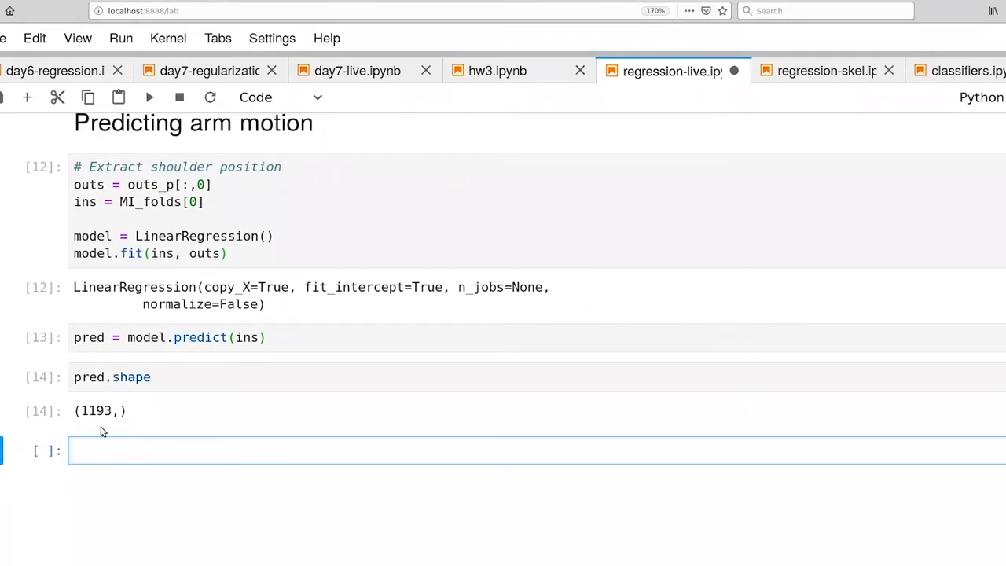
double_click(96, 410)
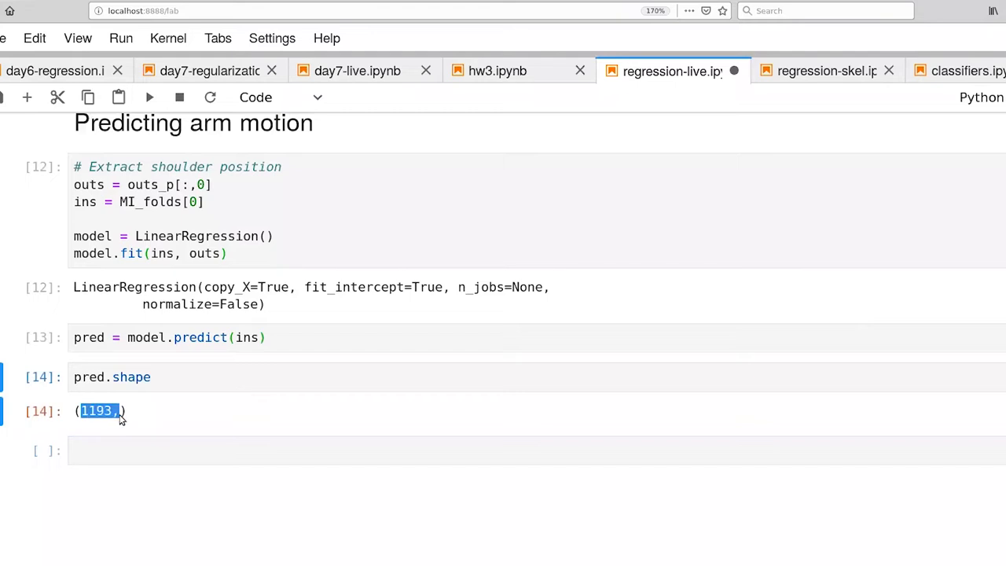
mouse_move(119, 426)
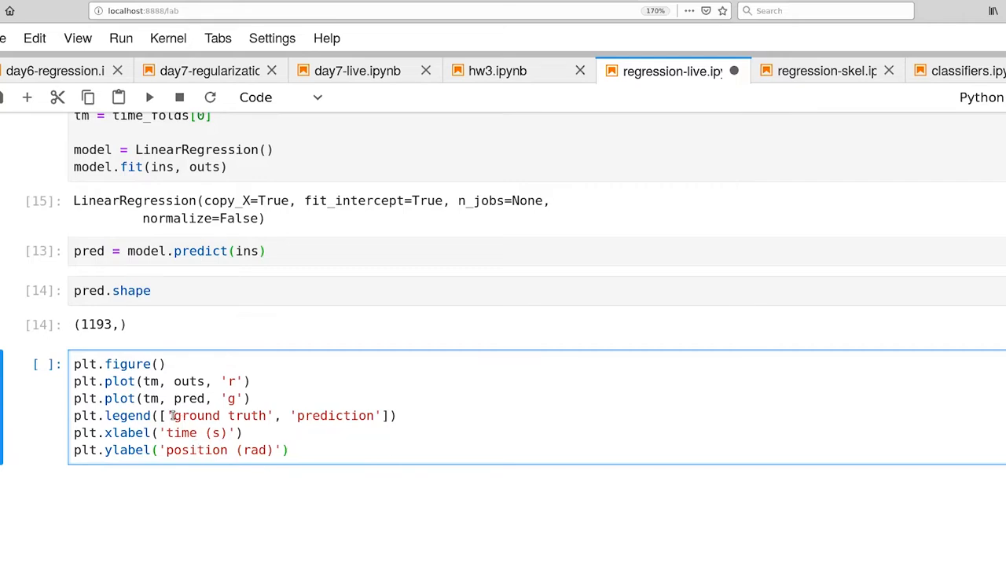
- Plot ground truth in red and prediction in green against tm = time_folds[0], with legend and axis labels
double_click(188, 381)
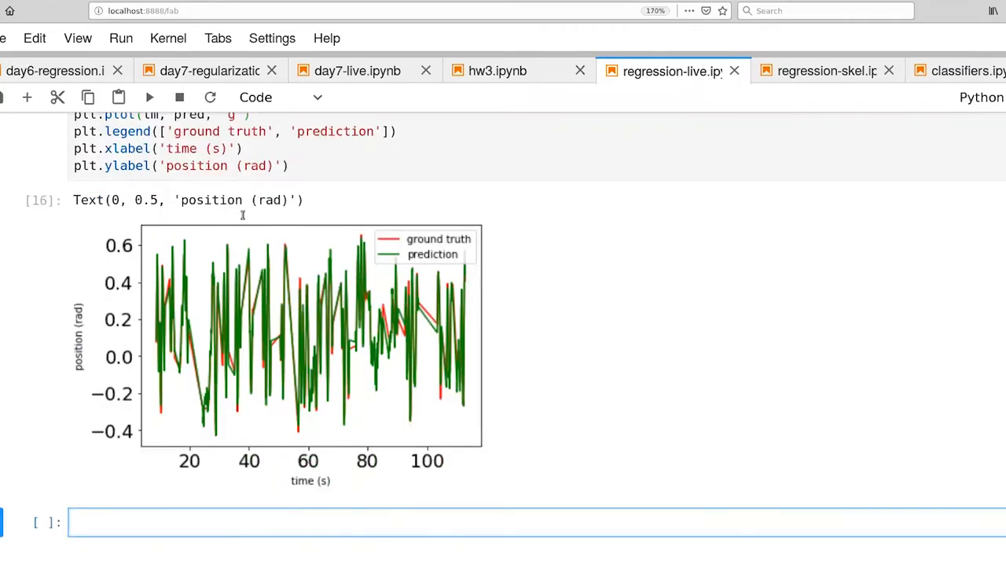
- Append plt.xlim((20,40)) to the plotting cell and rerun it
type("plt")
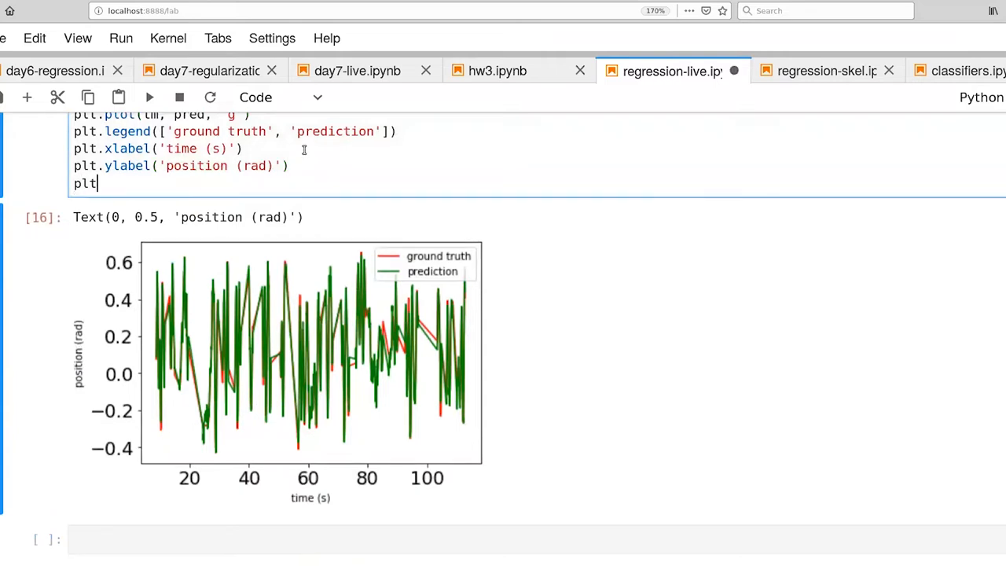
type("xl")
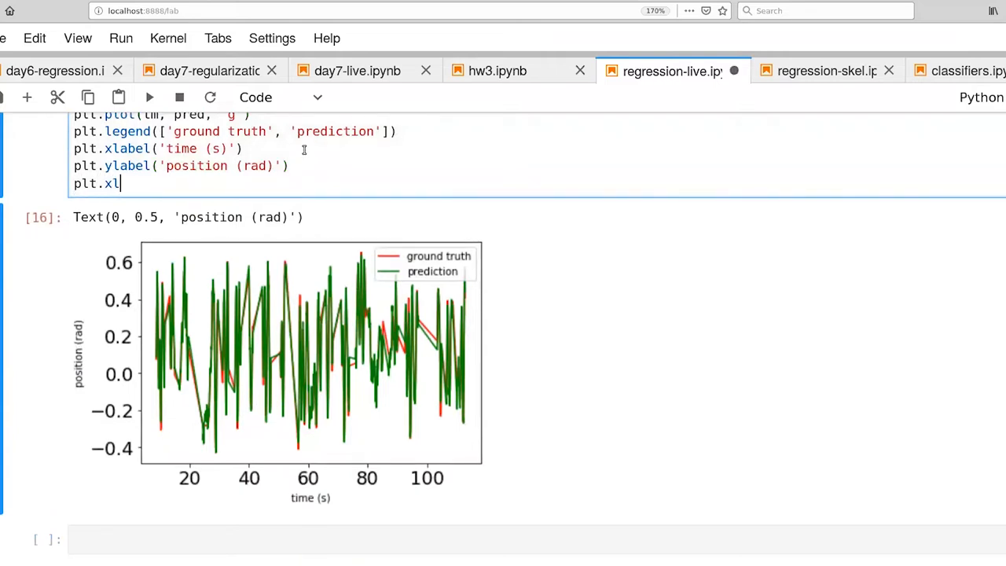
type("im(20,40")
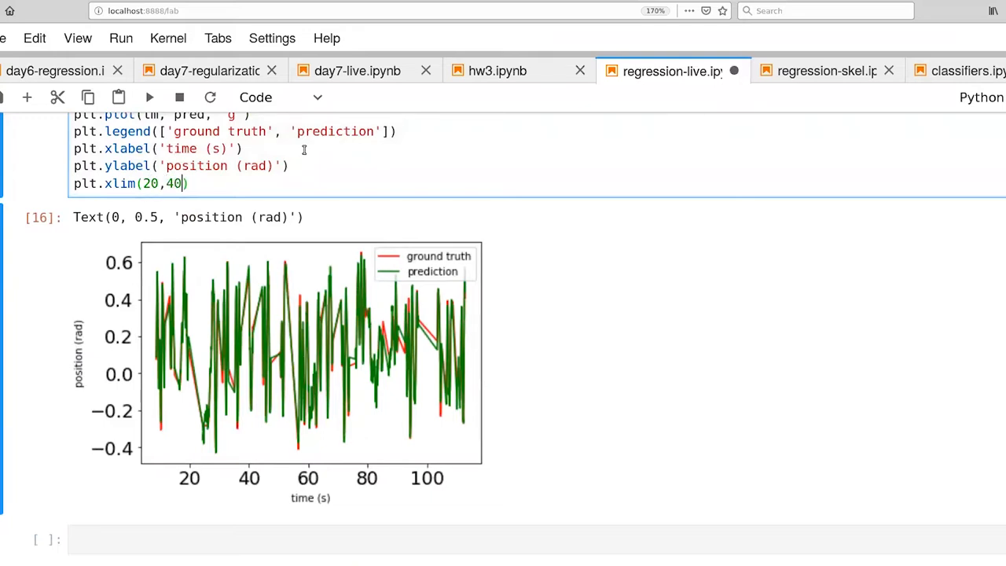
type("(")
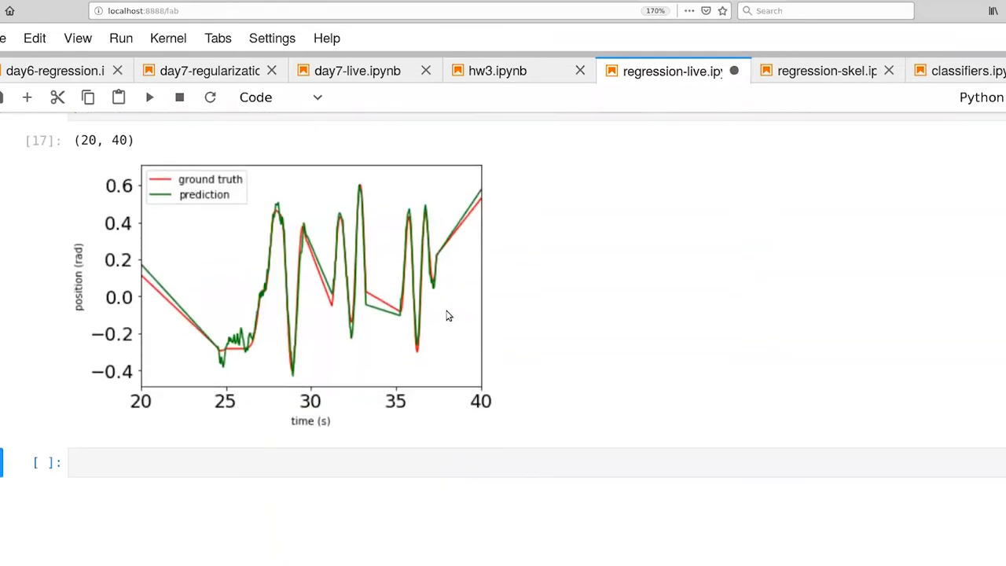
scroll("down", 3)
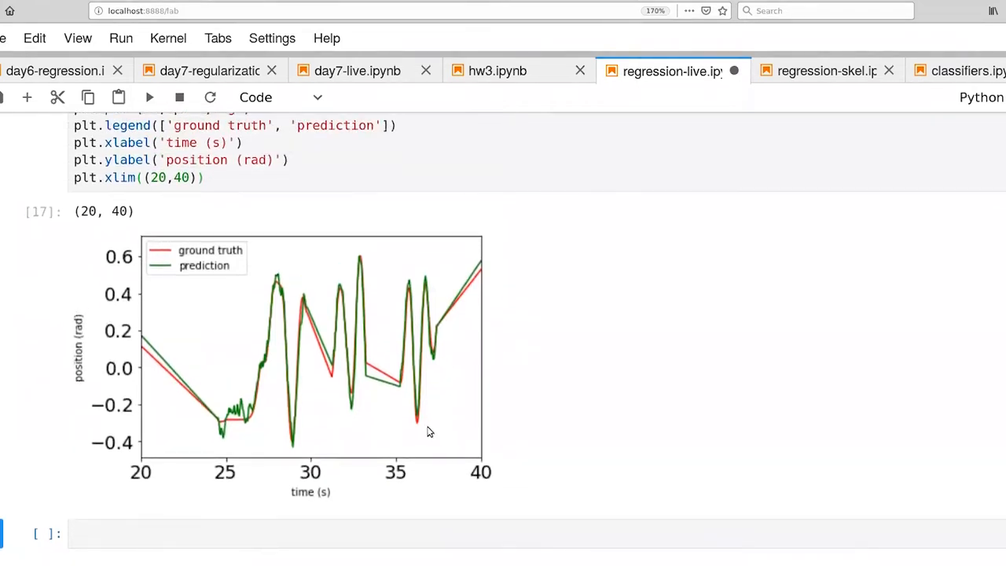
mouse_move(297, 454)
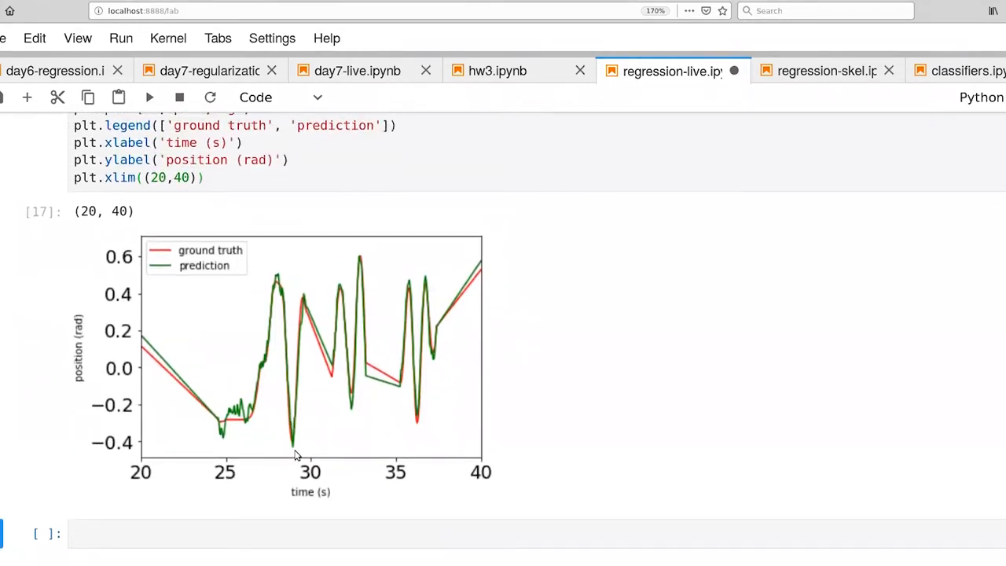
mouse_move(285, 432)
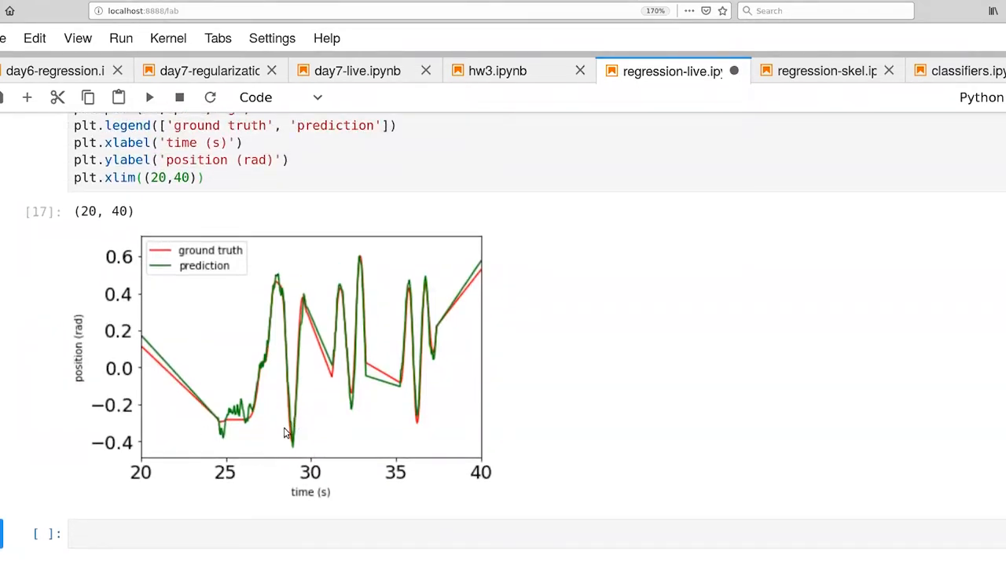
mouse_move(307, 427)
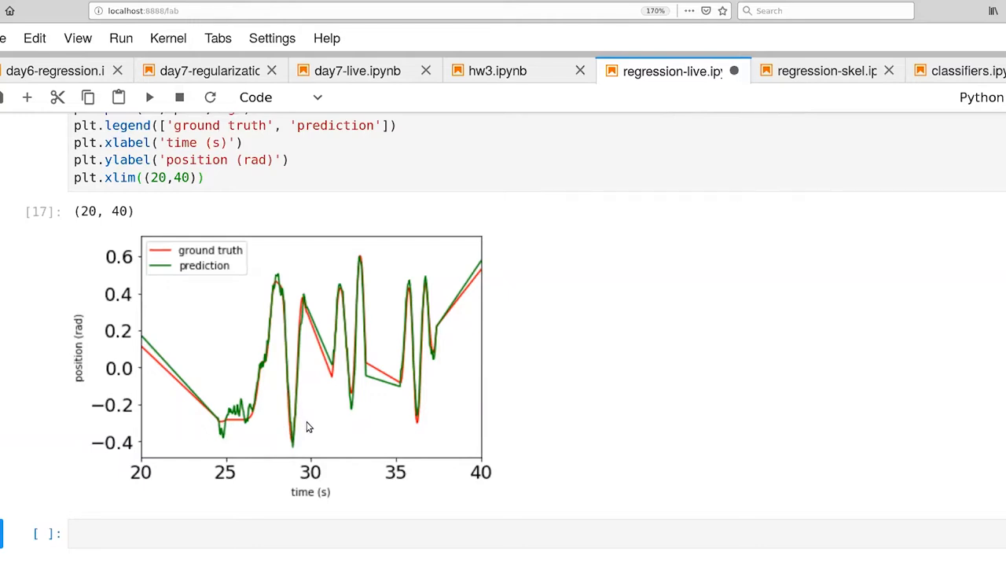
mouse_move(337, 361)
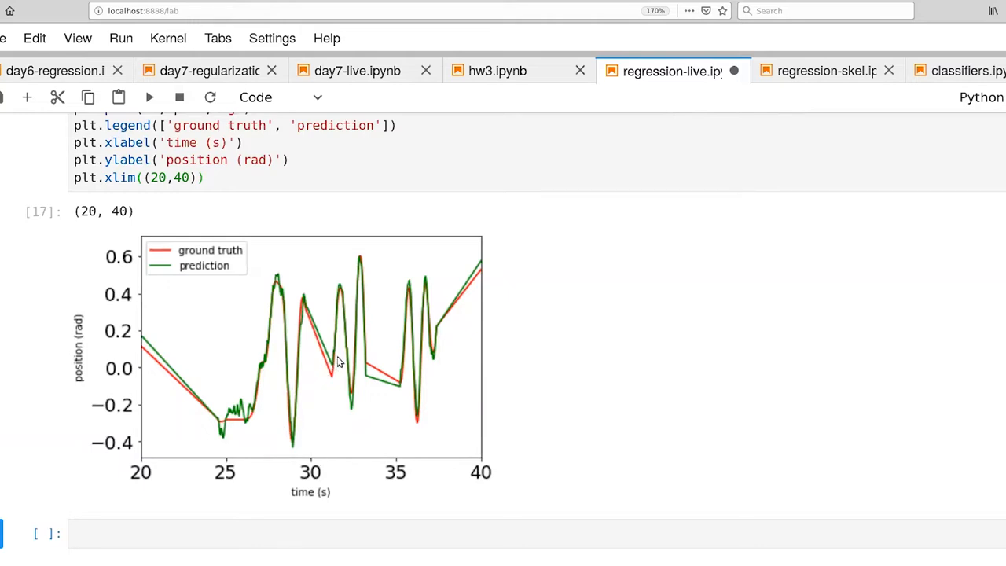
mouse_move(351, 403)
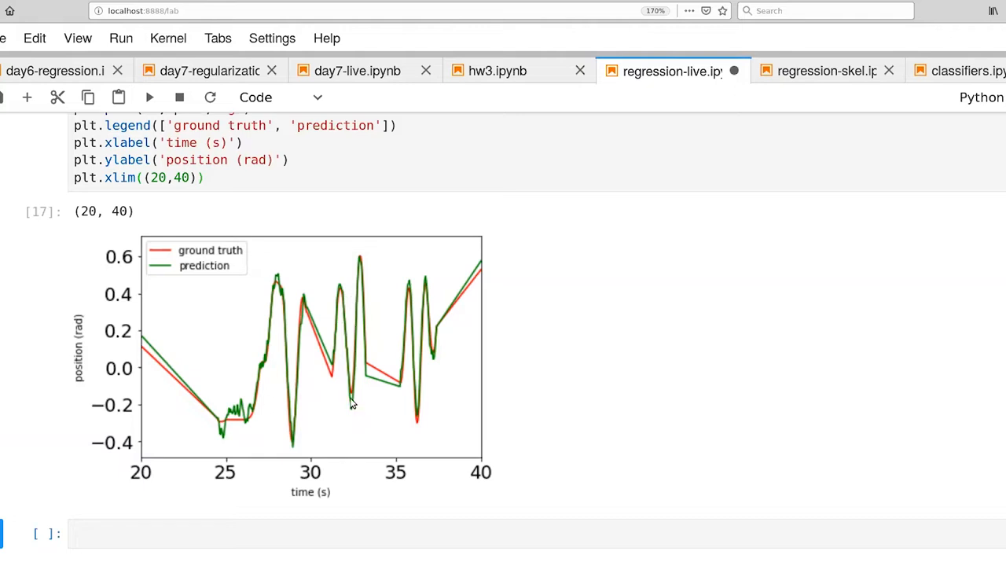
mouse_move(357, 402)
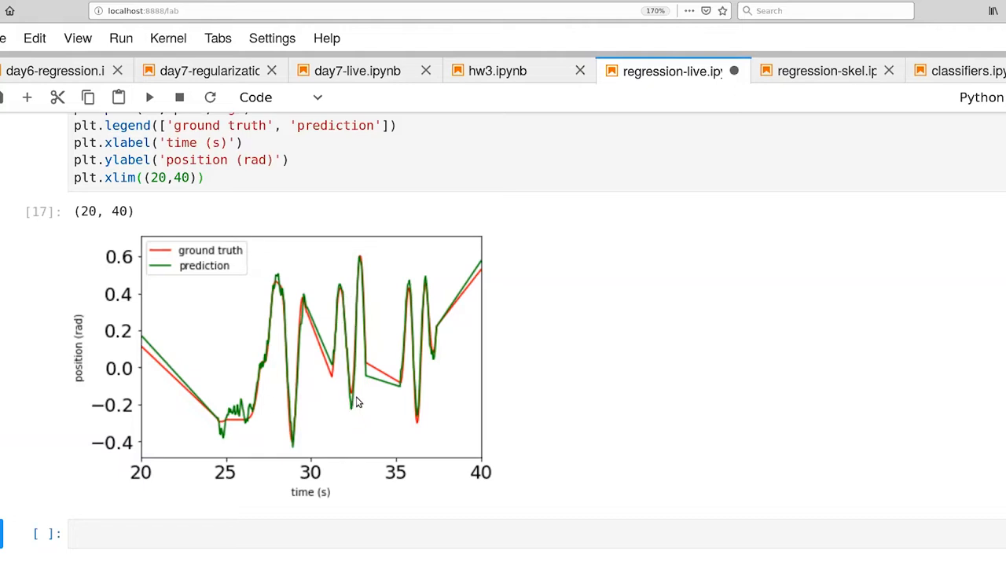
mouse_move(251, 485)
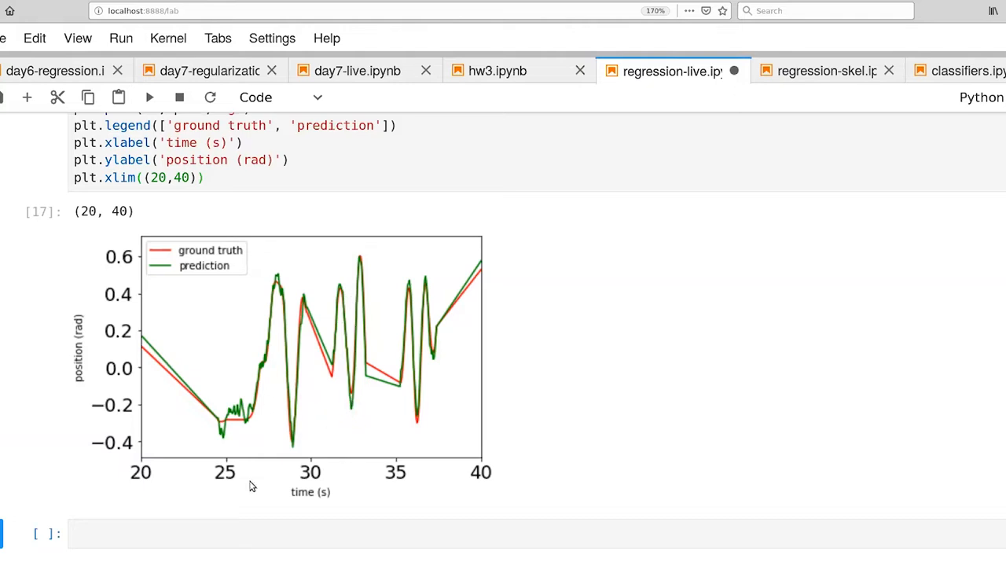
mouse_move(226, 430)
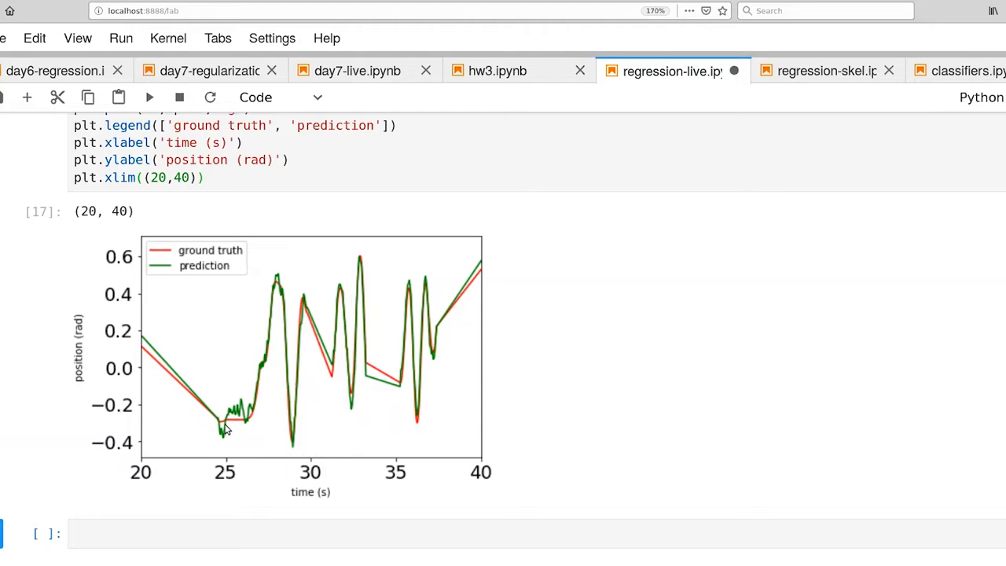
mouse_move(279, 285)
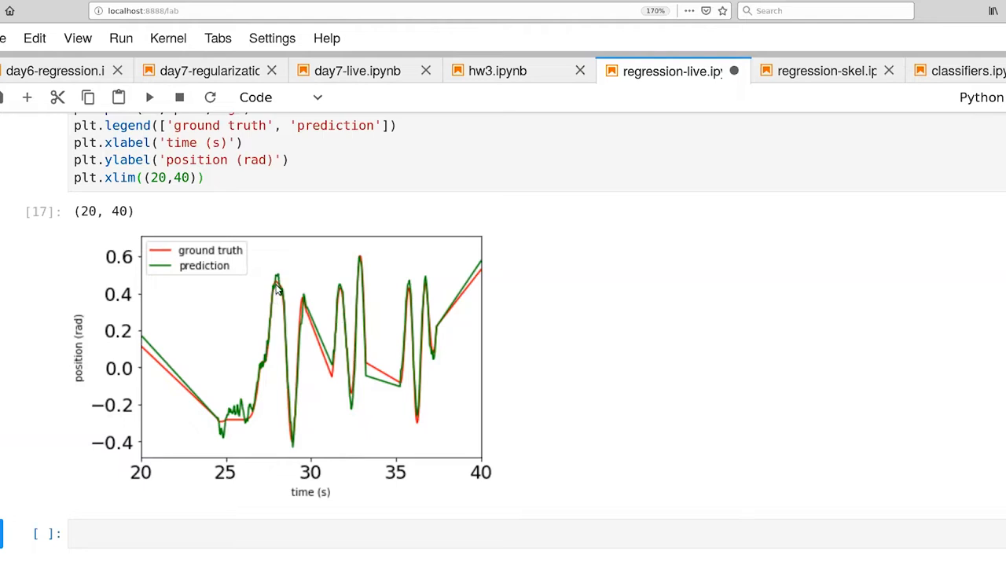
mouse_move(283, 282)
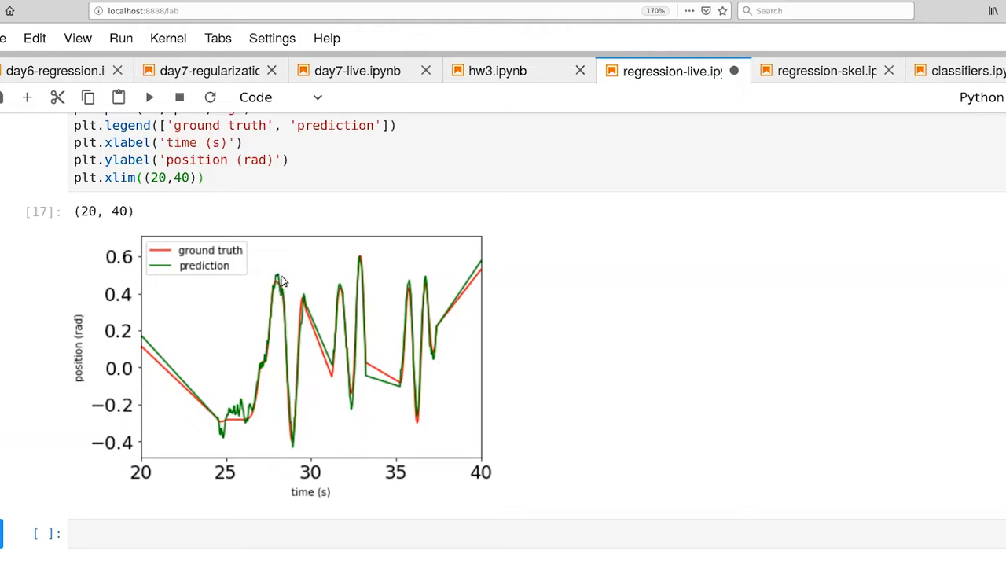
mouse_move(224, 421)
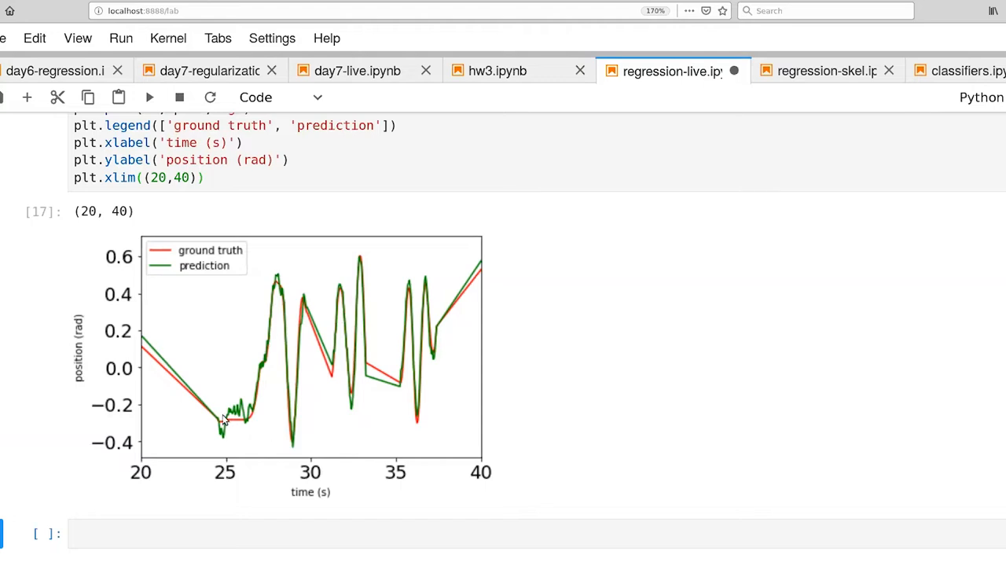
mouse_move(229, 422)
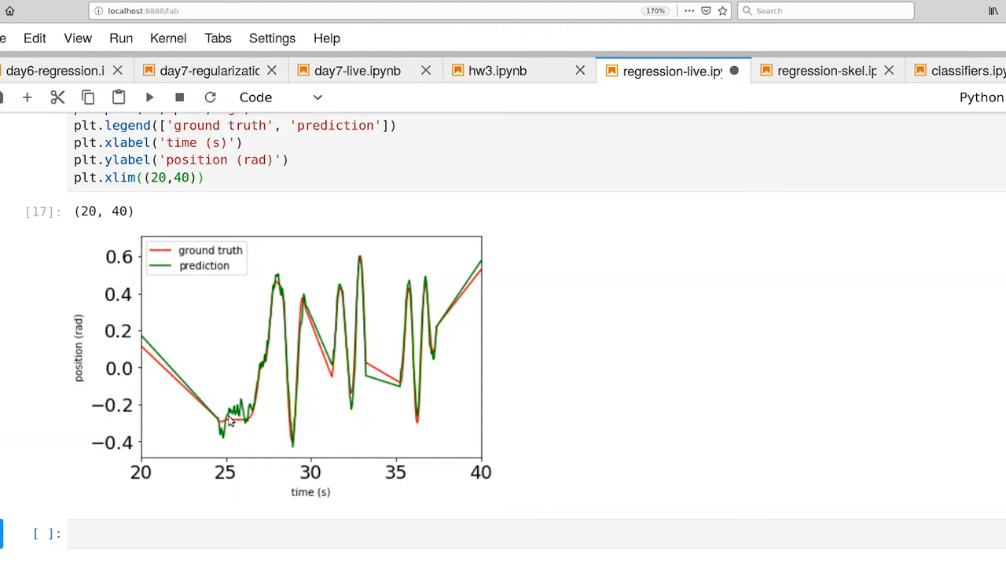
mouse_move(253, 415)
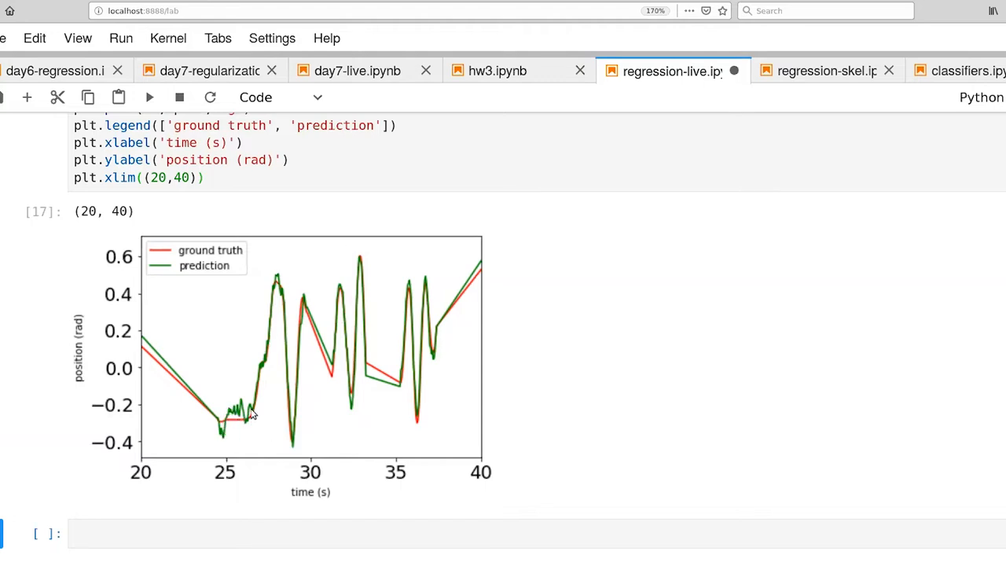
mouse_move(260, 425)
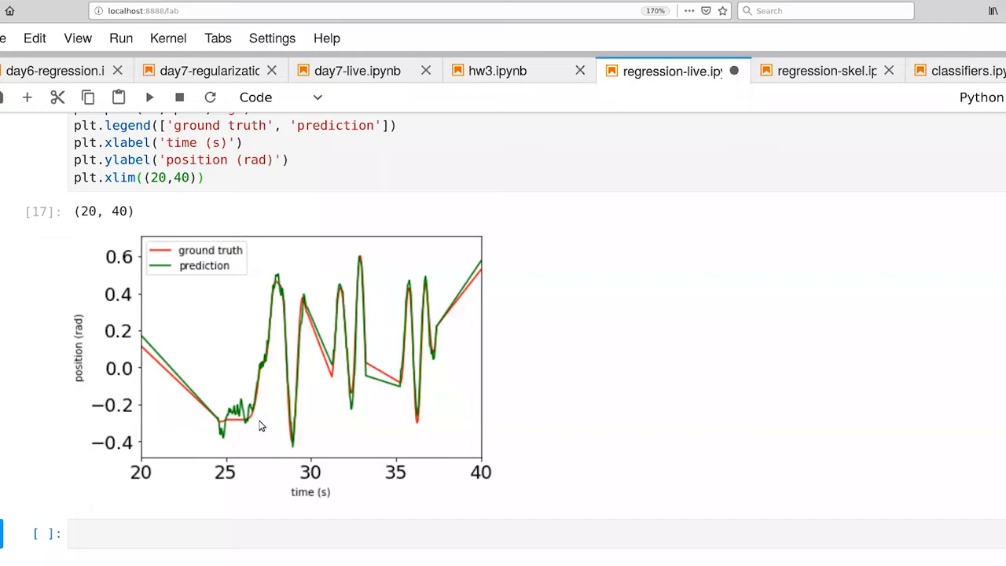
mouse_move(143, 424)
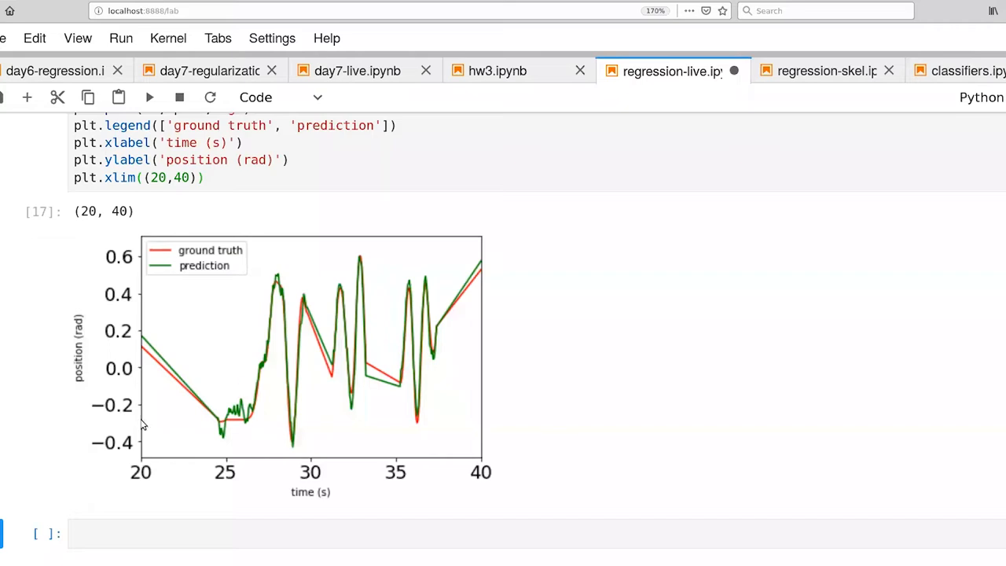
left_click(301, 534)
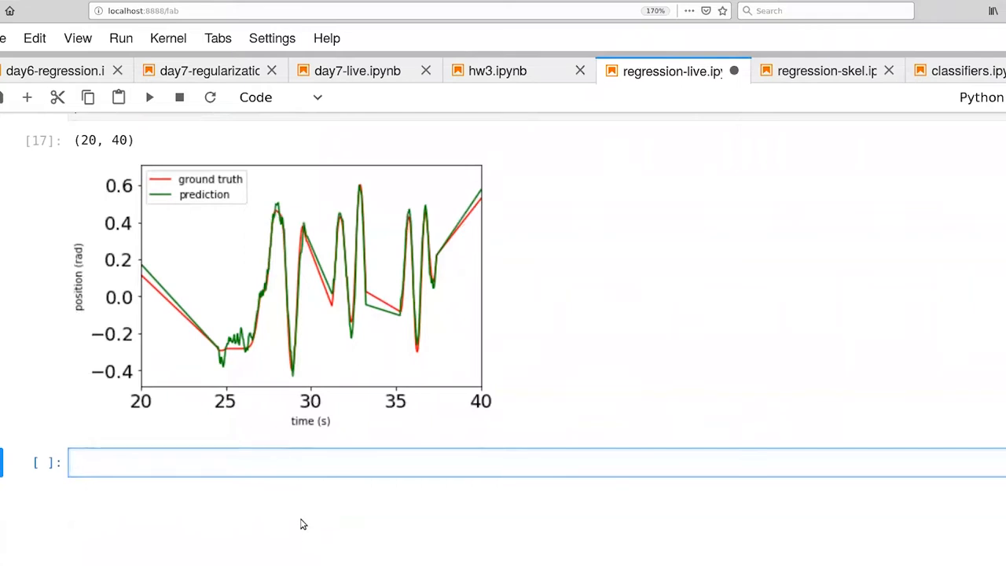
- Run model.score(ins, outs) on the training data, returning about 0.964
type("model")
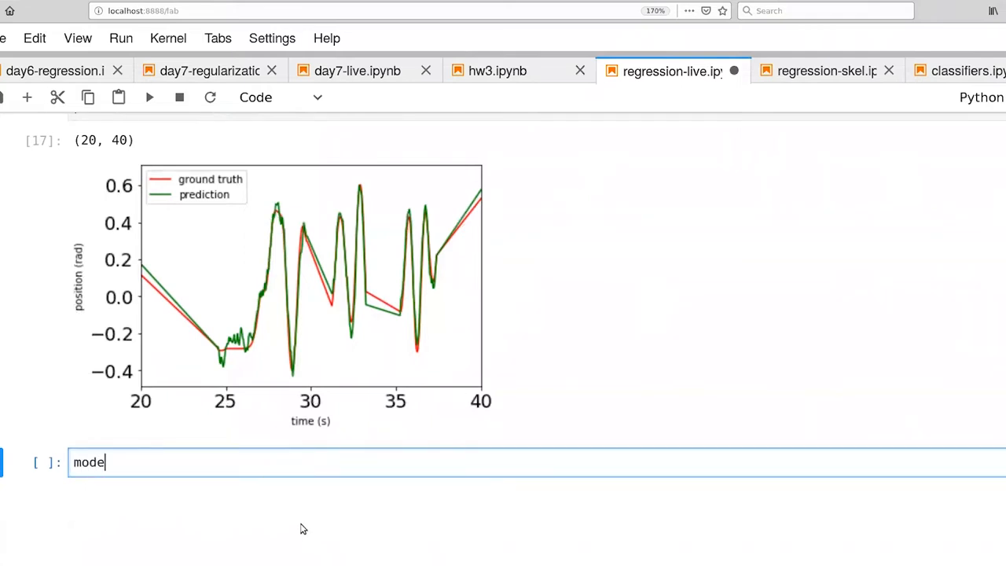
type(".score()")
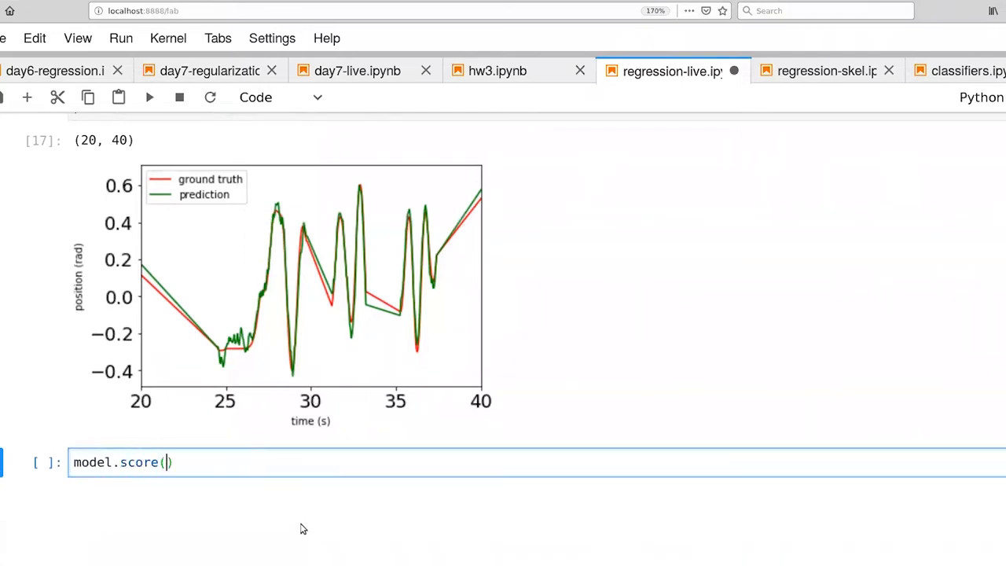
type("ins, outs")
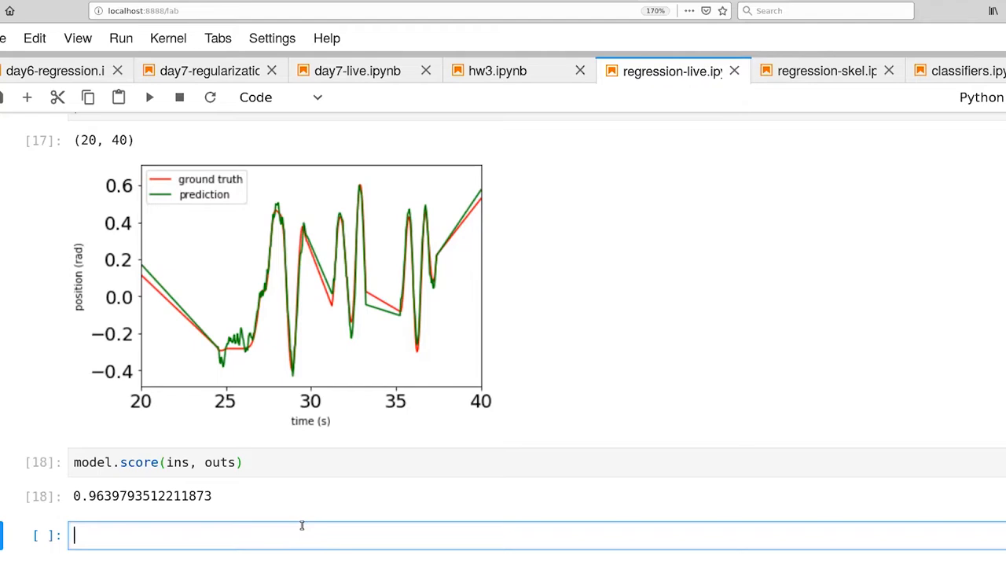
- Display model.intercept_ (about -0.2027) and model.coef_.shape (960,) in separate cells
type("mod")
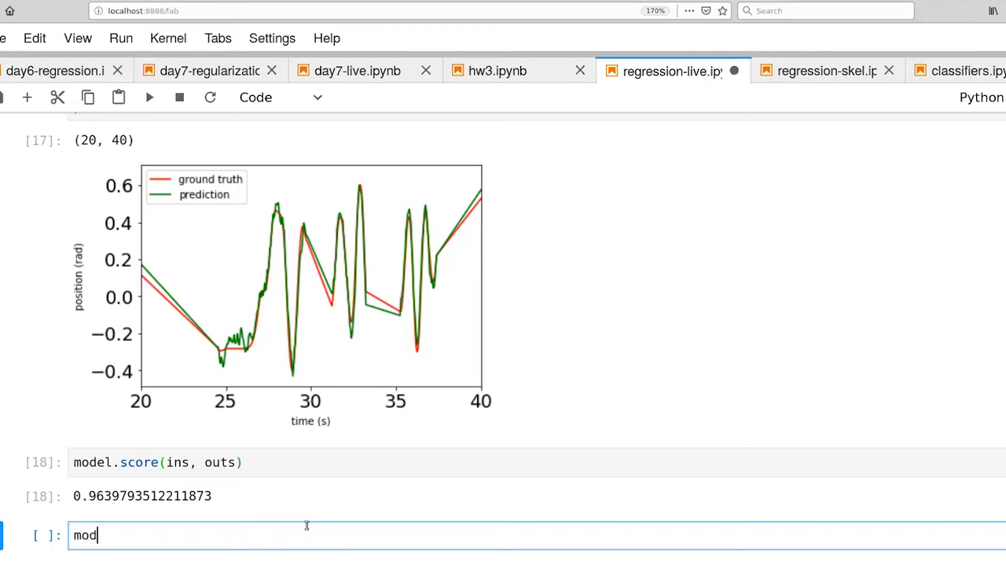
type("el")
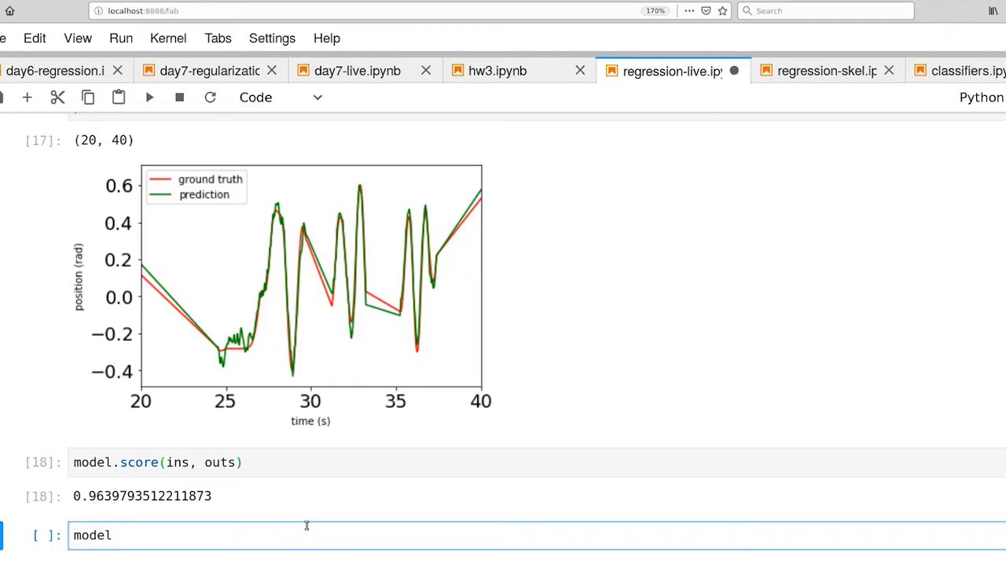
left_click(112, 534)
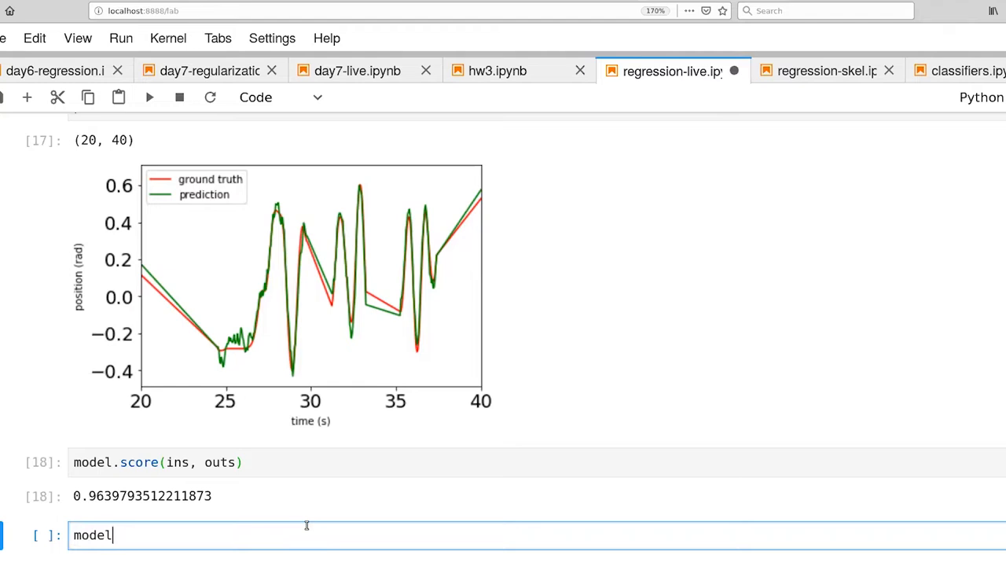
type(".inc")
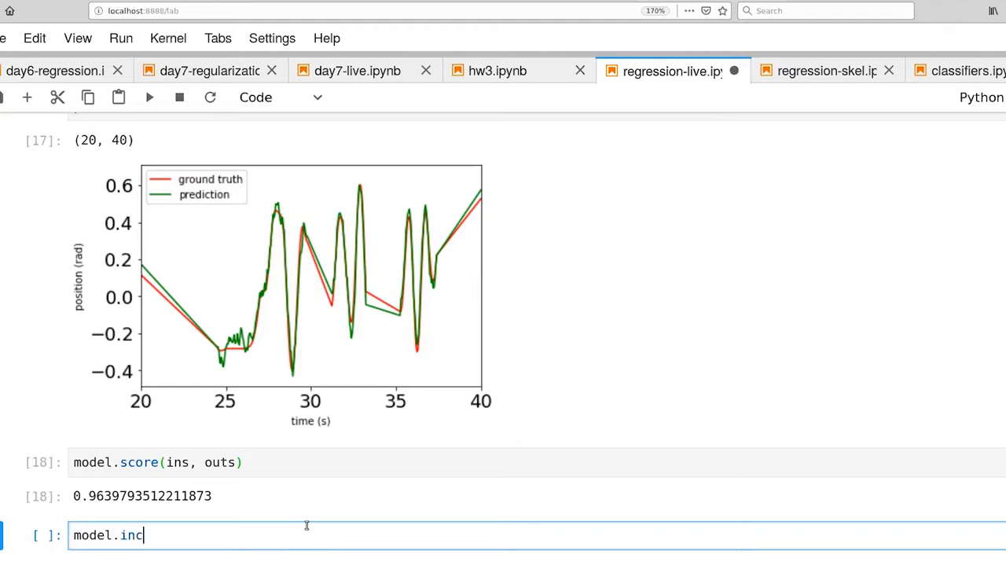
type("ters")
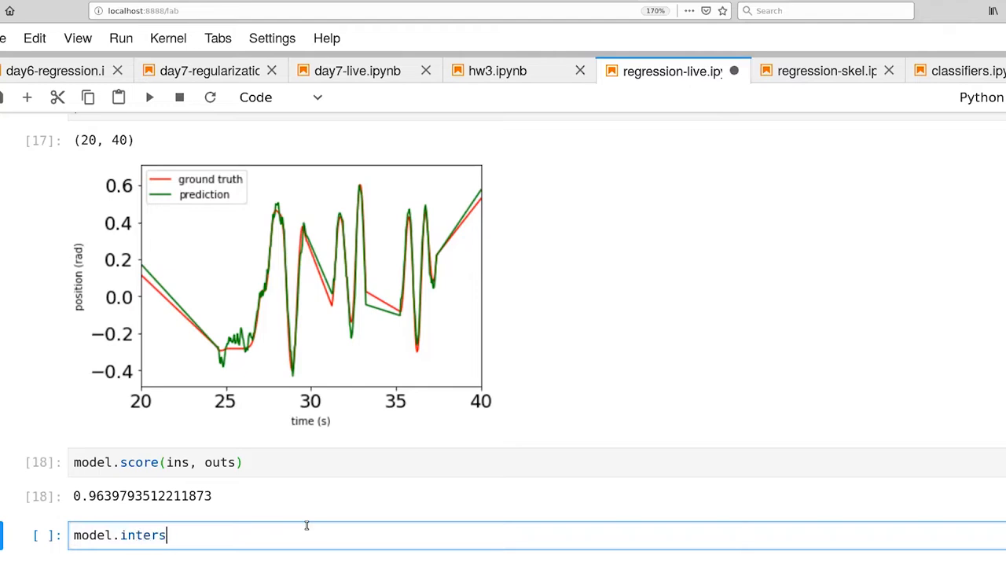
type("cept_")
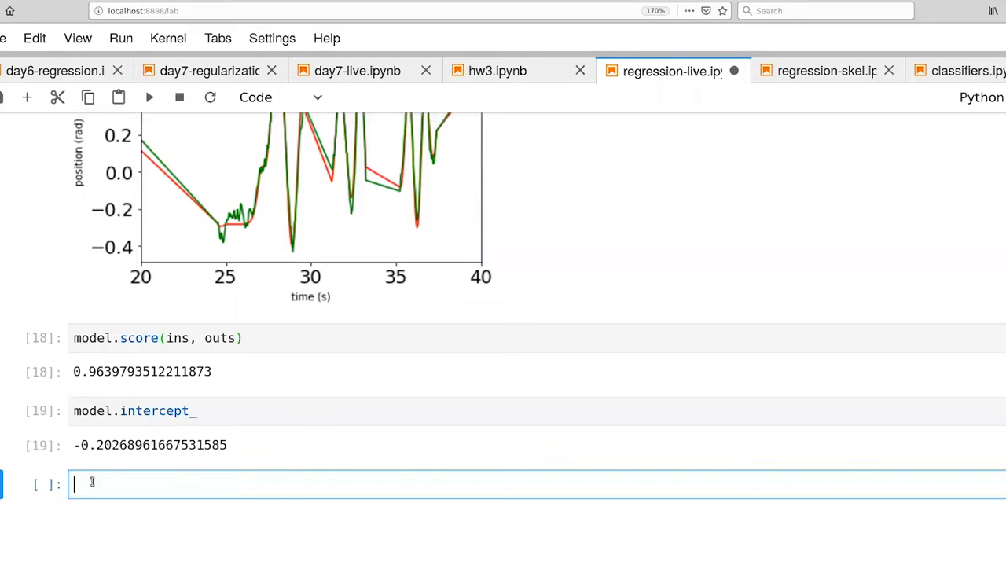
mouse_move(102, 457)
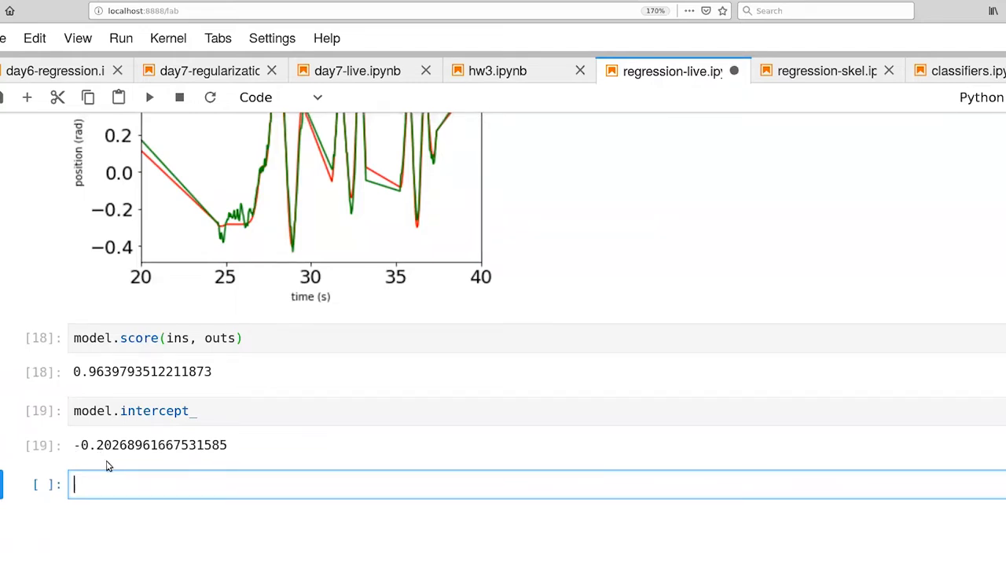
type("model")
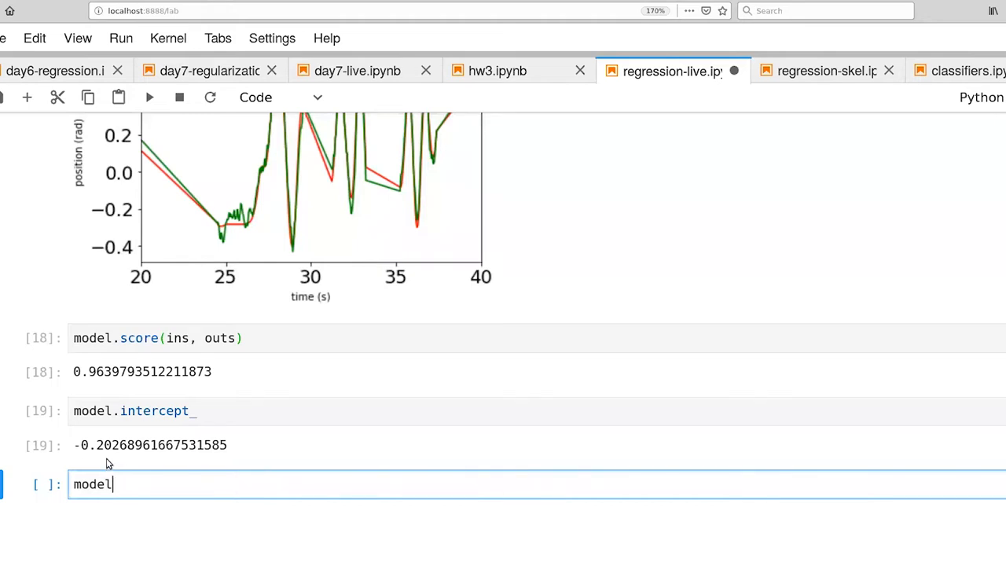
type(".coef_.shape")
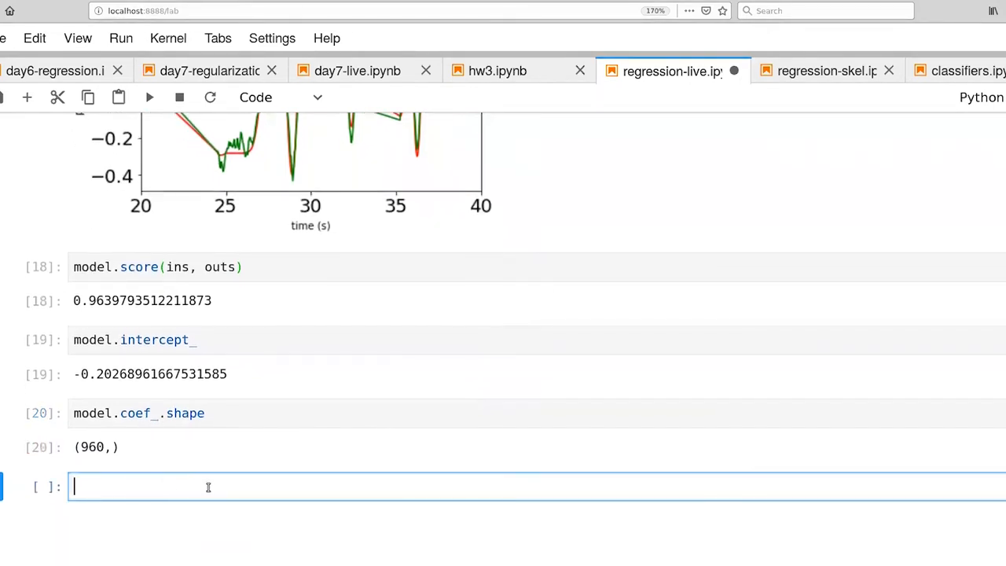
- Write mse = np.sum(np.square(out - pred)) / outs.shape[0] in a new cell
scroll("down", 3)
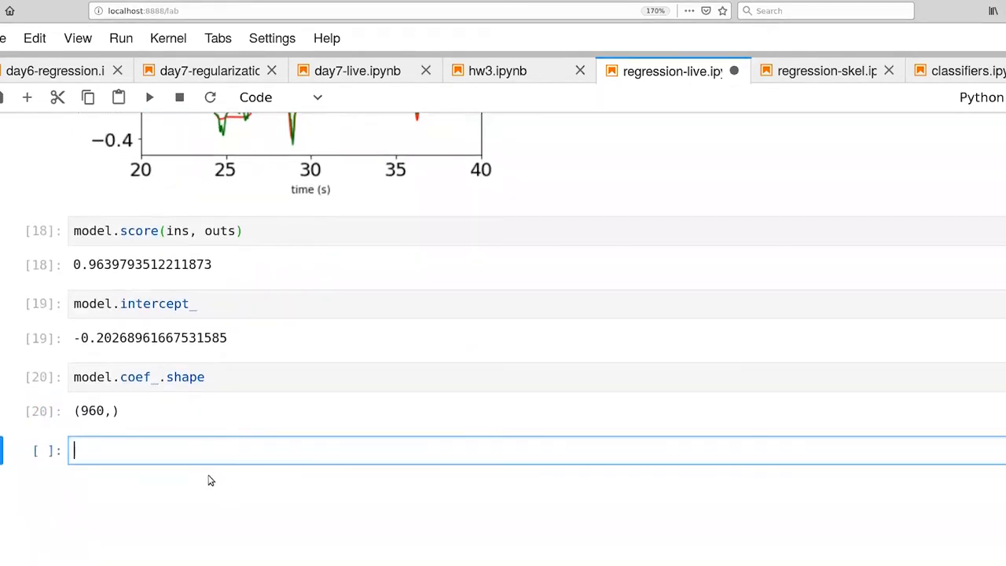
type("mse =")
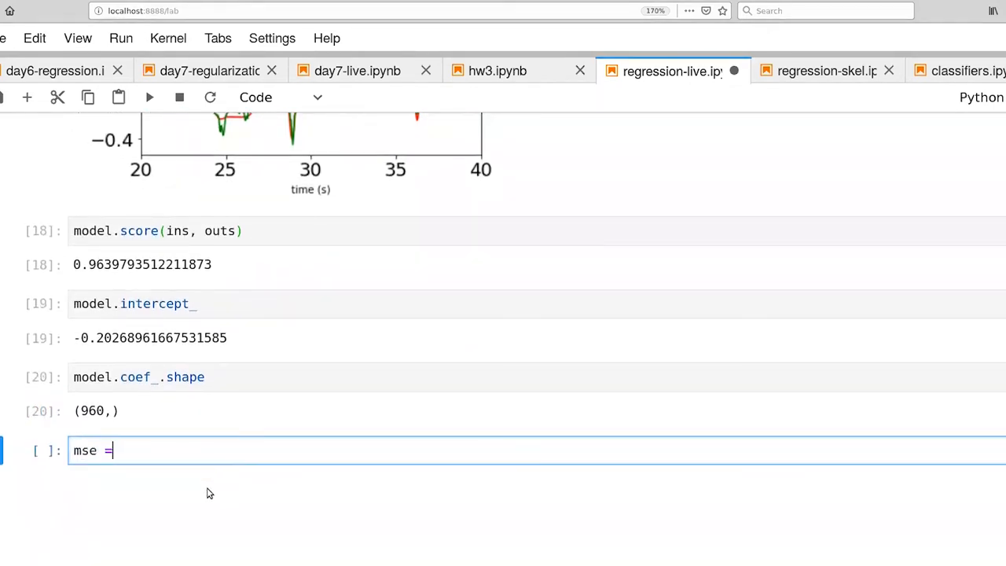
type("np")
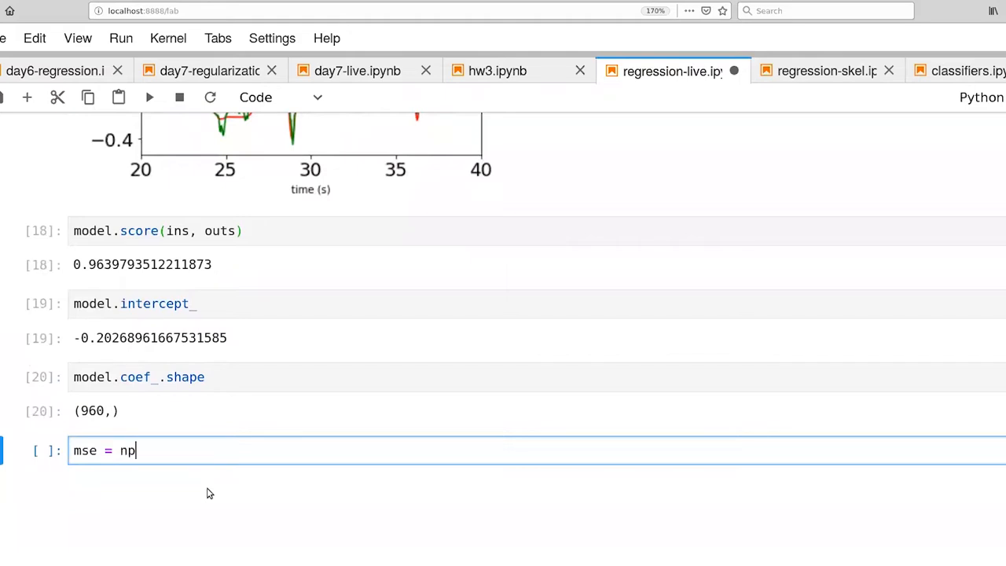
type(".su")
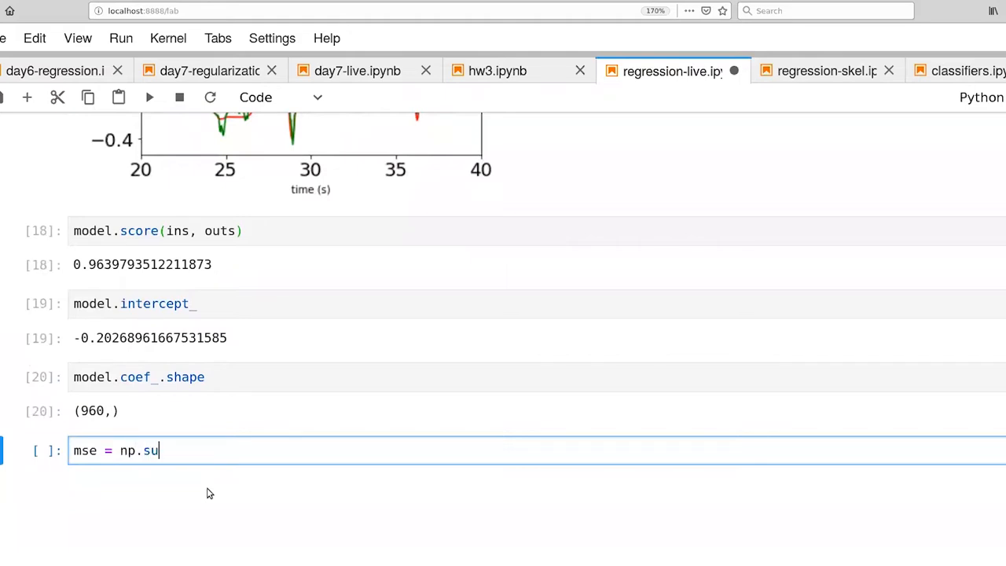
type("m(np)")
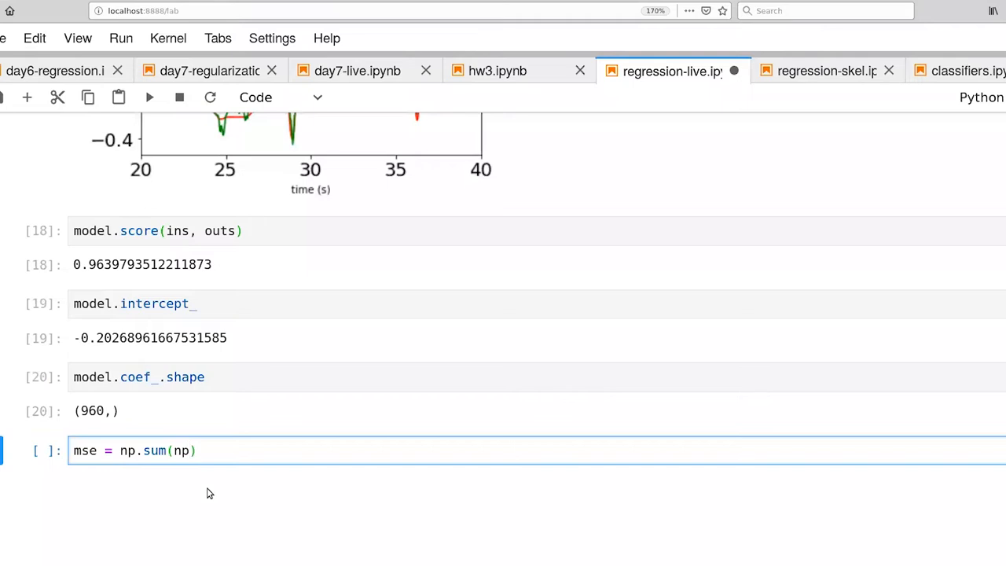
type("auq")
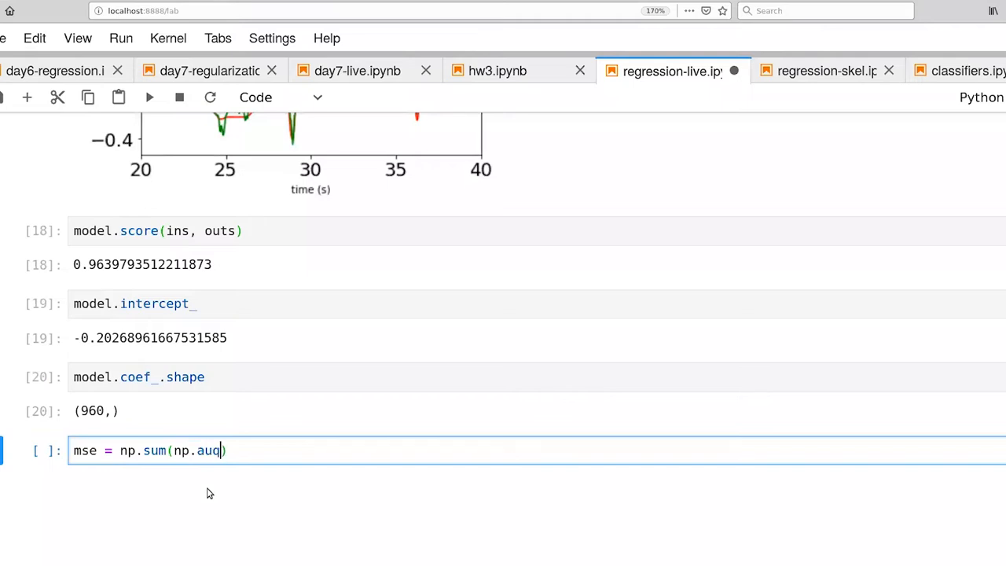
key("Backspace")
type("are")
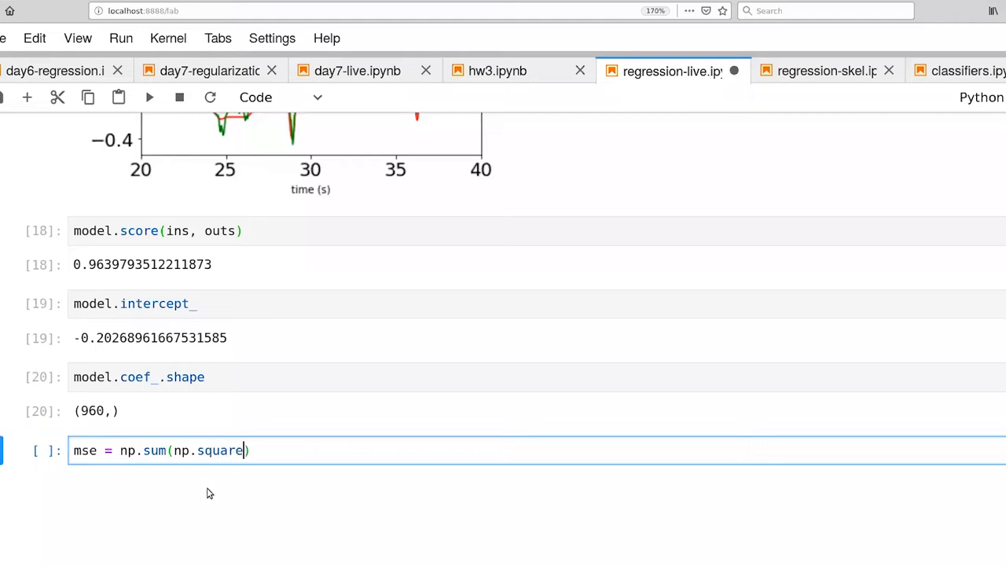
type("o")
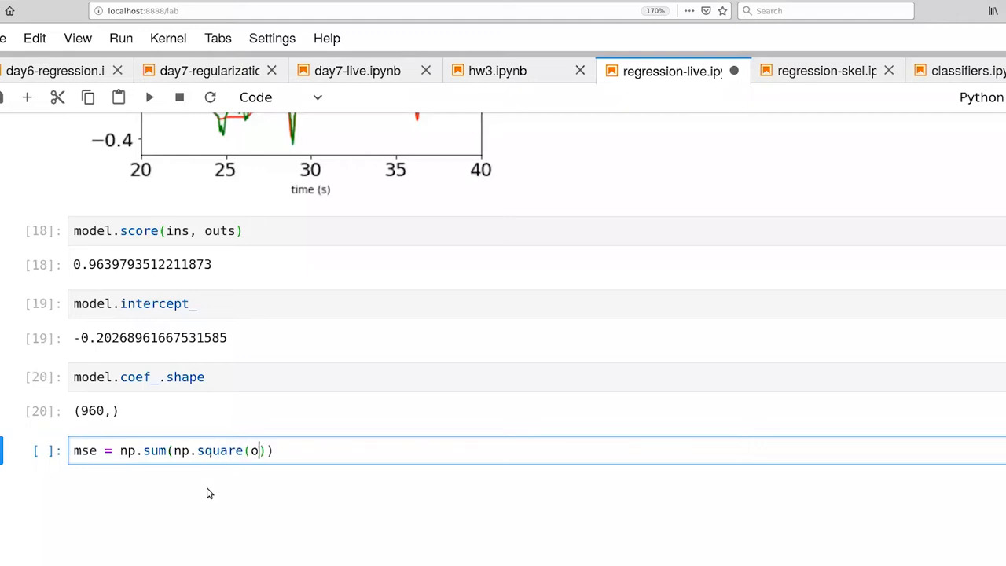
type("ut - pre")
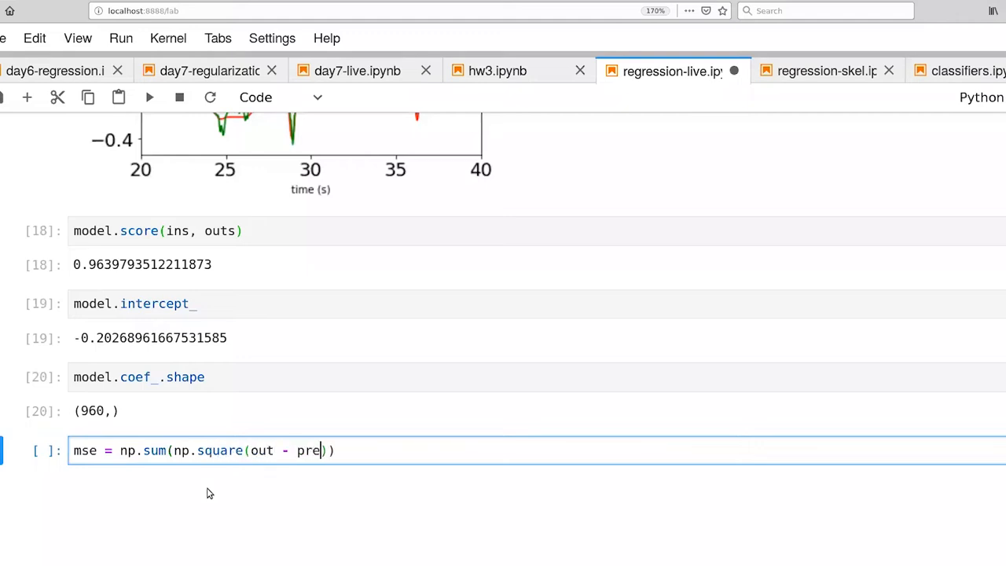
type("d")
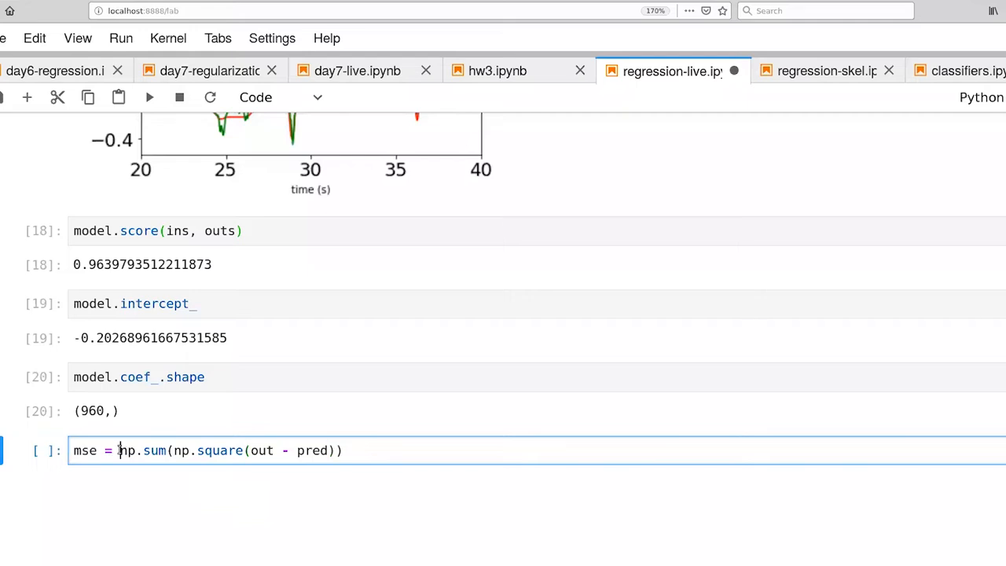
type("/")
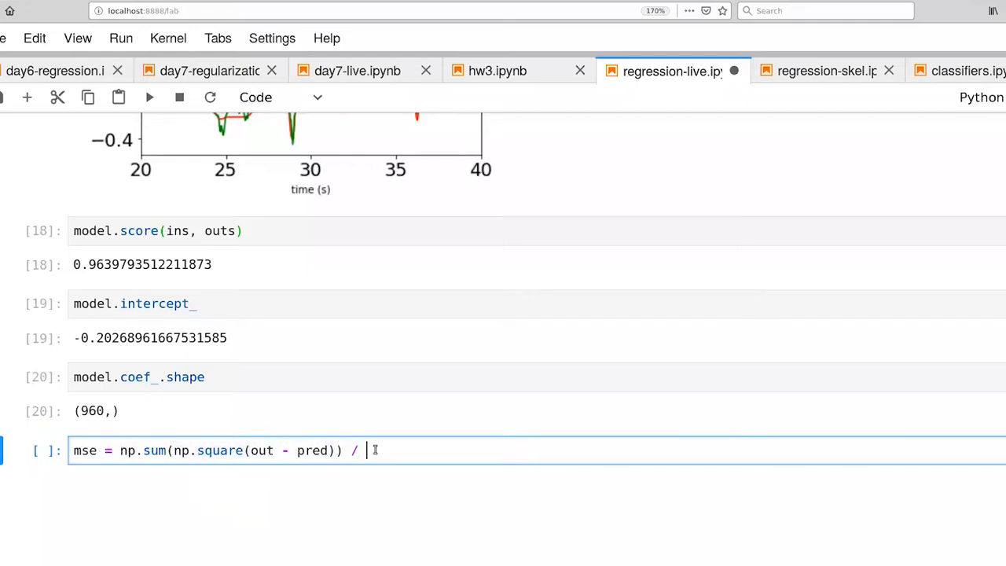
type("o")
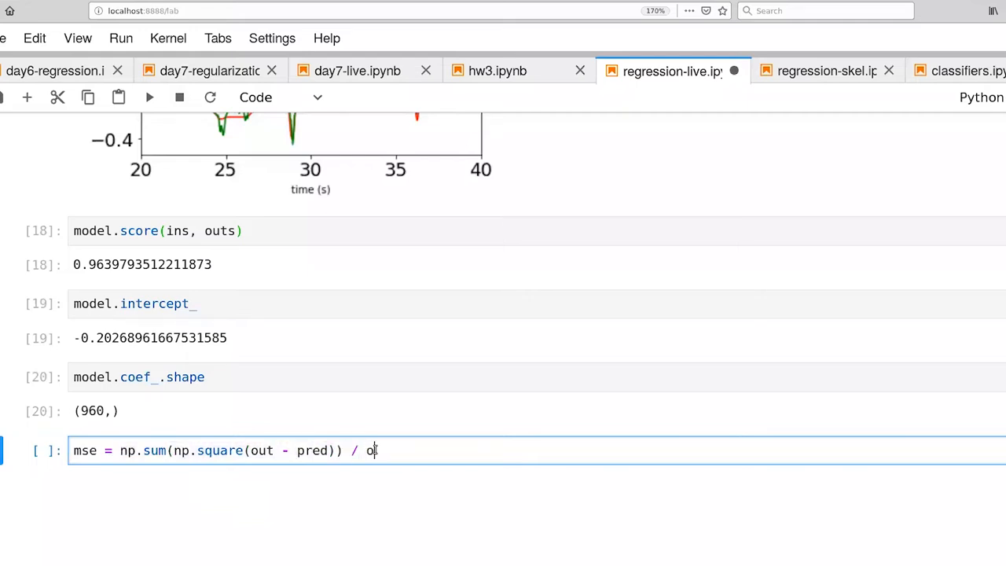
type("uts.h")
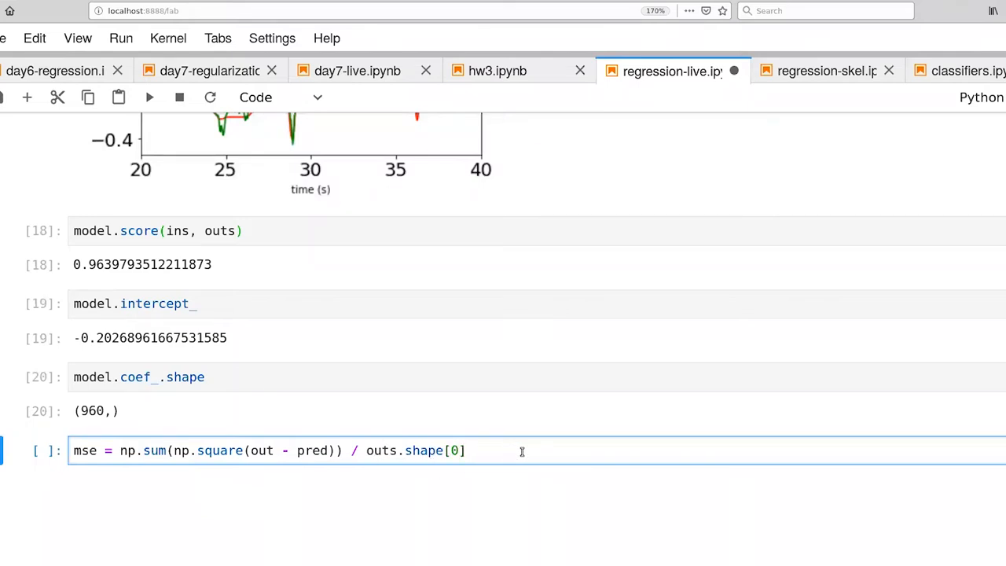
mouse_move(521, 433)
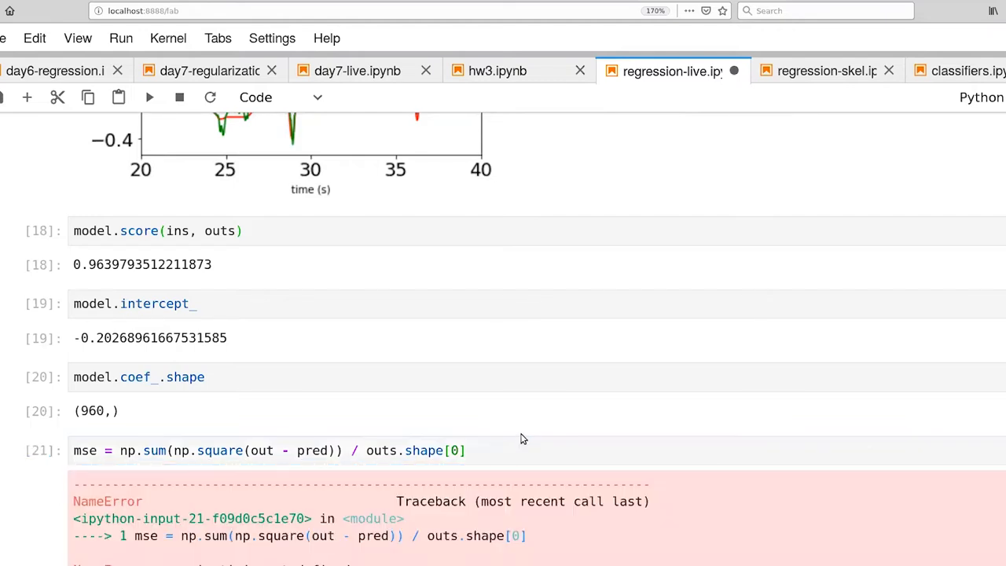
- Change out to outs to fix the NameError and display mse, about 0.00207
left_click(273, 450)
type("s")
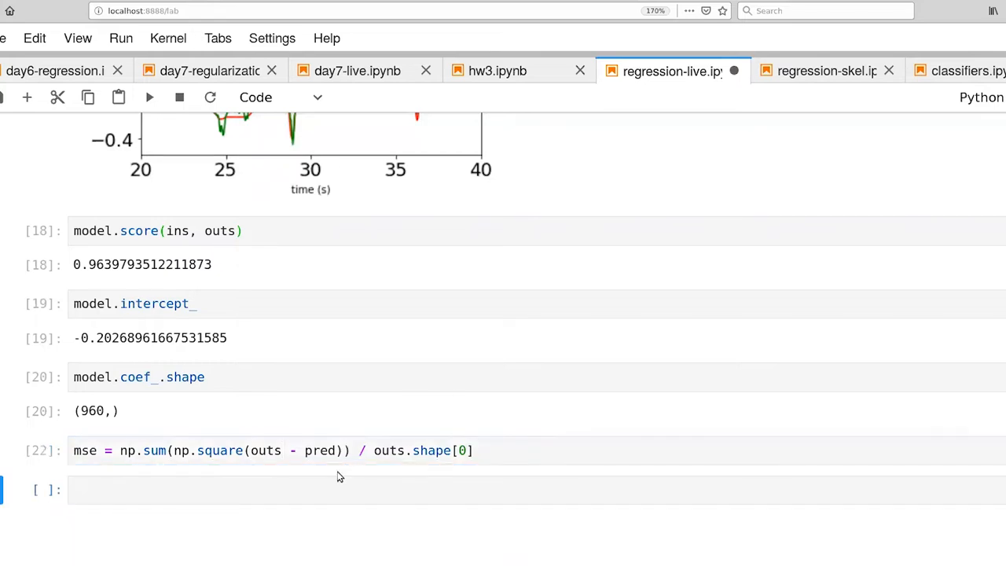
type("mse")
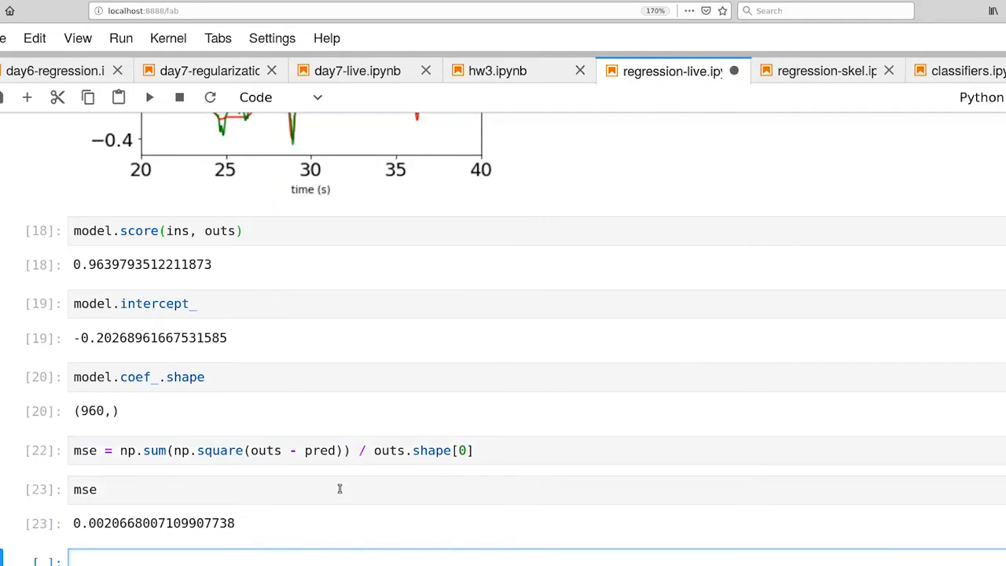
scroll("down", 3)
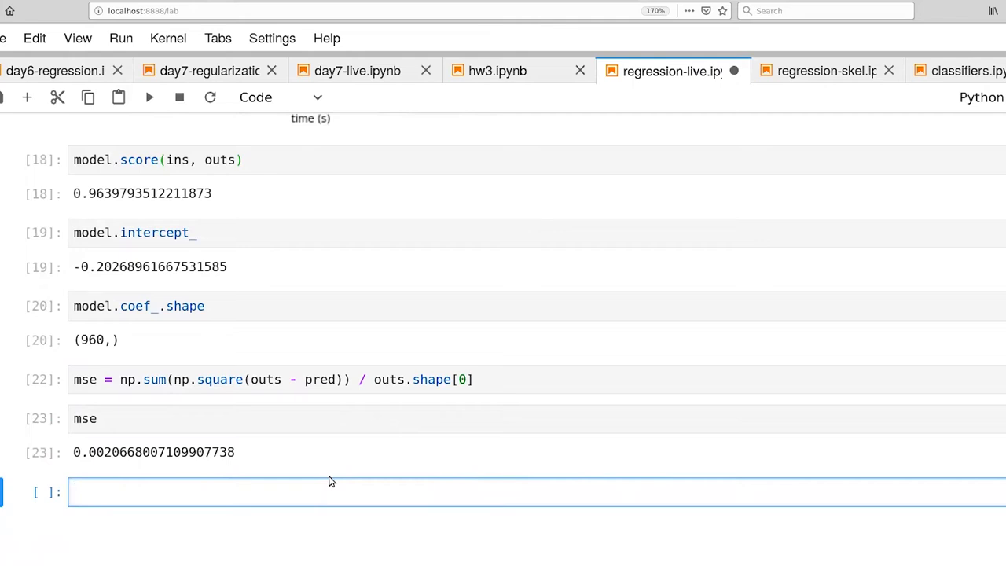
- Compute rmse = np.sqrt(mse), about 0.0455, and rmse * 180 / np.pi, about 2.605 degrees
type("rmse =")
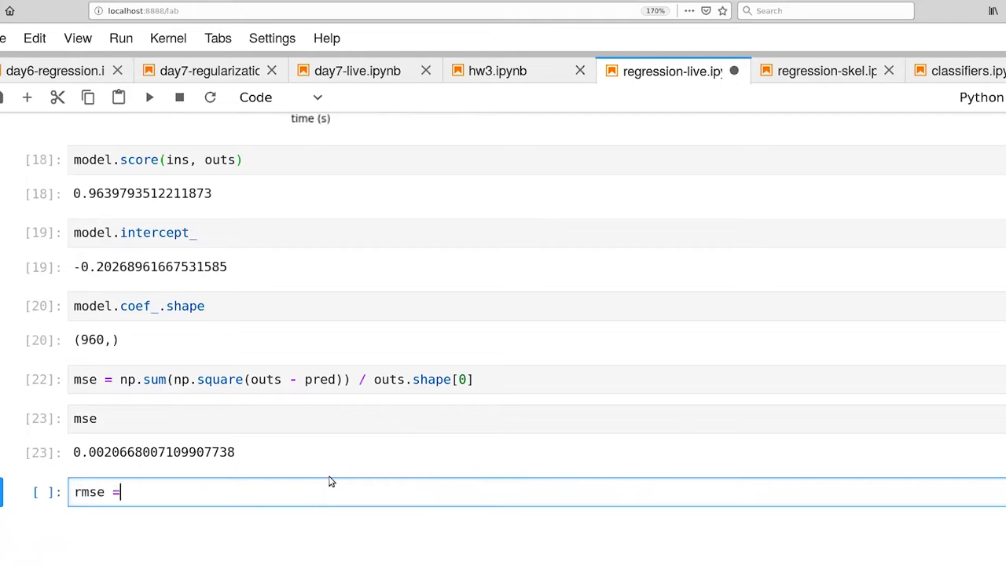
type("np.s")
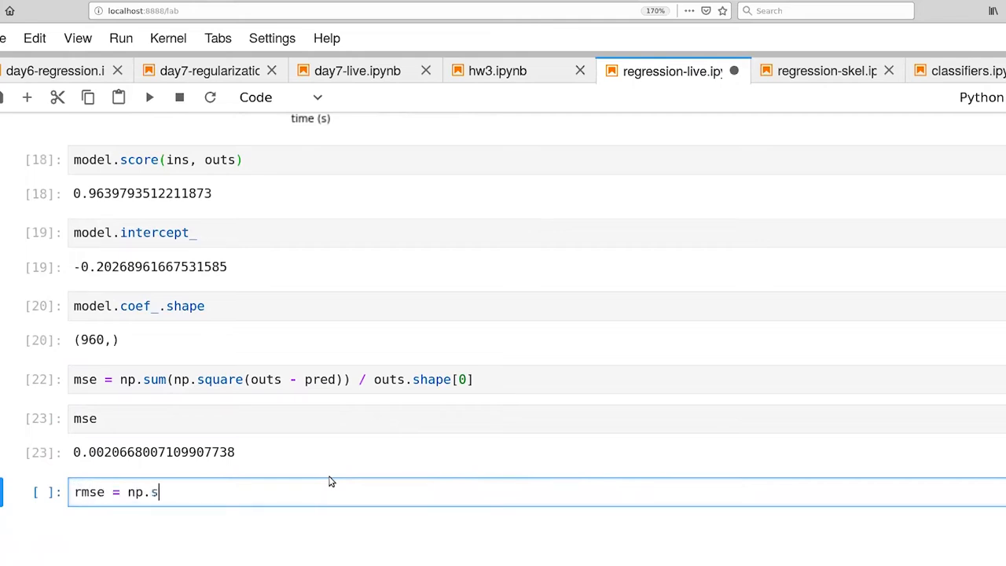
type("qrt(ms)")
type("rmse")
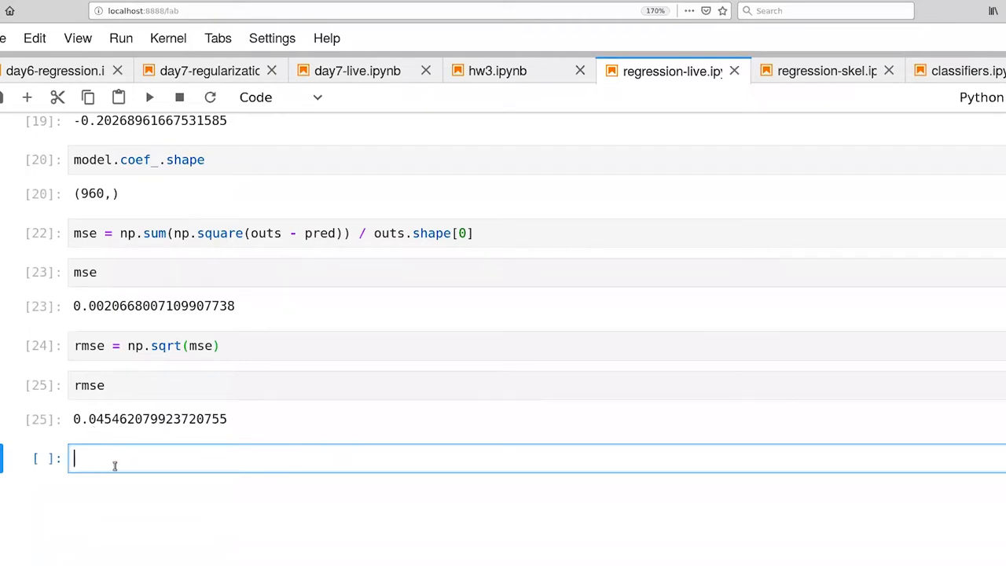
mouse_move(118, 445)
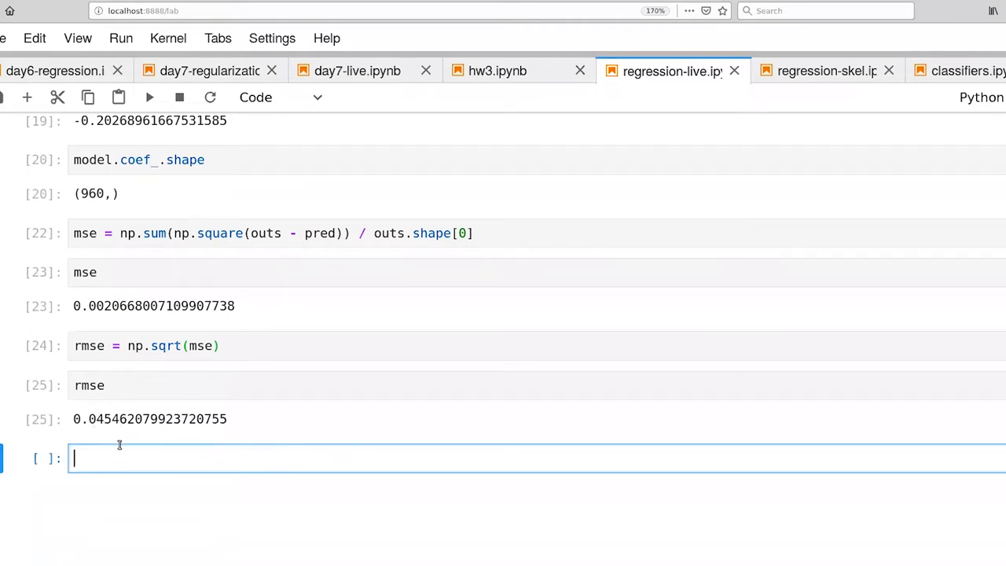
type("r")
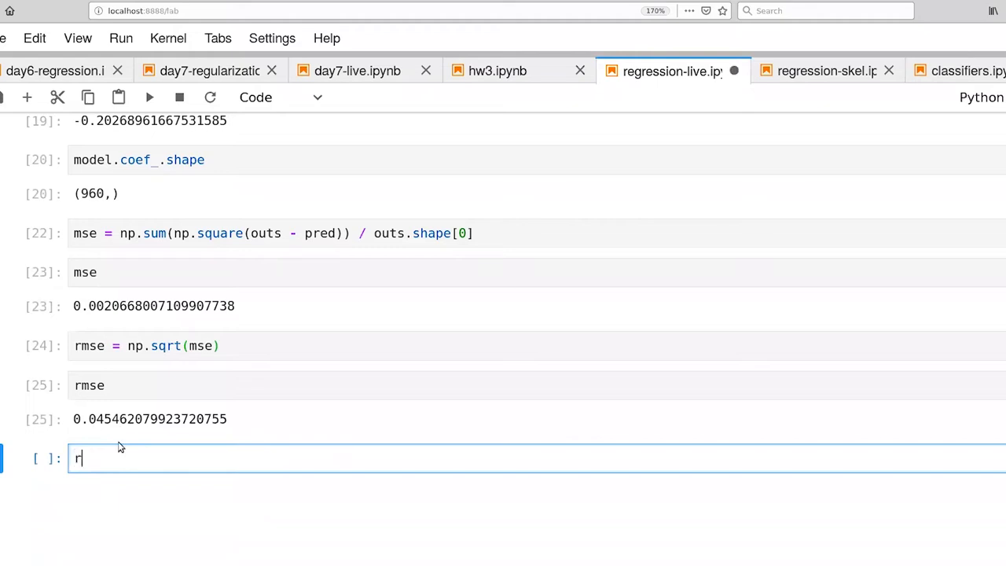
type("mse")
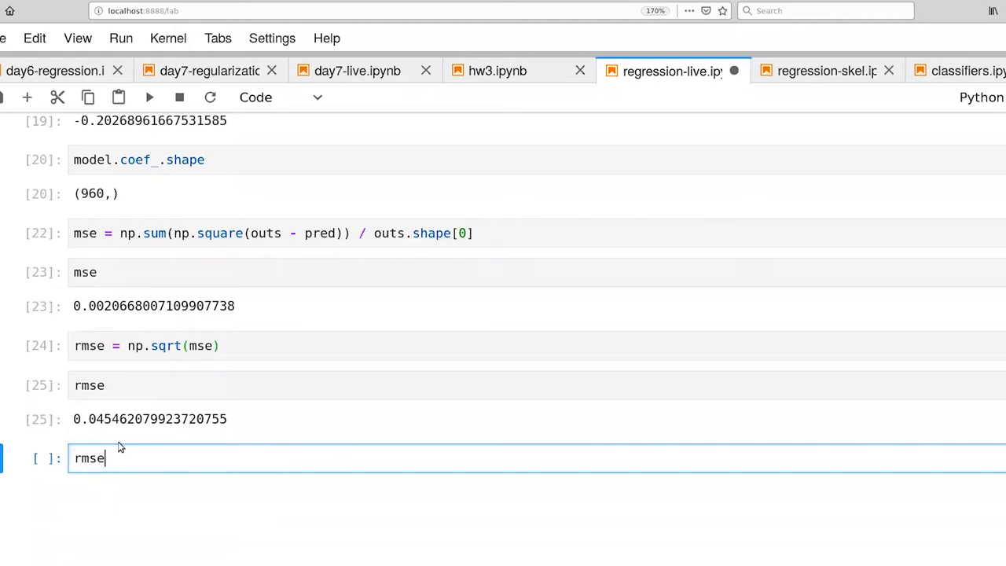
type("* 180")
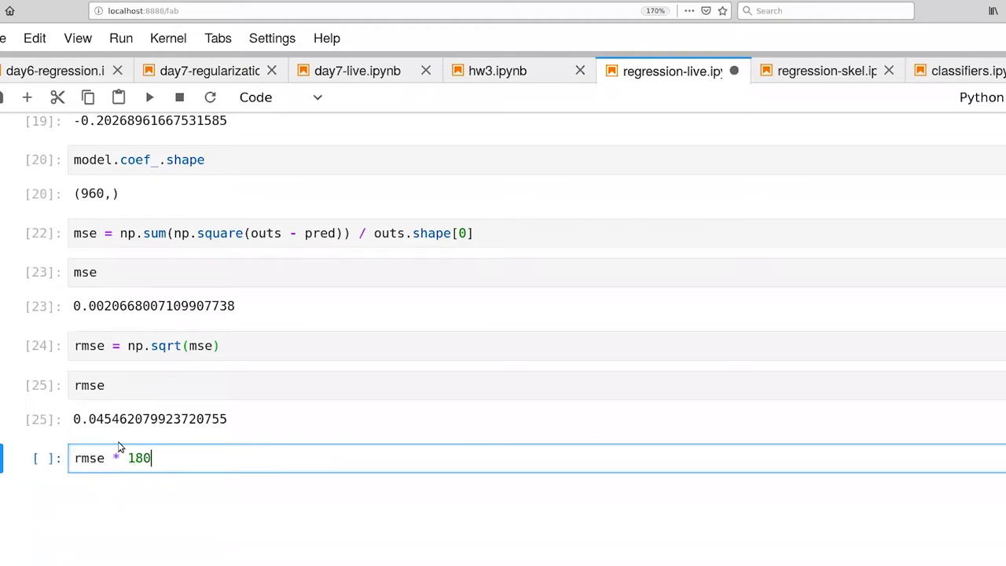
type("/ np.pi")
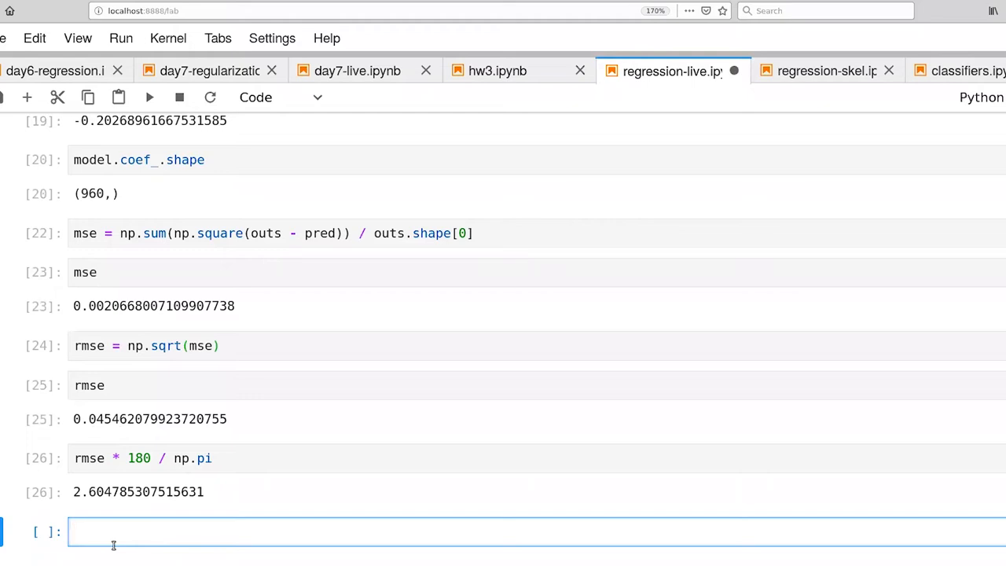
left_click(110, 531)
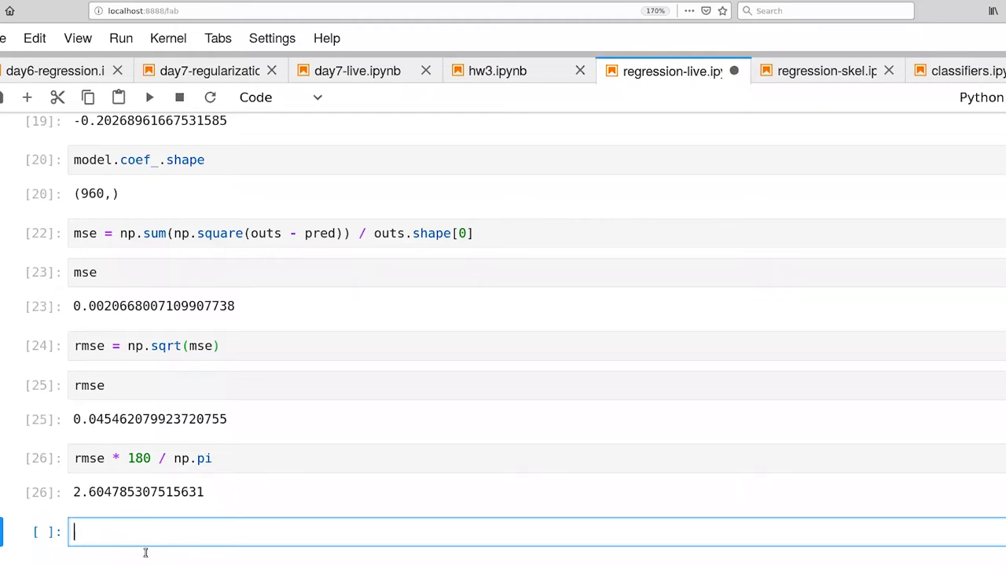
mouse_move(109, 555)
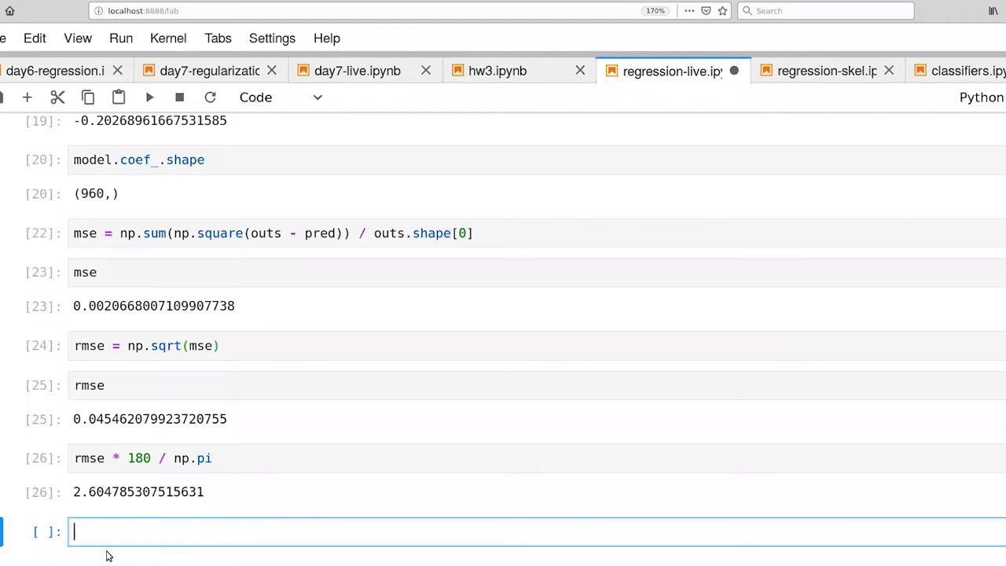
- Write def my_eval(outs, pred) returning mse, rmse and rmse in degrees
type("def")
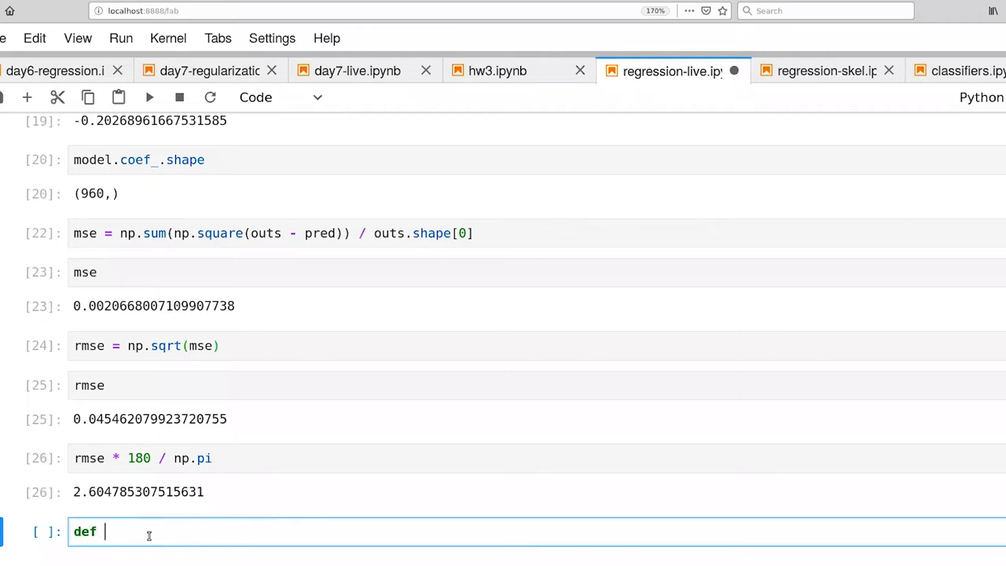
type("my")
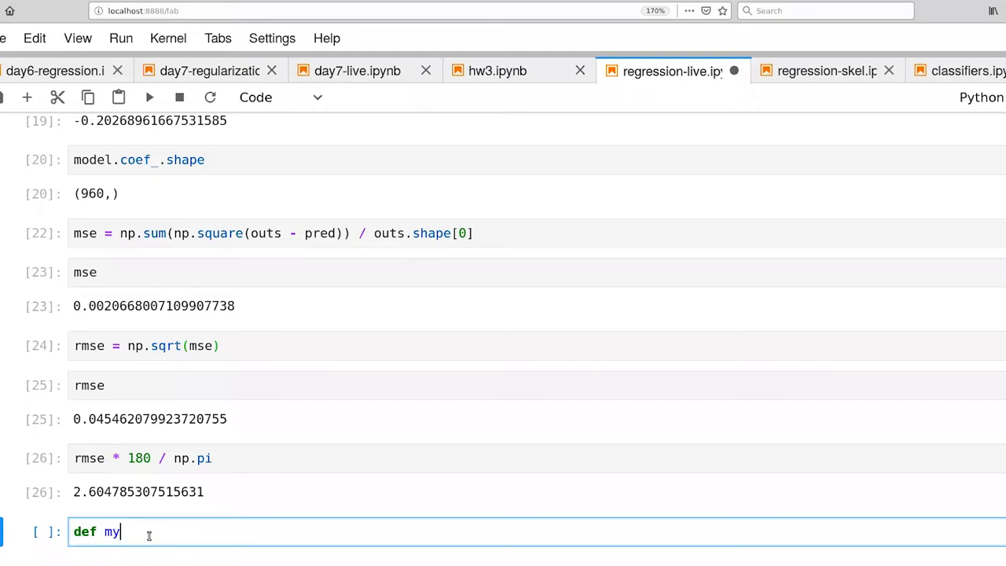
type("_eval()")
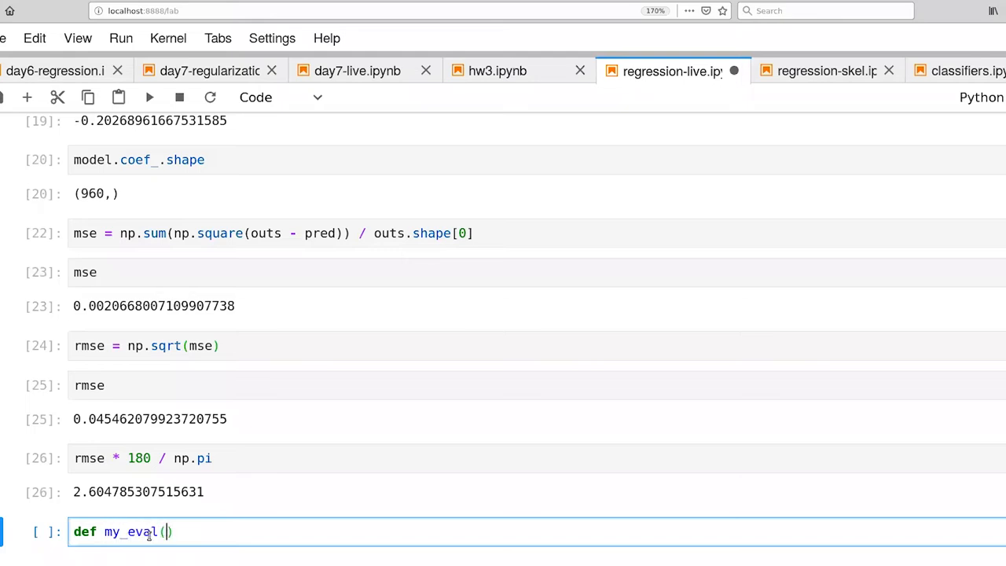
type("outs, pred")
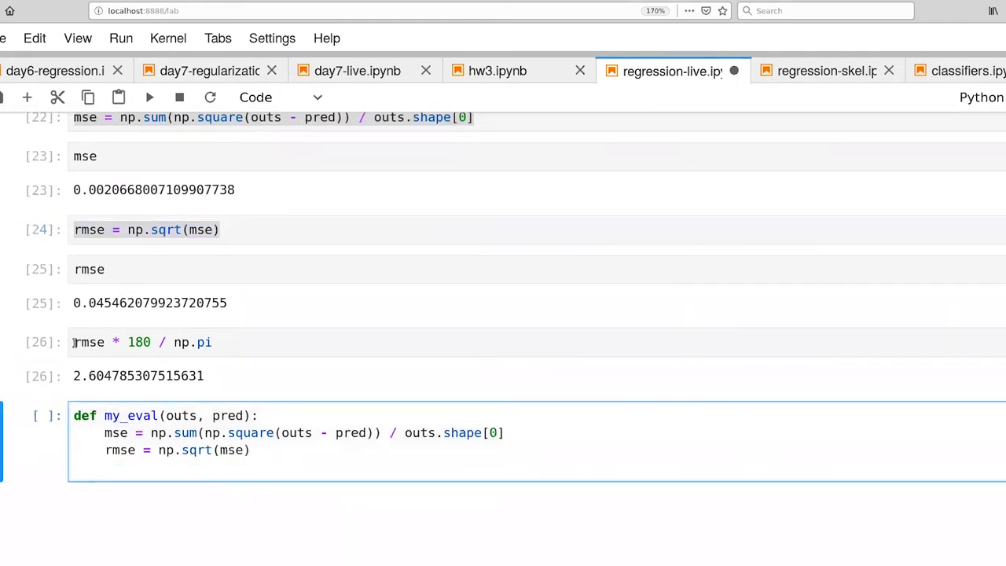
left_click(142, 341)
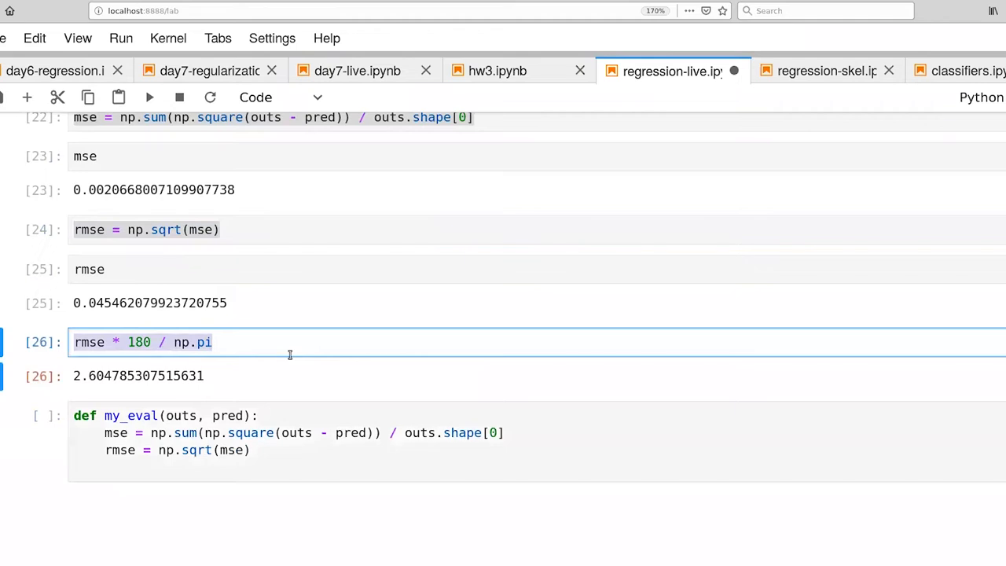
type("r")
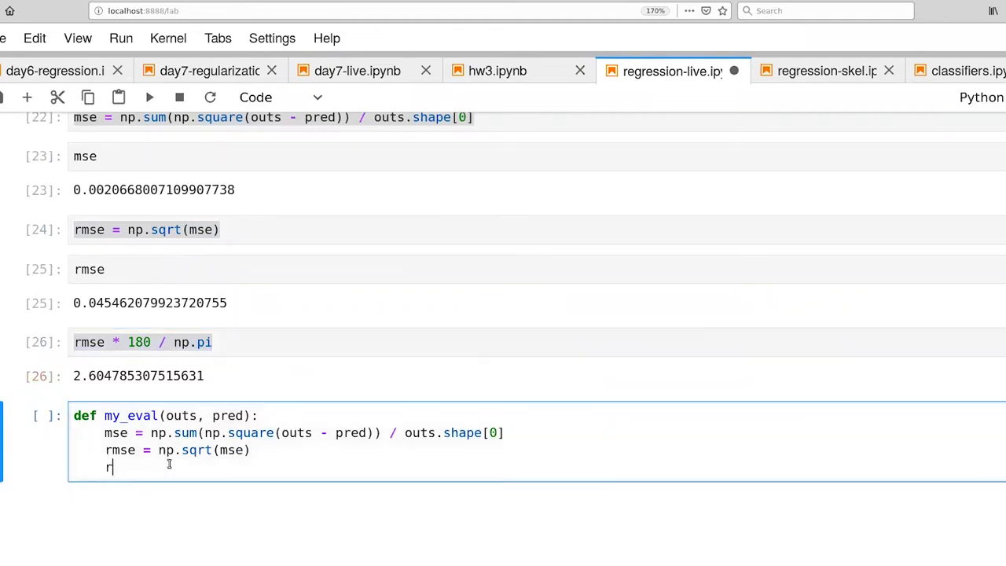
type("eturn mse")
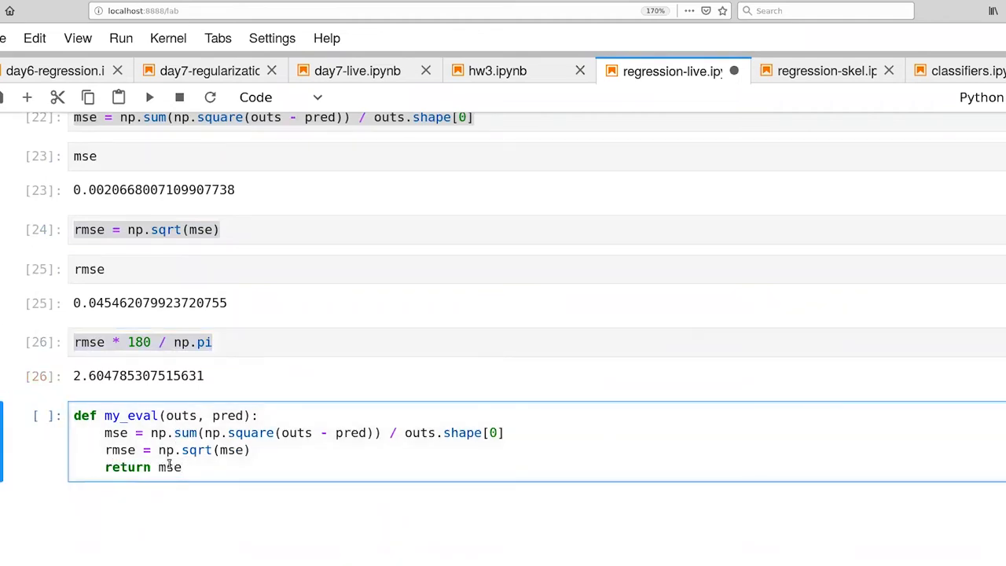
type(", rmse, rmse * 180 / np.pi")
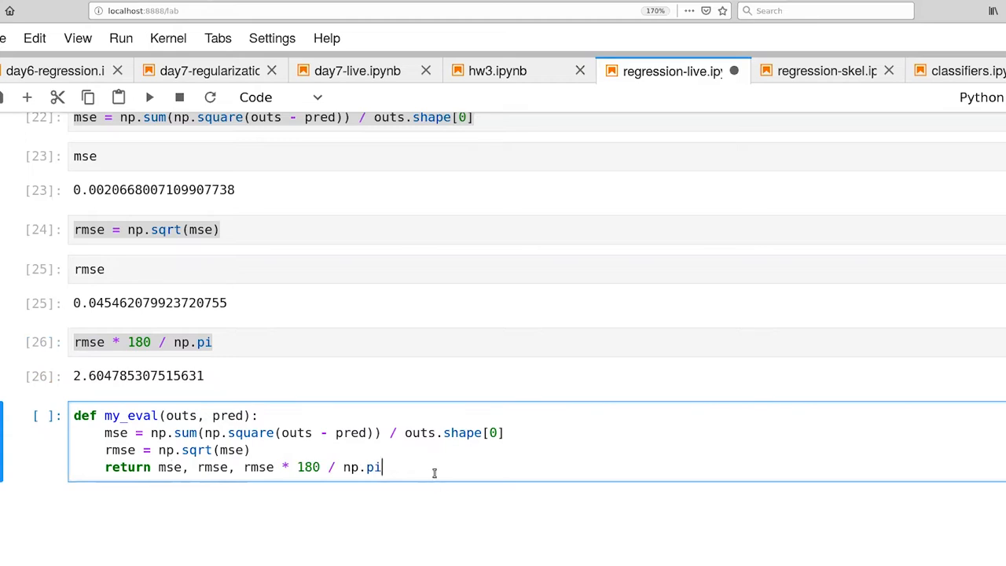
mouse_move(464, 377)
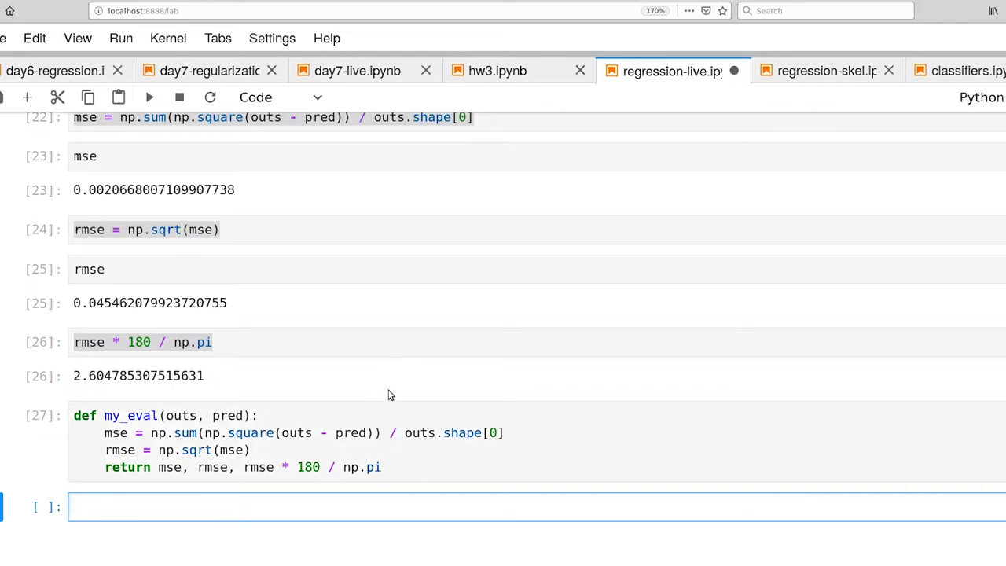
- Add a '## Test with an independent fold' markdown heading
type("## Te")
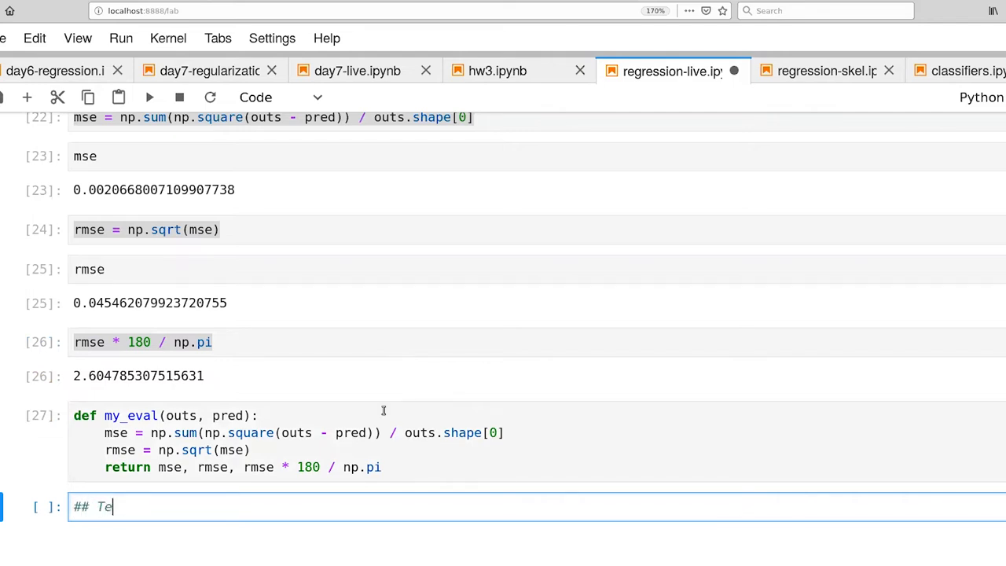
type("st")
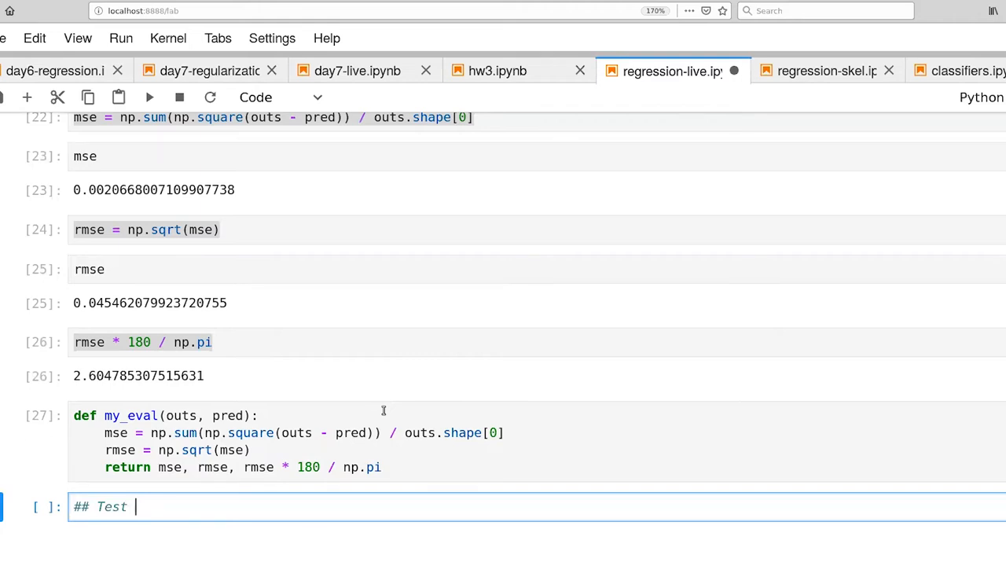
mouse_move(379, 358)
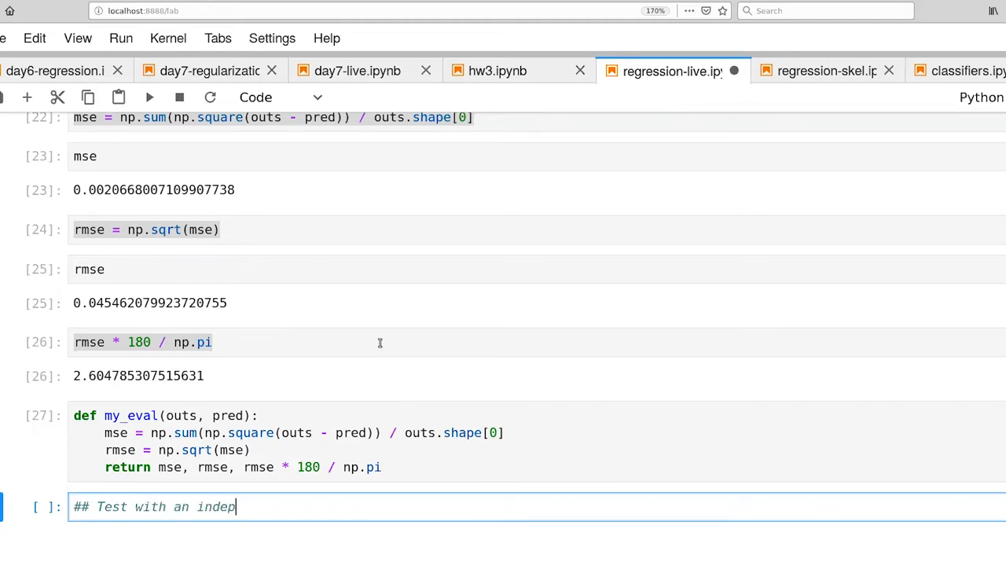
type("endent fold")
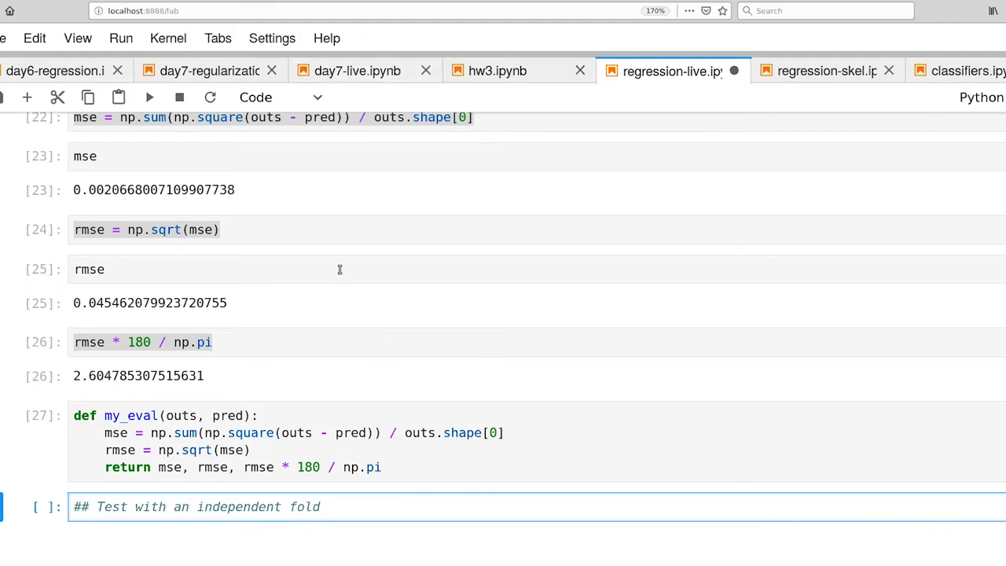
mouse_move(265, 266)
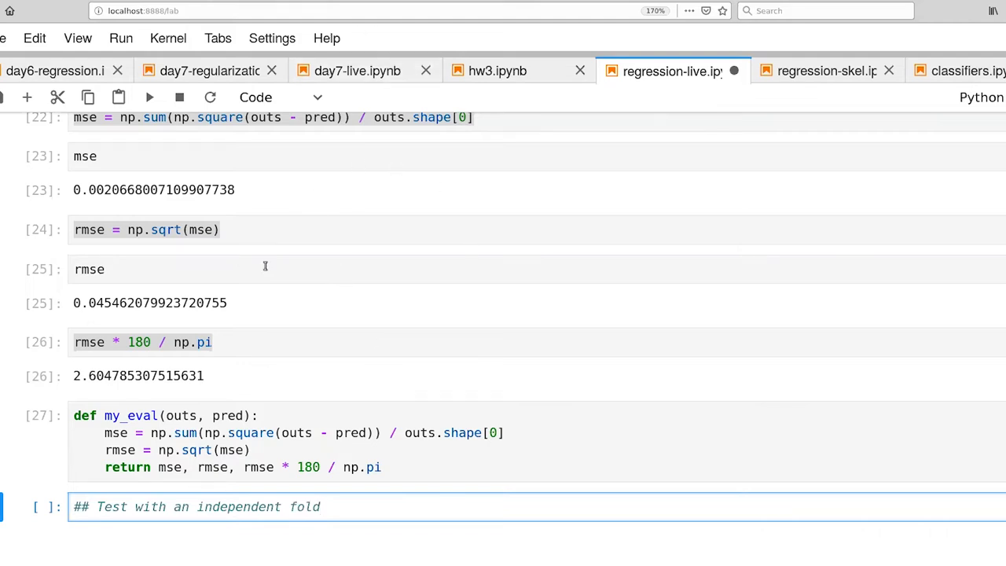
- Load fold-1 ins2, tm2 and outs2, and compute pred2 = model.predict(ins2)
left_click(276, 97)
type("outs2 = theta_folds[1][:,0]")
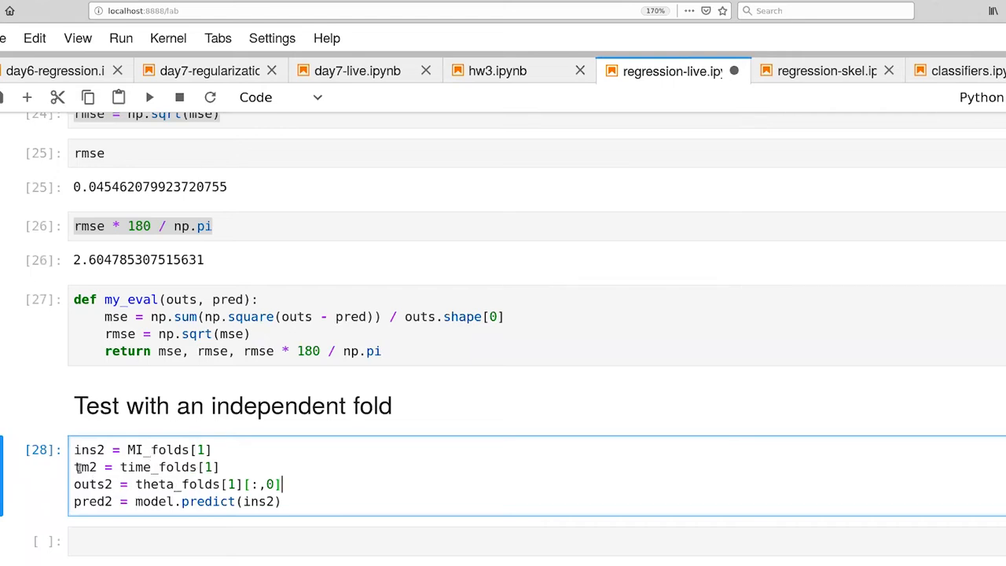
triple_click(149, 467)
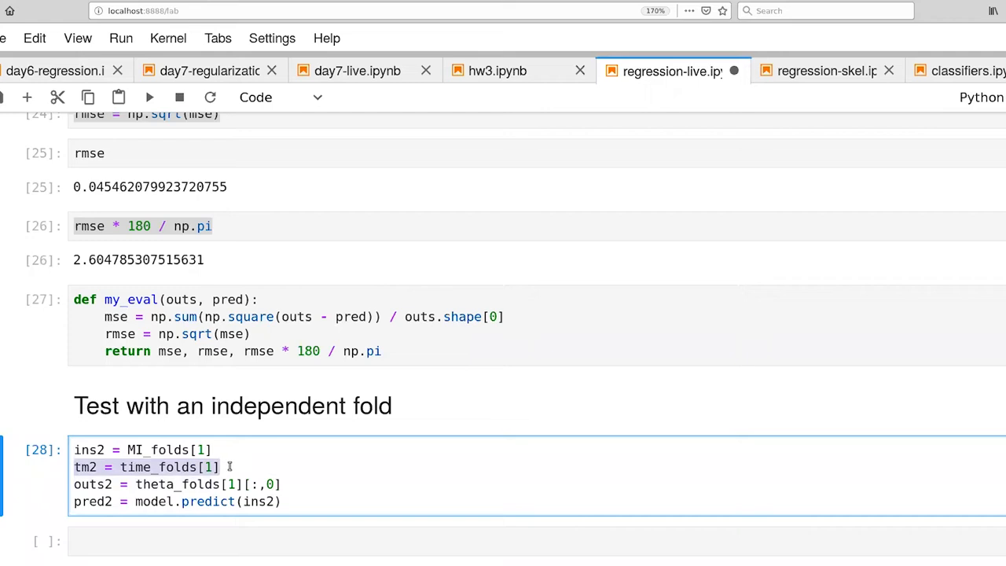
left_click(345, 501)
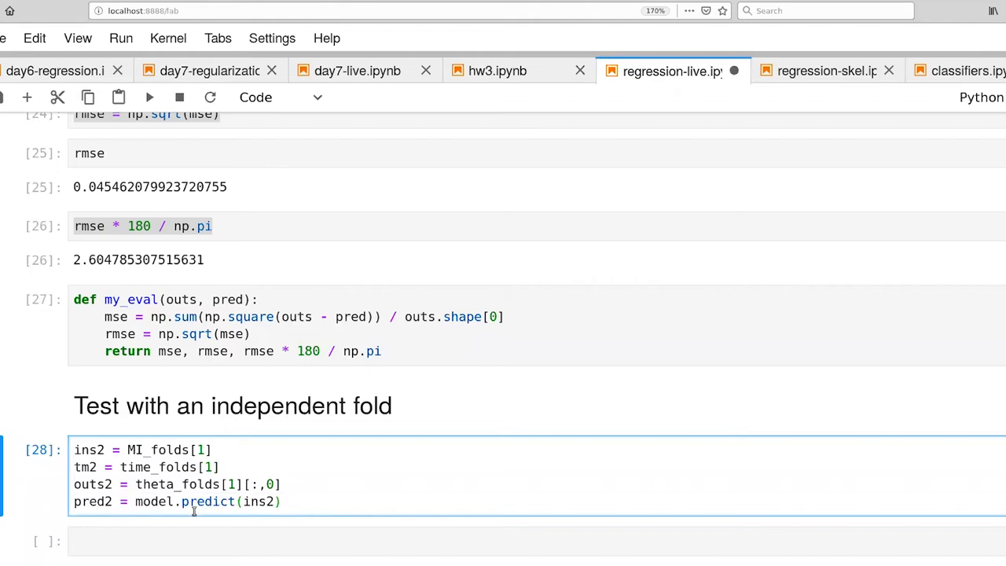
mouse_move(212, 492)
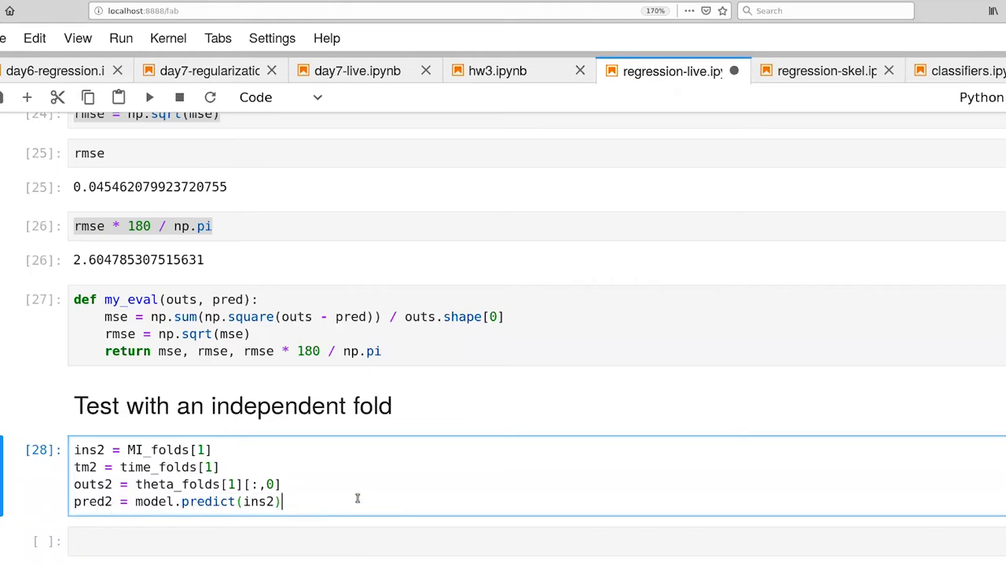
mouse_move(357, 495)
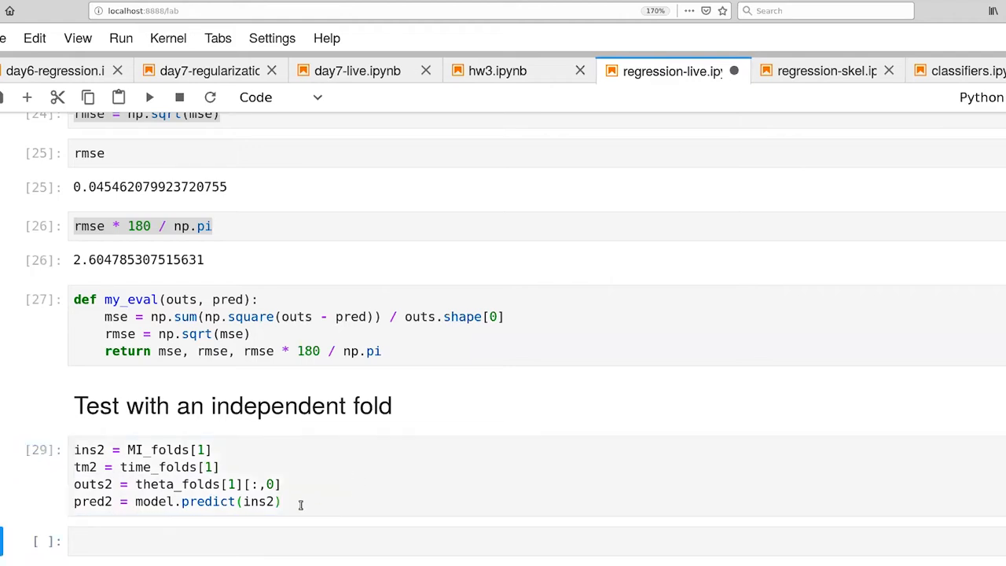
- Run my_eval on outs2 and pred2 in a new cell, reading about 13.51 degrees error
left_click(255, 541)
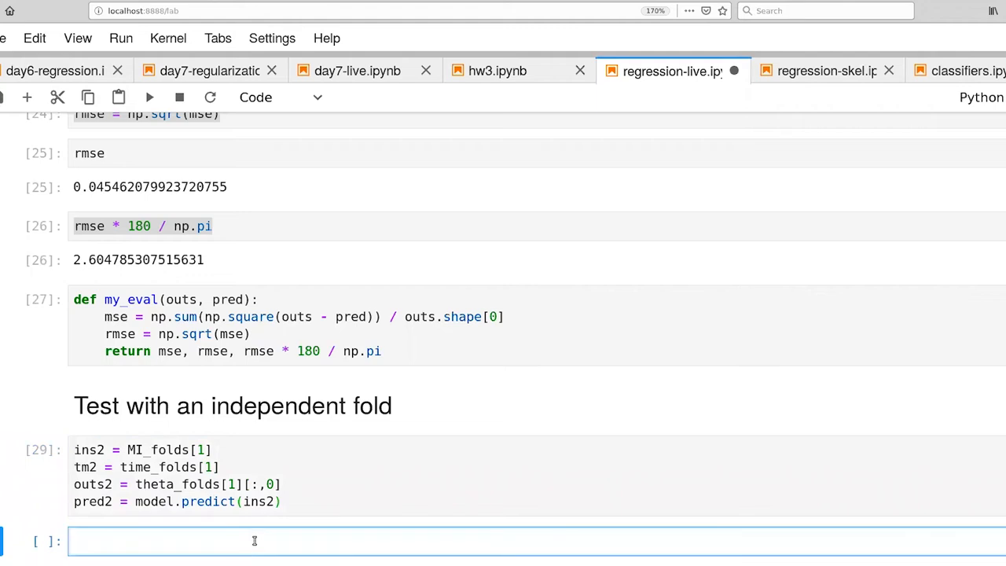
type("my_eval")
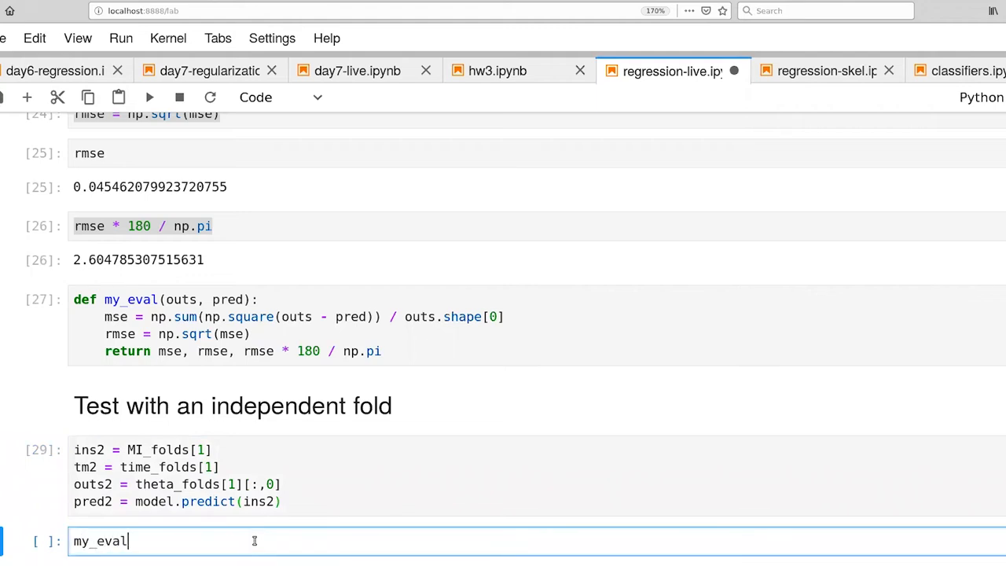
type("()")
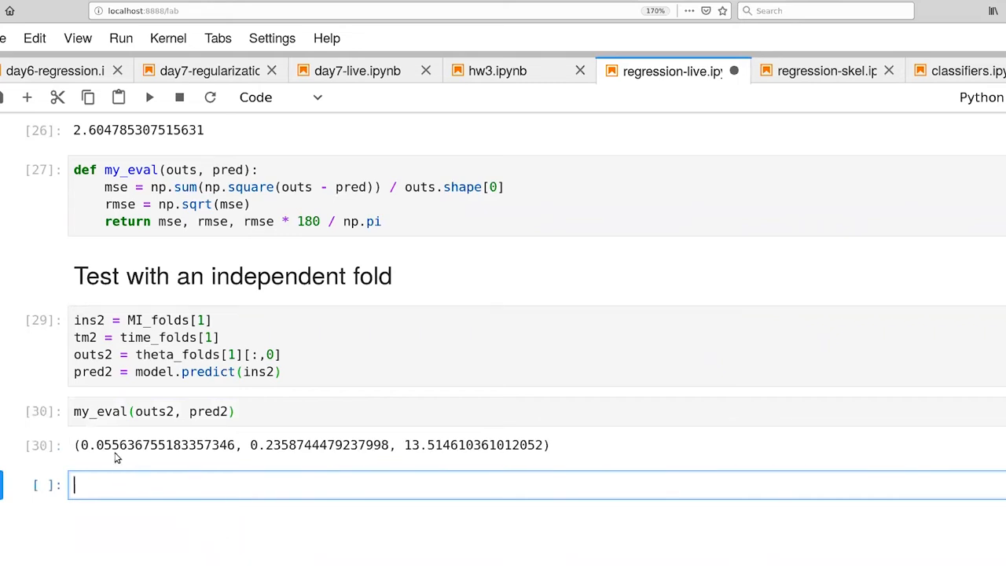
mouse_move(131, 457)
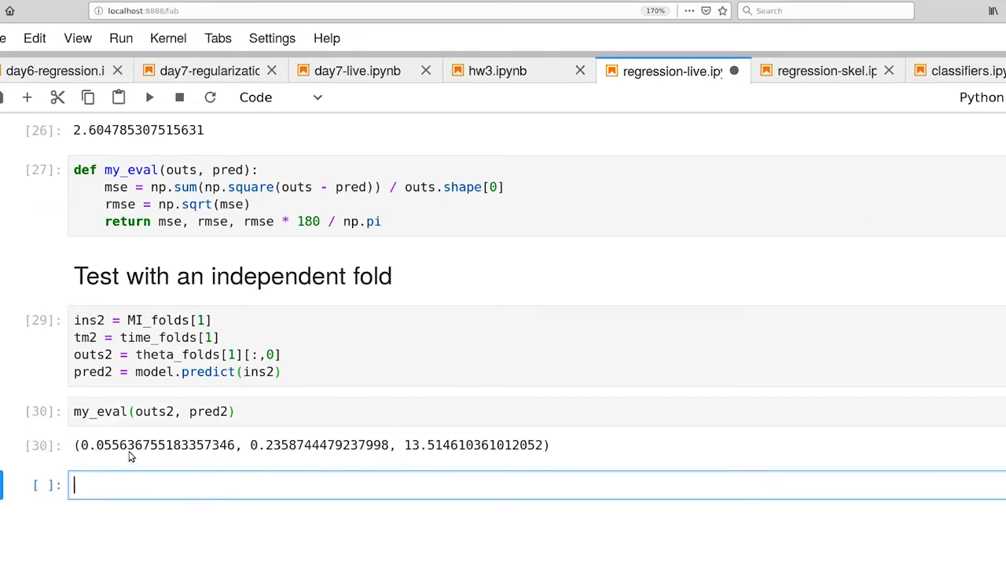
mouse_move(401, 450)
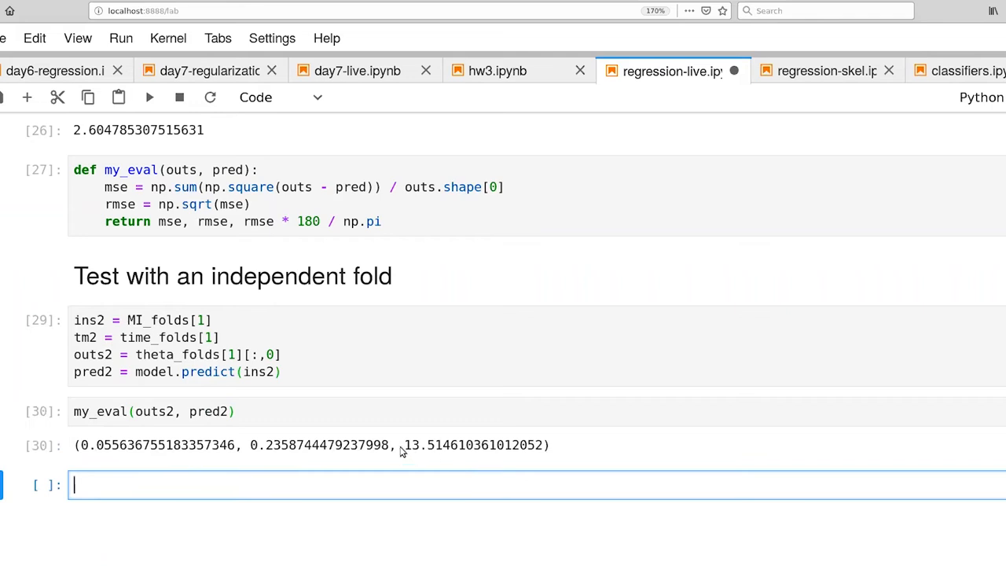
double_click(471, 445)
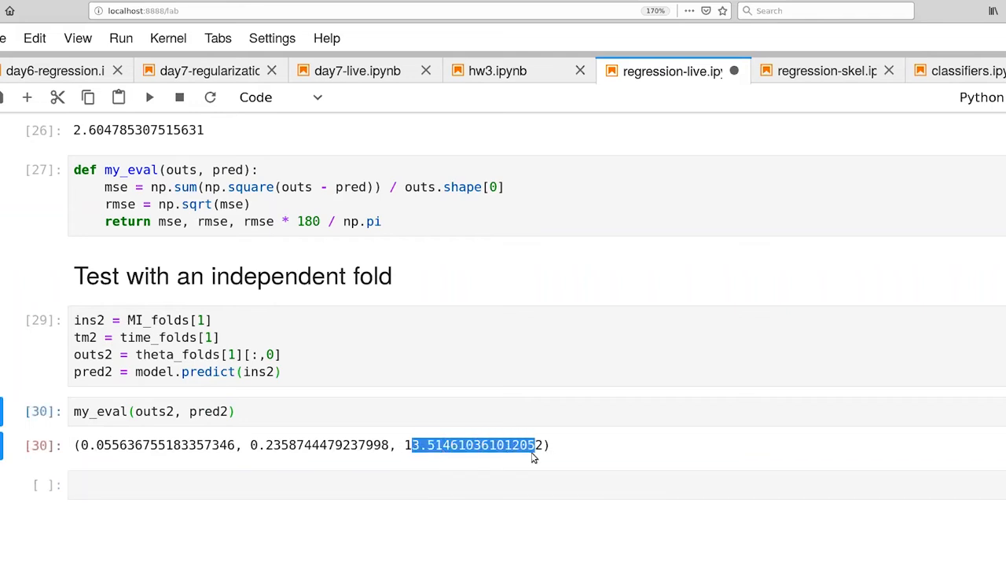
left_click(414, 459)
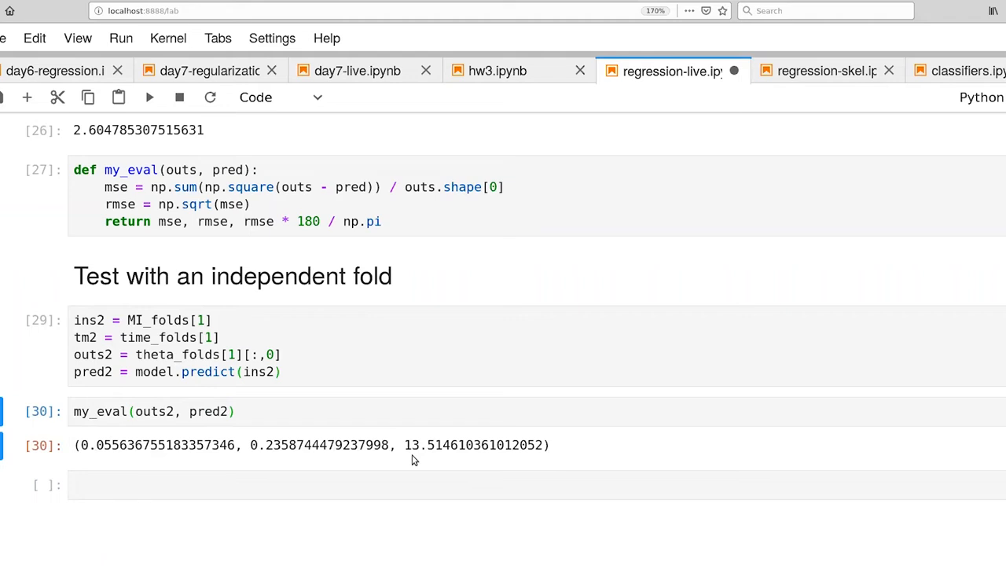
mouse_move(418, 457)
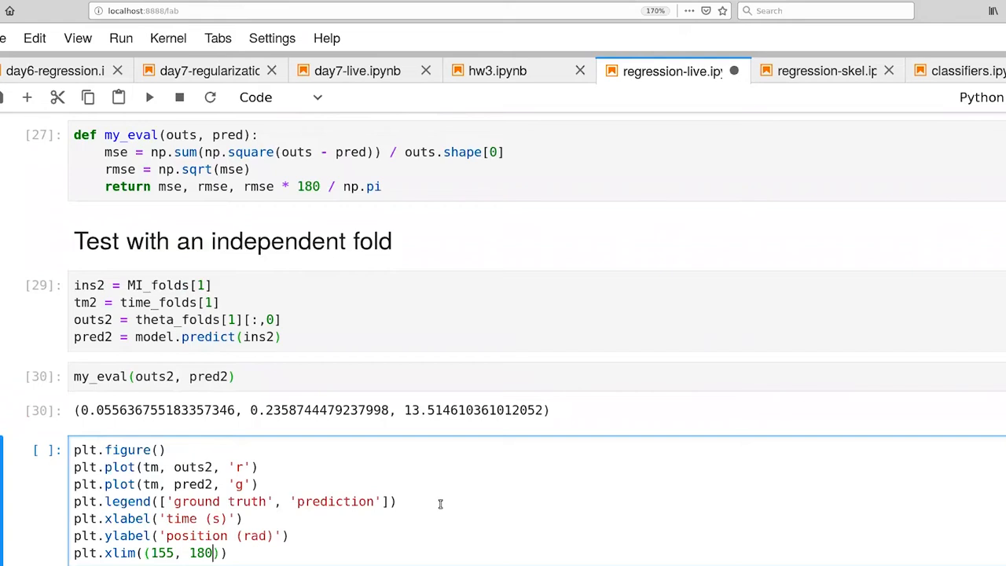
mouse_move(409, 424)
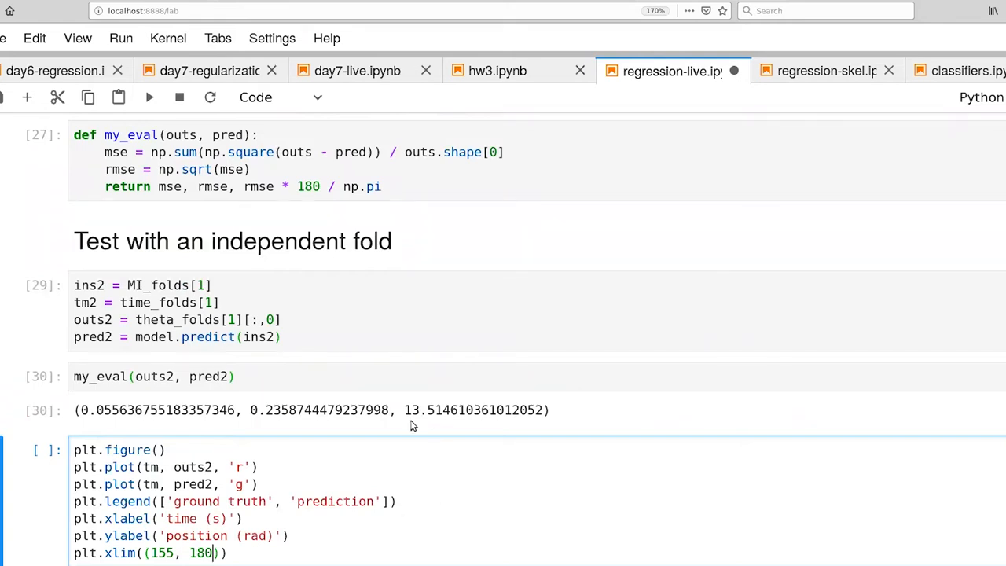
mouse_move(415, 406)
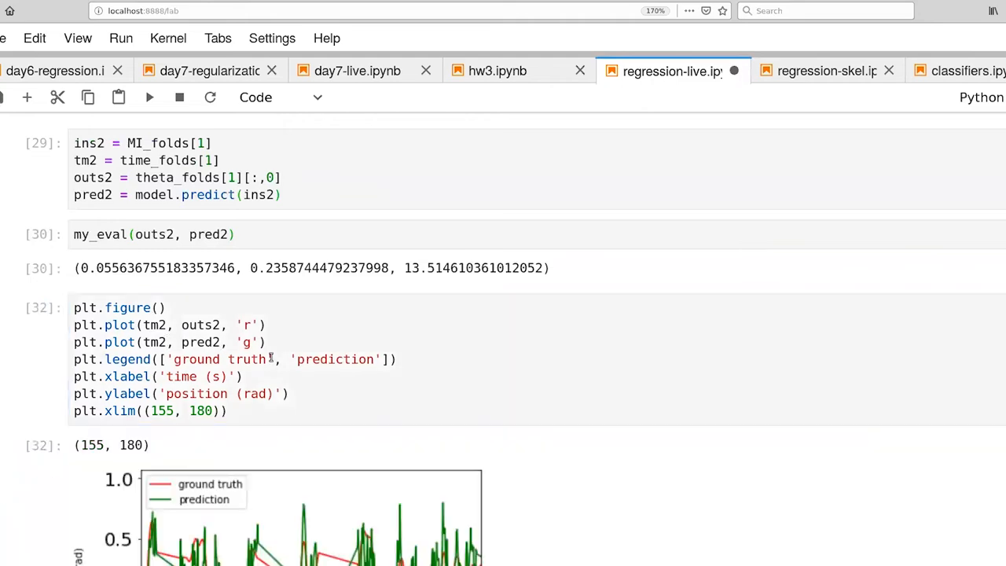
- Scroll down the notebook to the fold-1 ground-truth vs prediction position plot
scroll("down", 3)
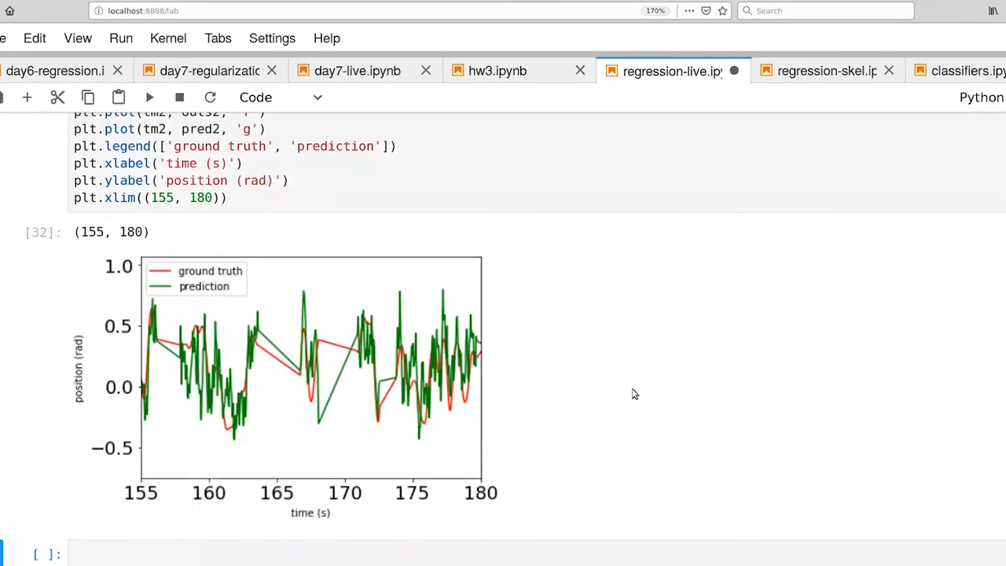
mouse_move(621, 385)
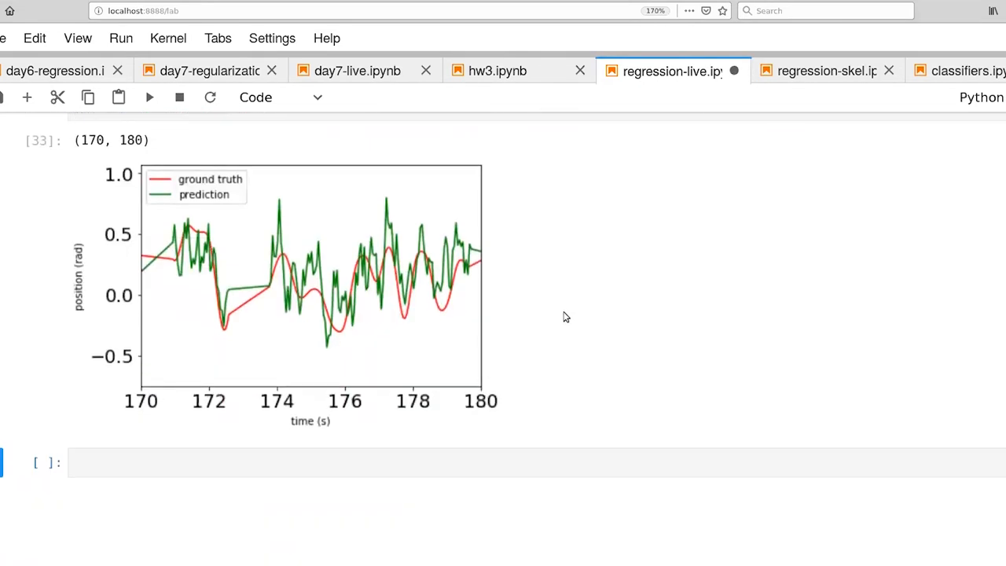
mouse_move(450, 324)
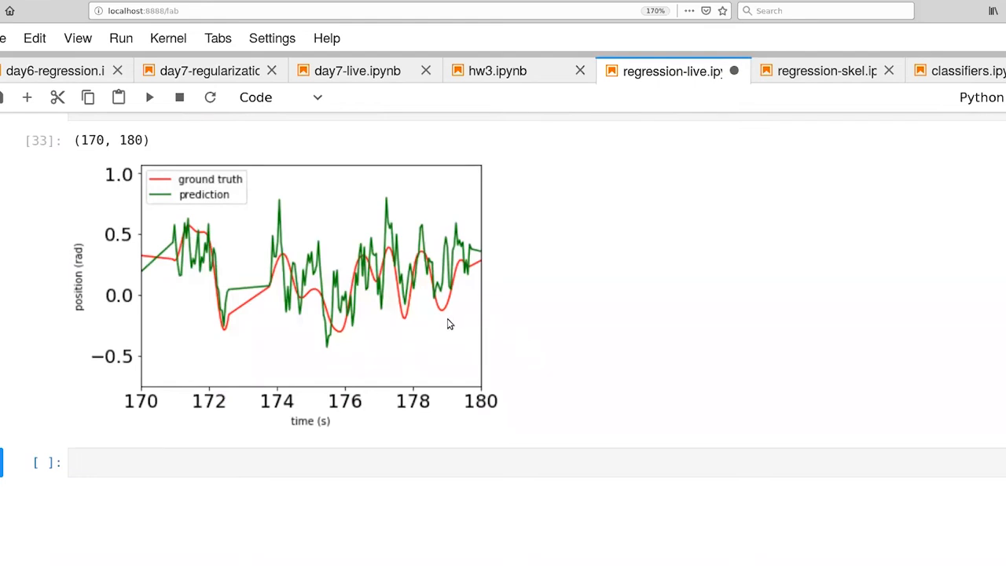
mouse_move(424, 341)
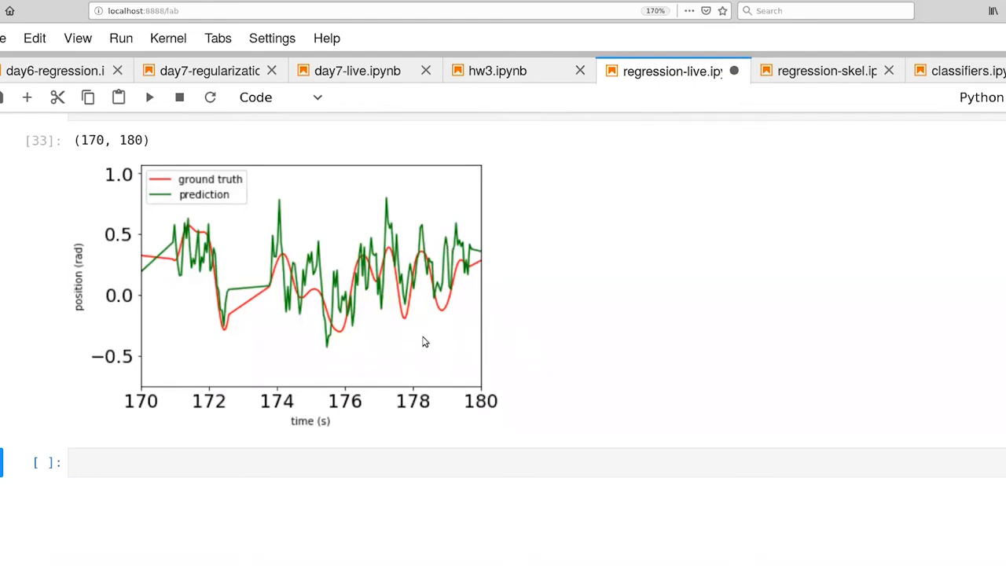
mouse_move(417, 353)
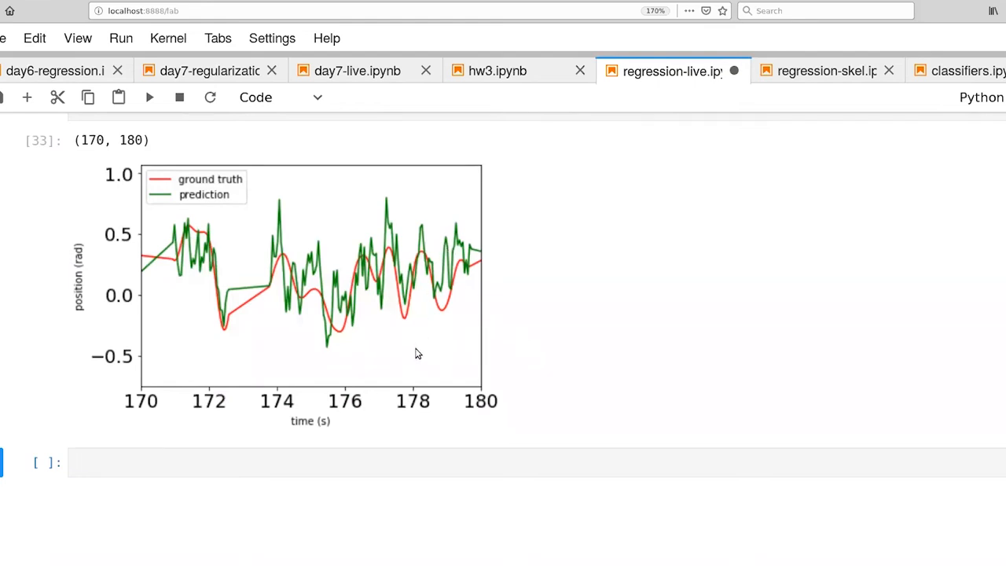
mouse_move(265, 326)
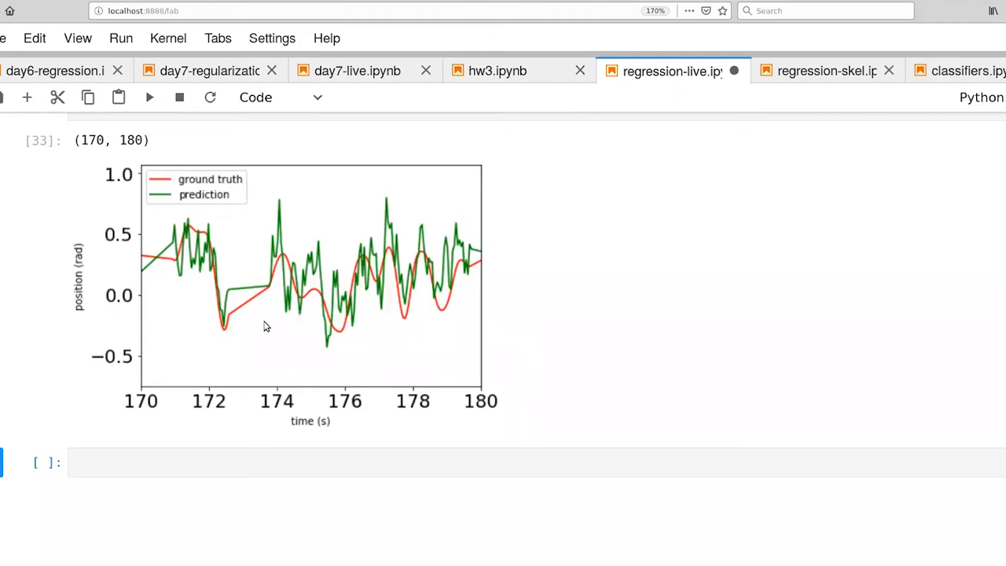
mouse_move(503, 280)
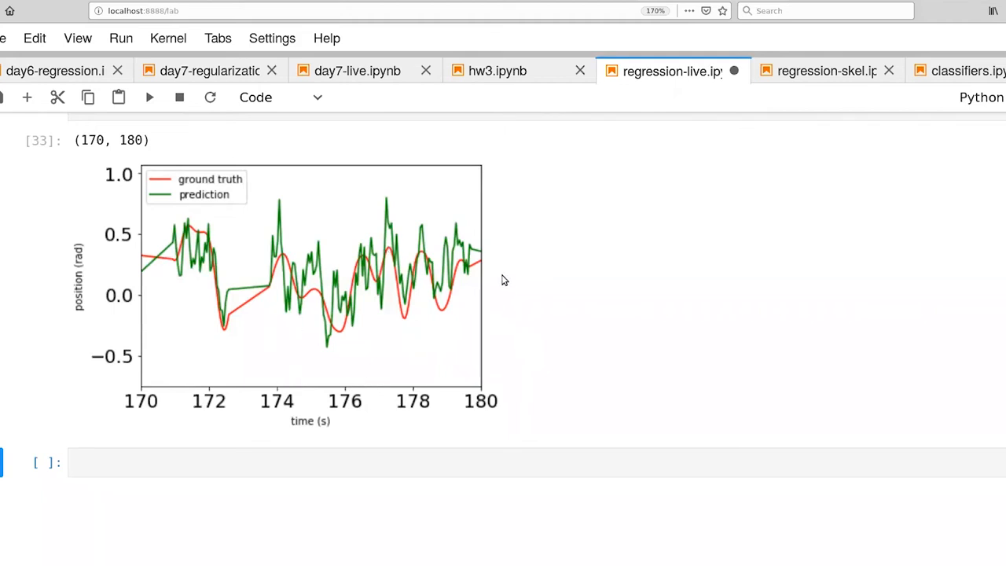
mouse_move(437, 292)
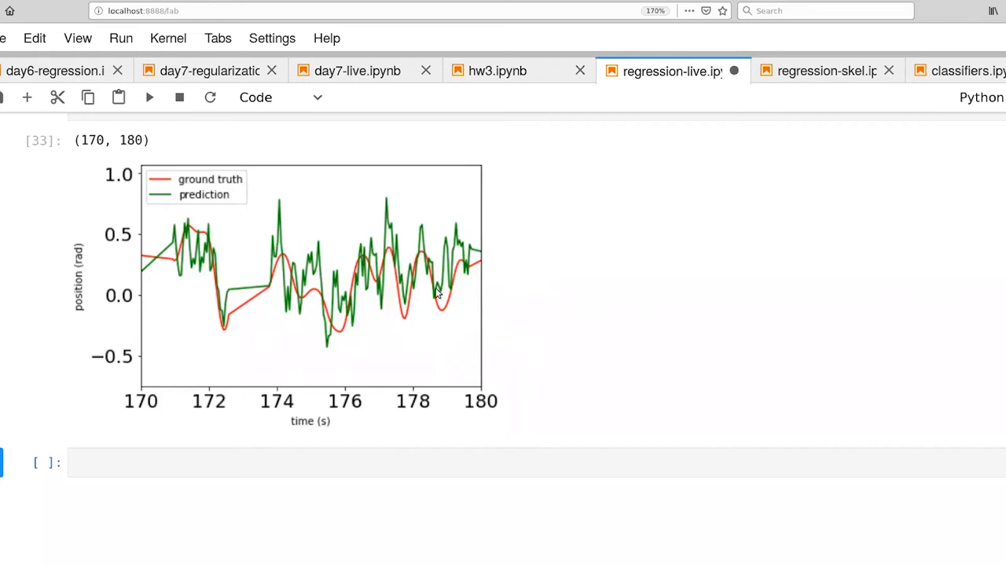
mouse_move(374, 239)
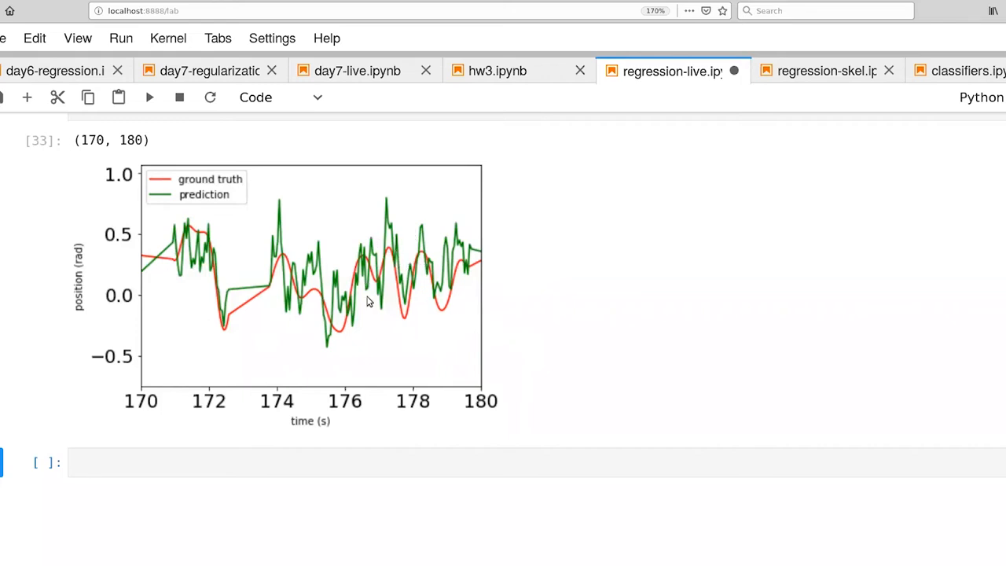
mouse_move(342, 317)
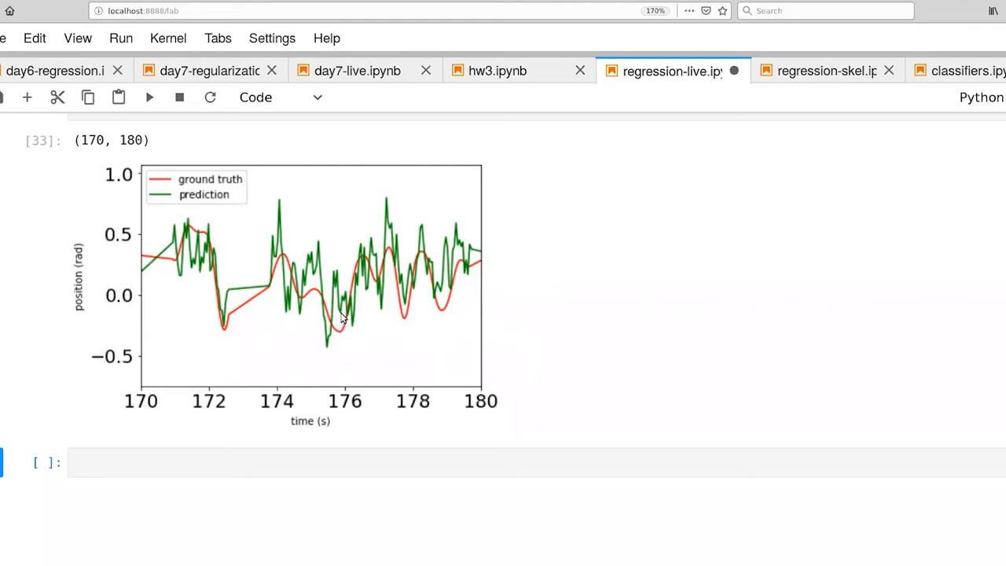
mouse_move(420, 301)
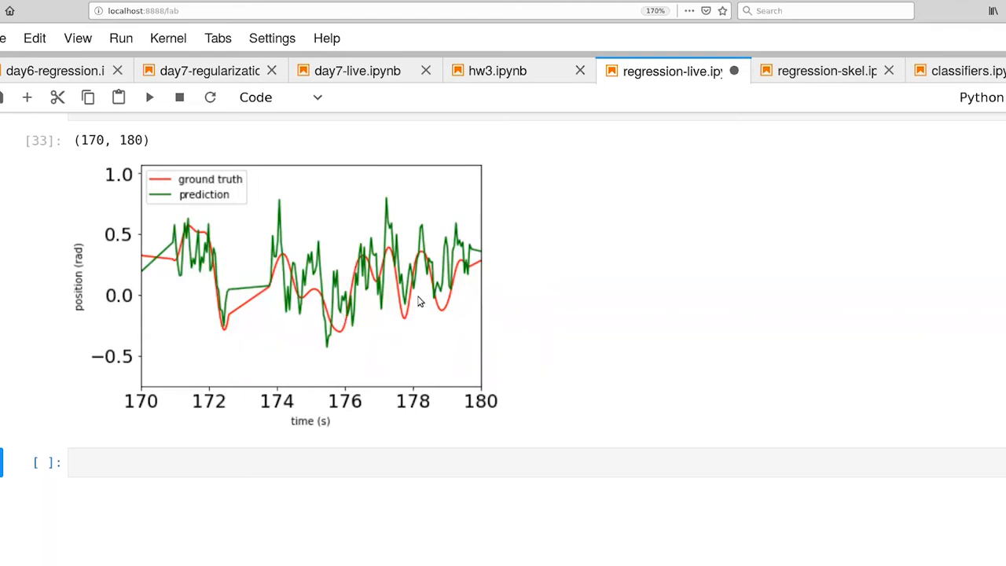
mouse_move(397, 330)
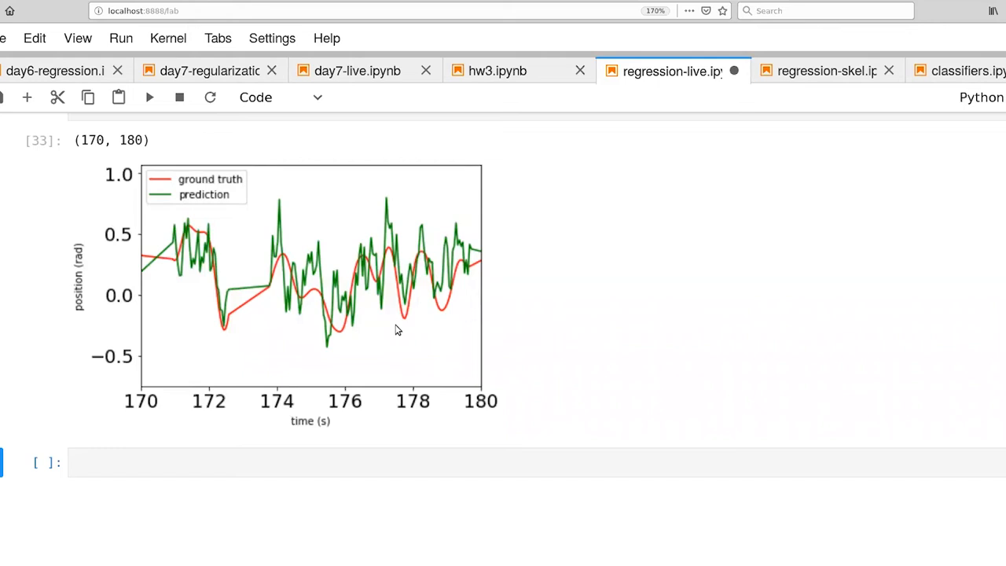
mouse_move(423, 312)
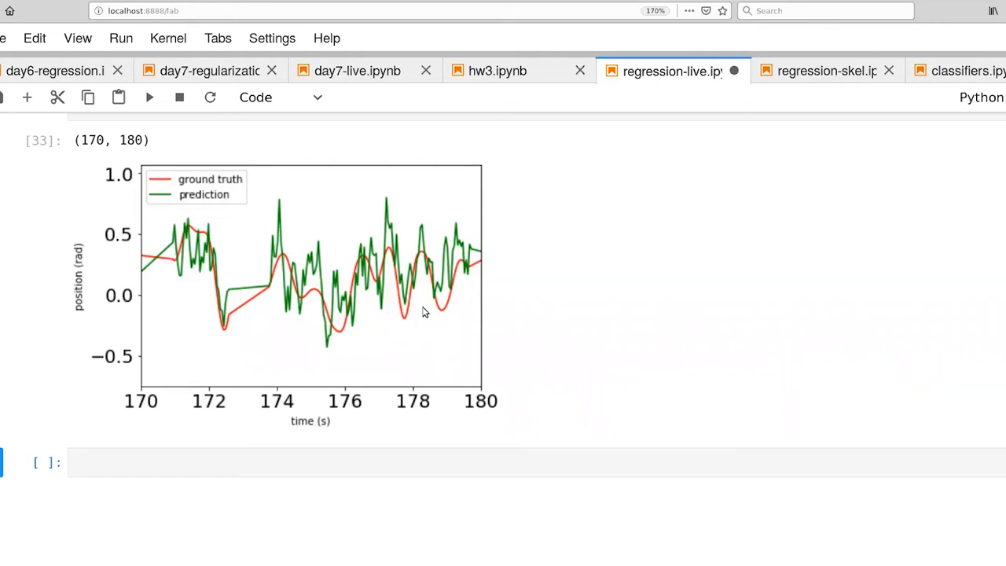
mouse_move(403, 367)
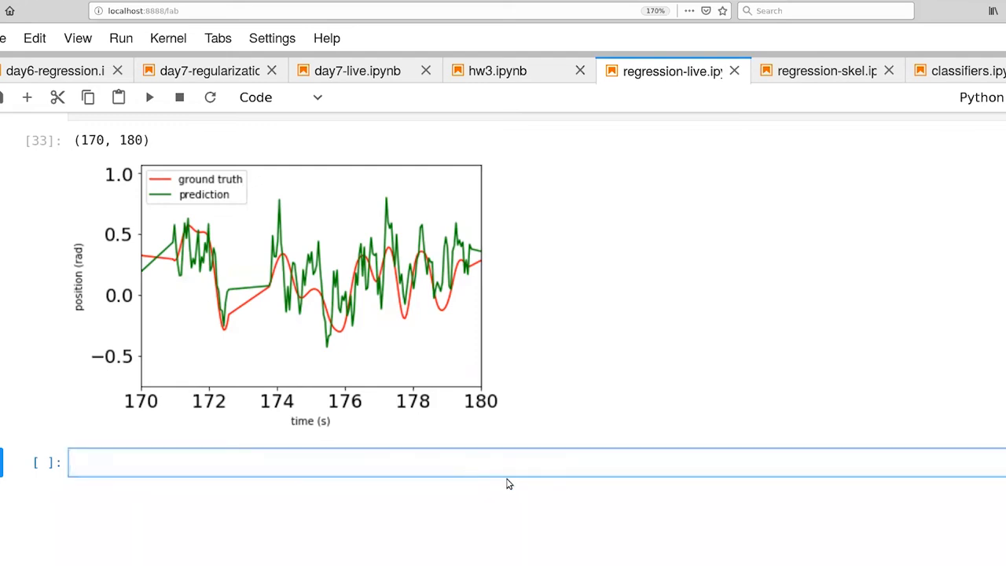
- Start the '## Predicting Velocity' heading and select an output array name for editing
type("##")
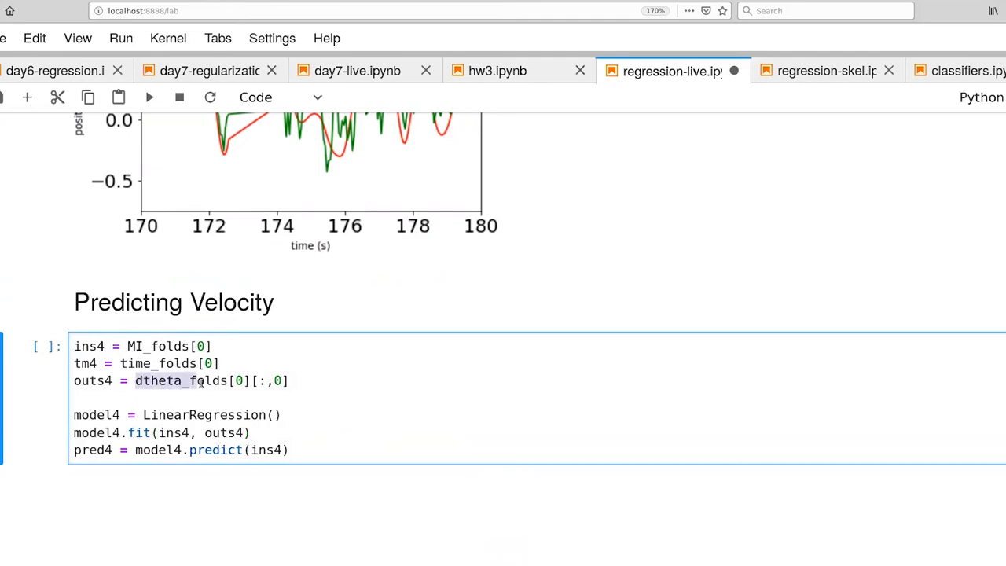
double_click(209, 380)
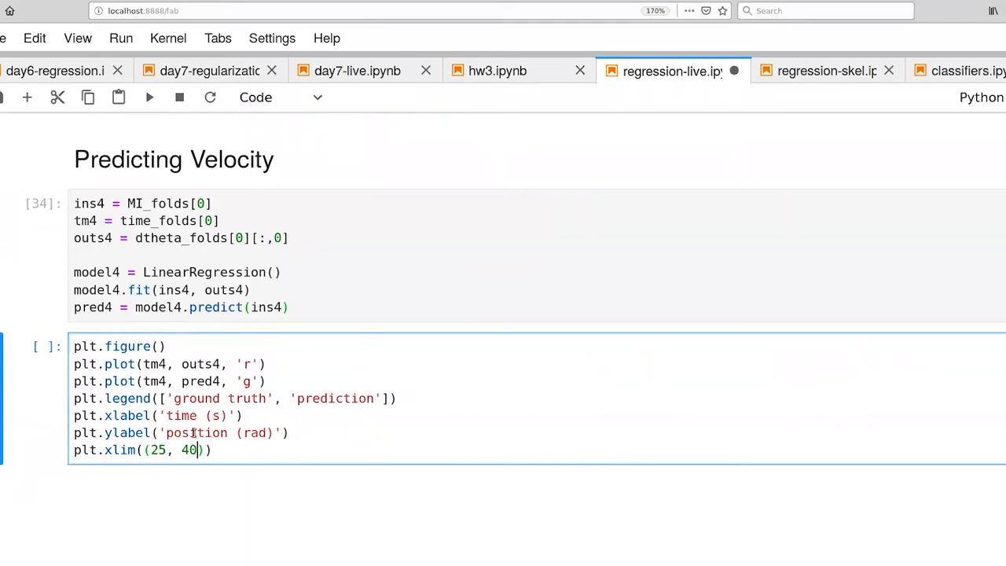
type("velocity")
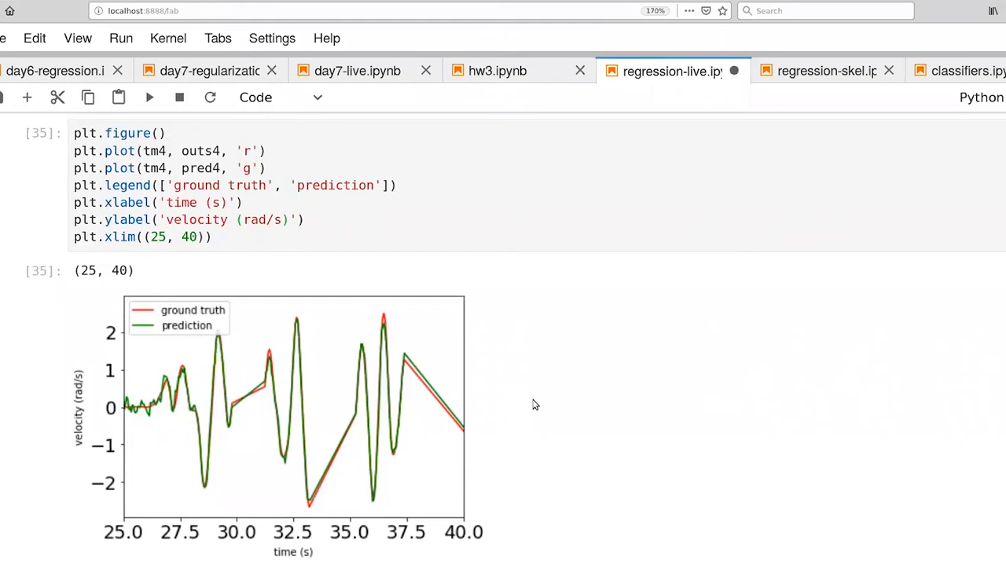
mouse_move(531, 408)
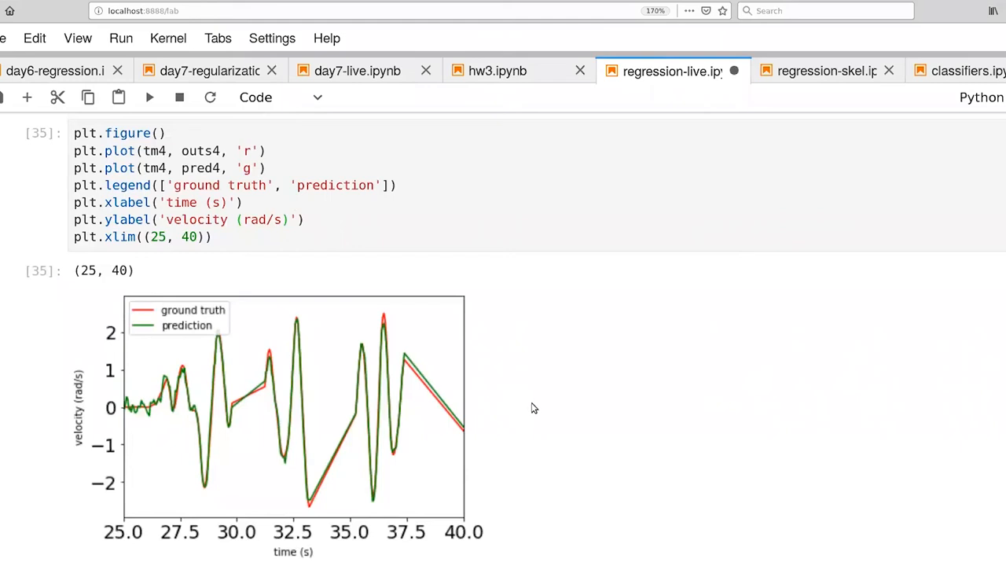
mouse_move(397, 425)
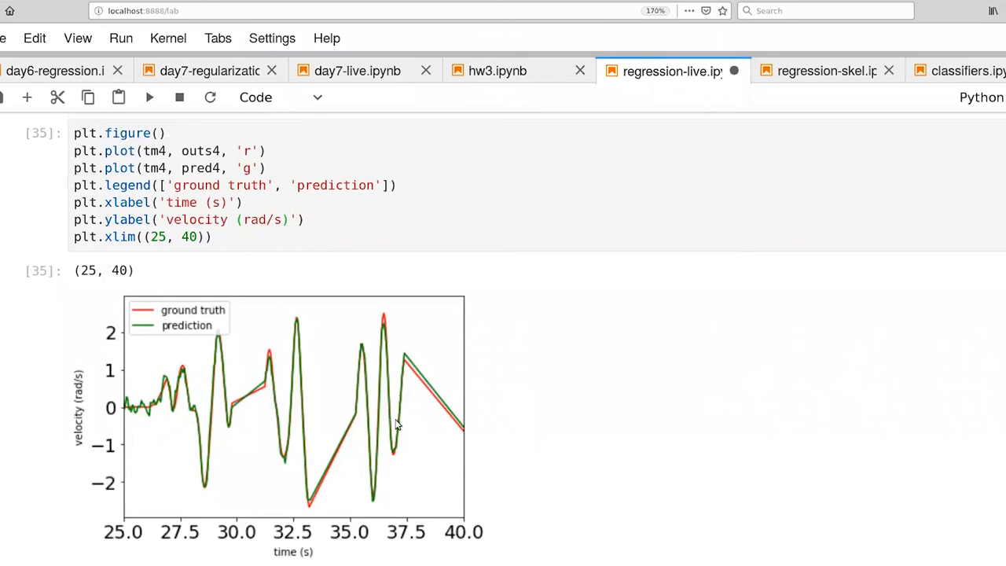
mouse_move(432, 411)
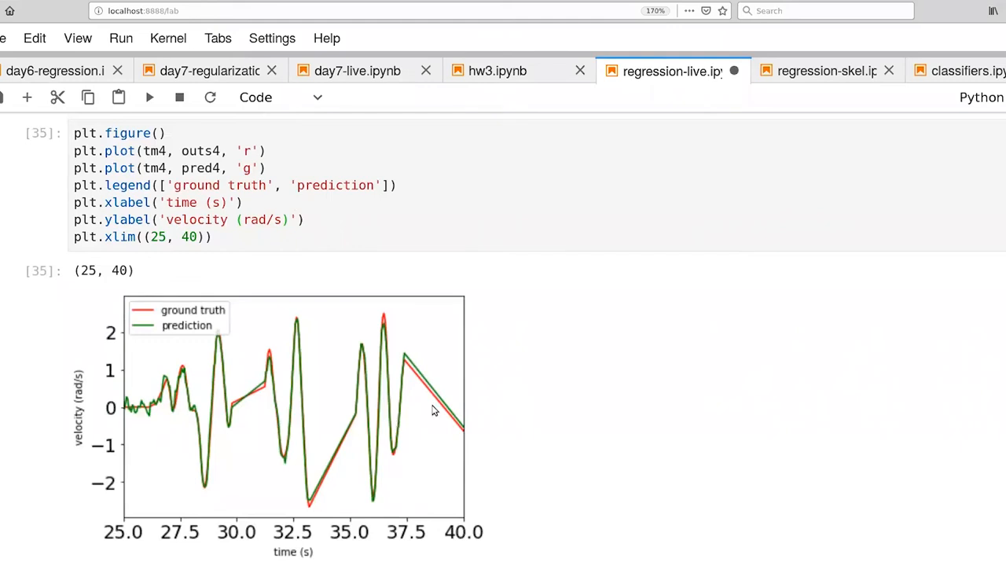
mouse_move(333, 447)
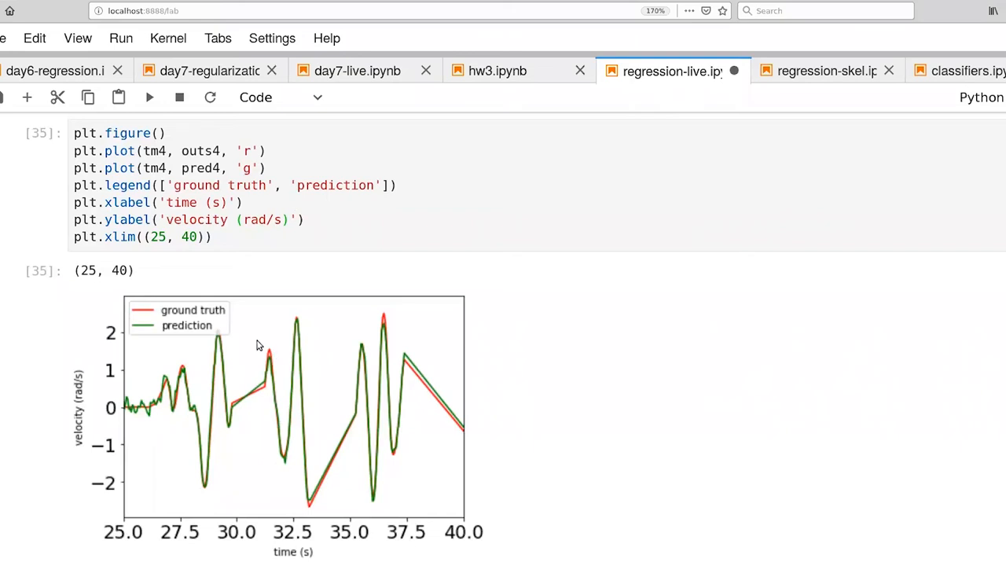
mouse_move(274, 364)
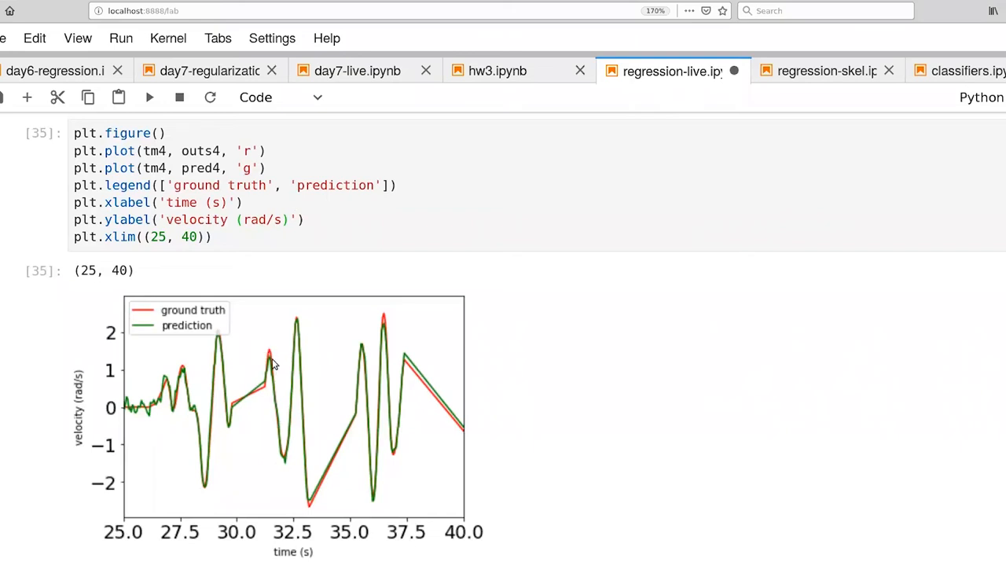
mouse_move(287, 464)
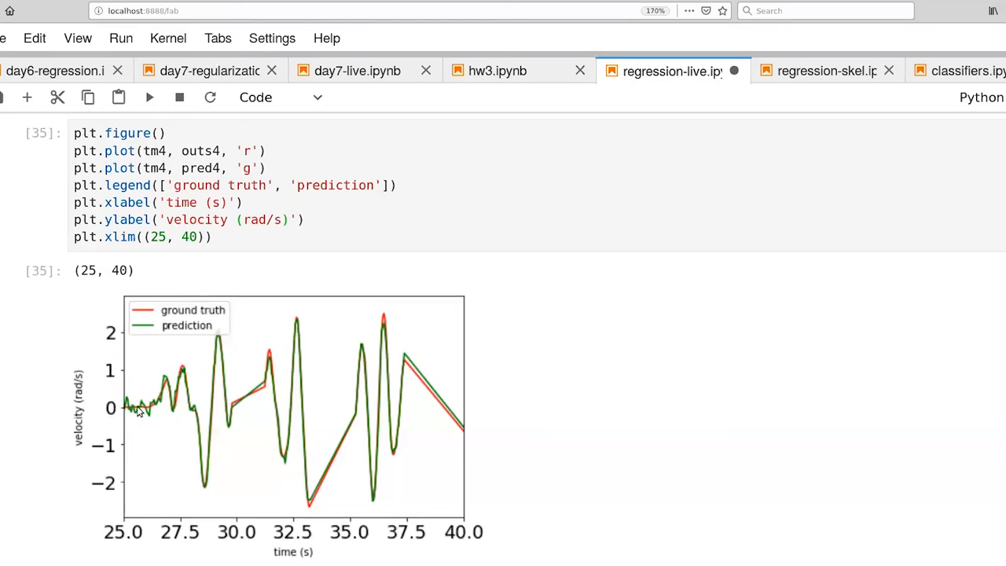
mouse_move(143, 408)
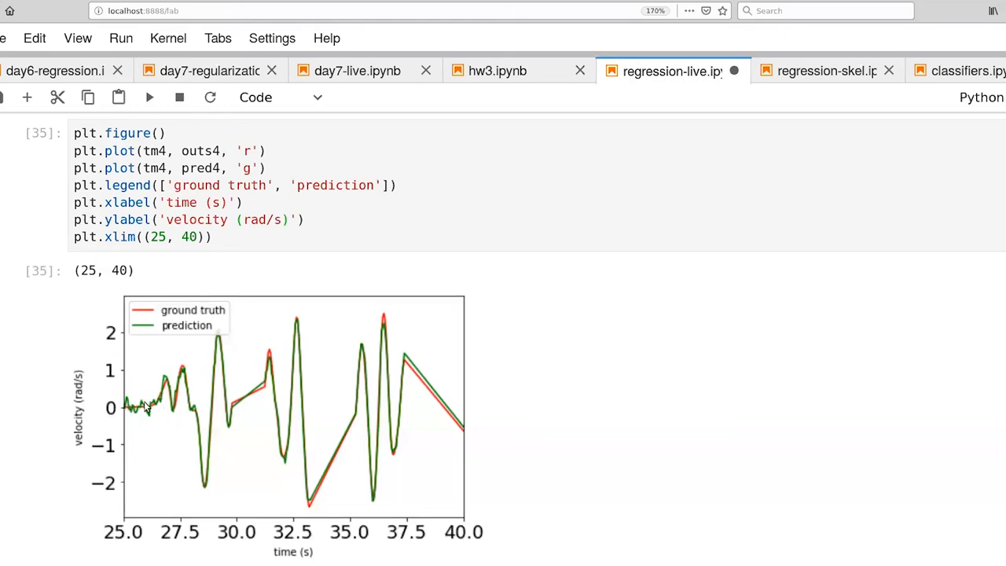
mouse_move(158, 408)
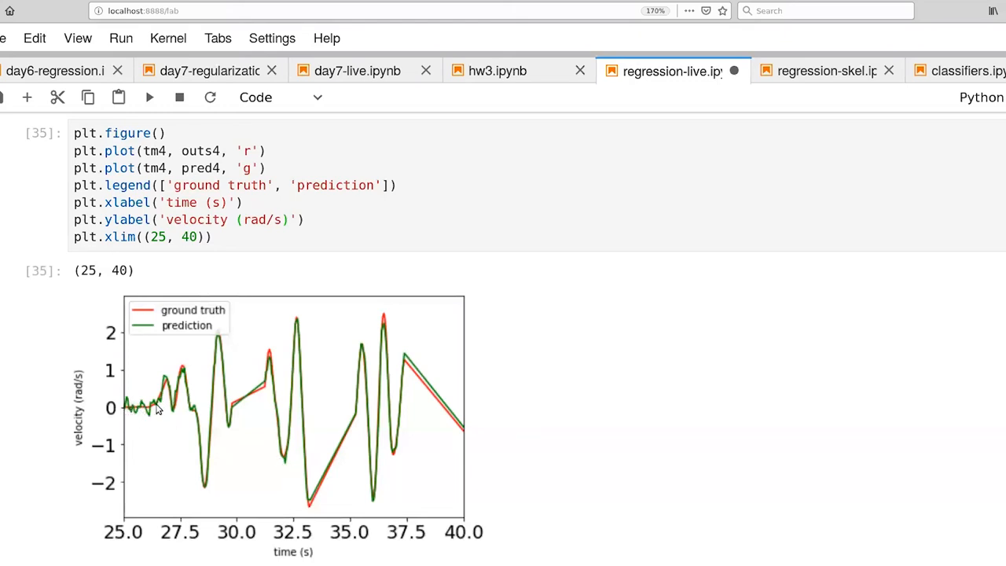
mouse_move(144, 417)
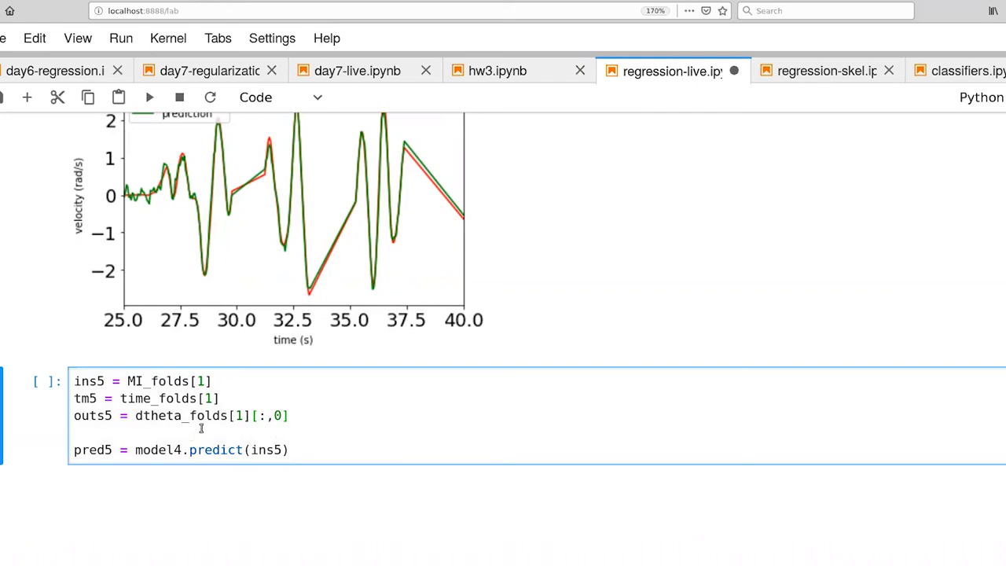
mouse_move(137, 411)
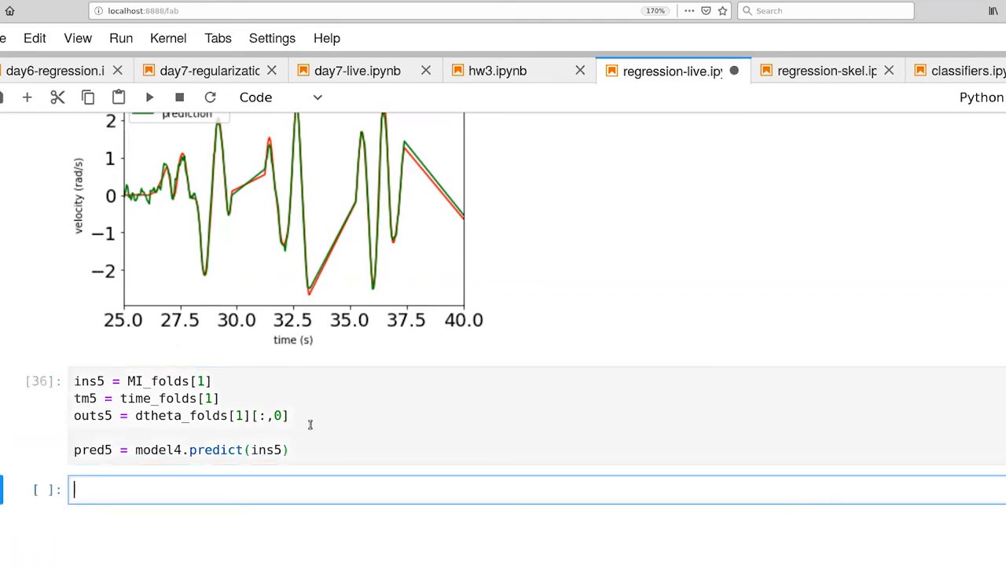
- Write my_eval(outs4, pred4) for the training-fold velocity errors, about 9.11 degrees
type("my_eval")
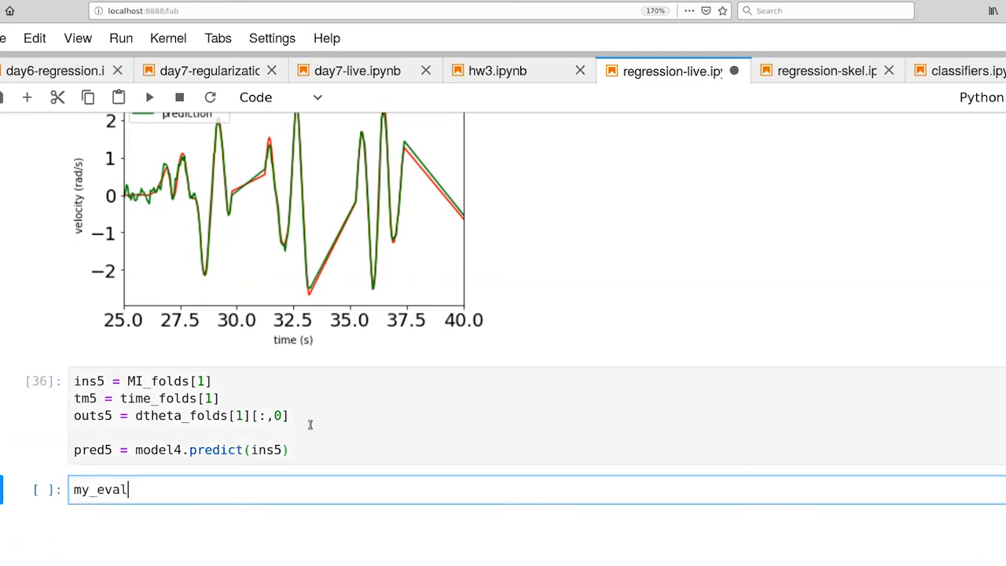
type("()")
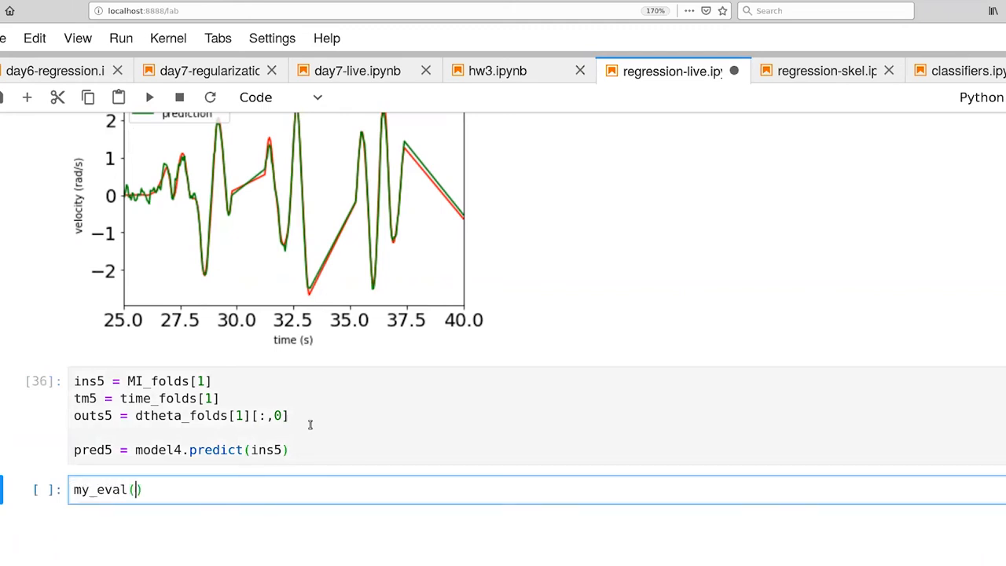
type("out")
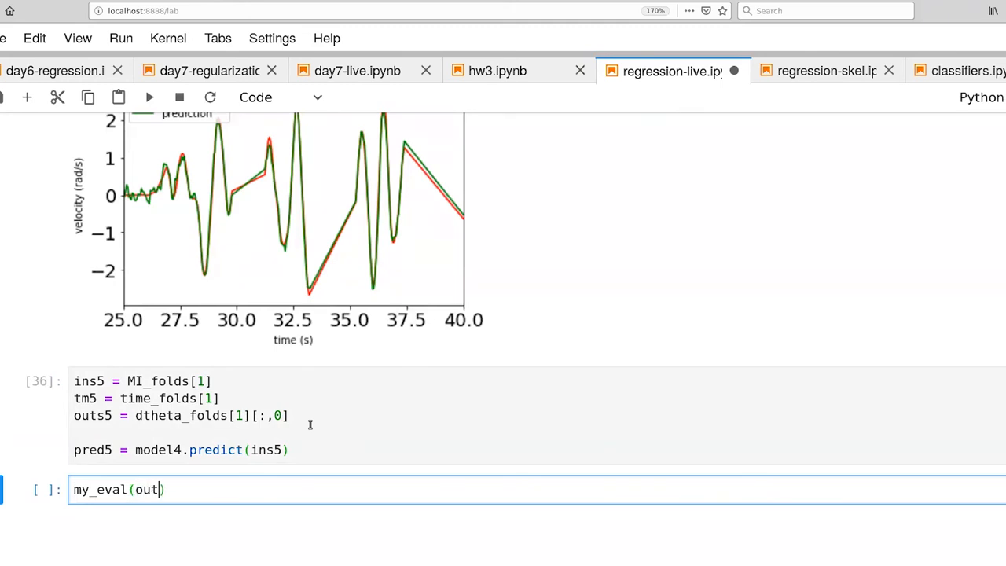
type("4,")
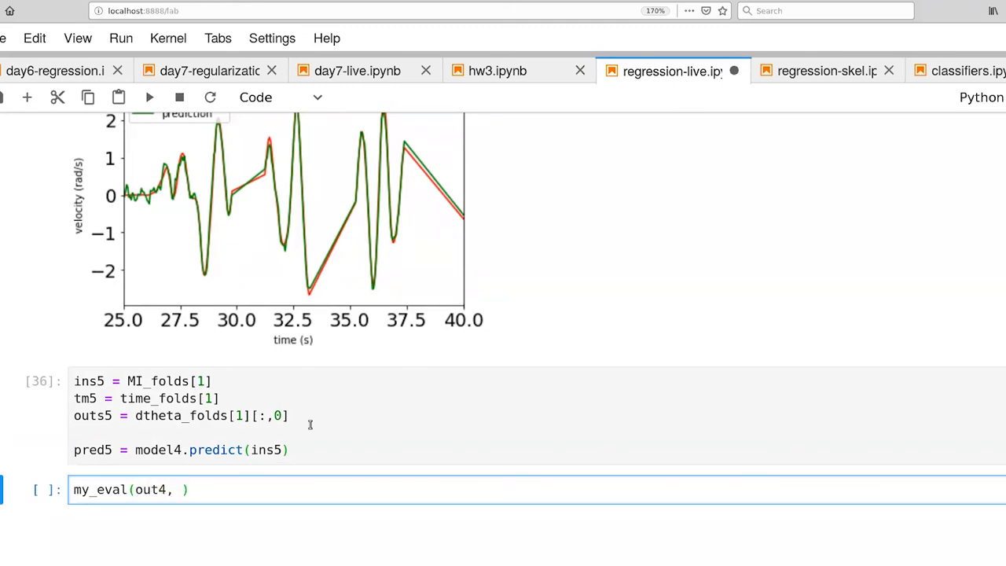
type("pred4")
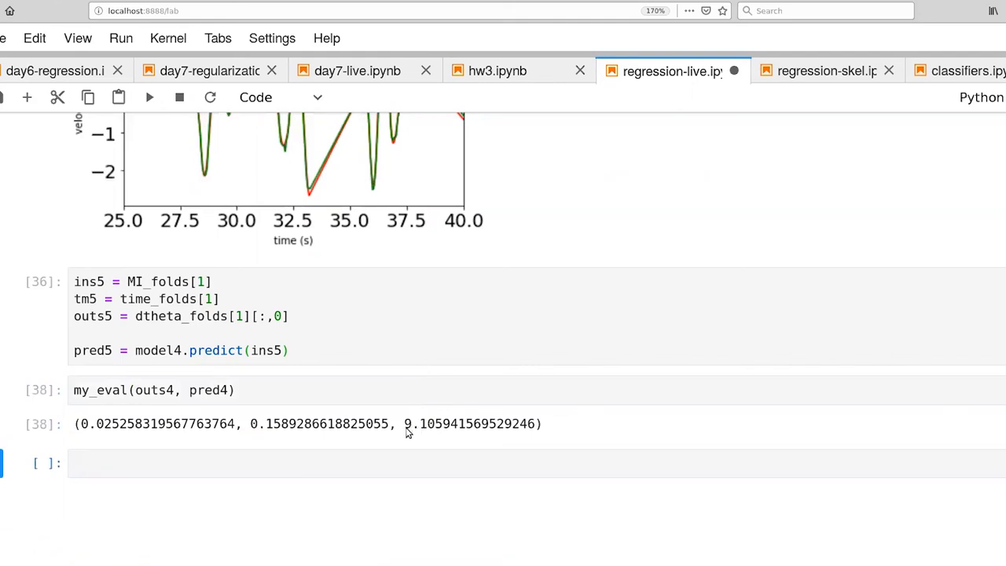
mouse_move(389, 433)
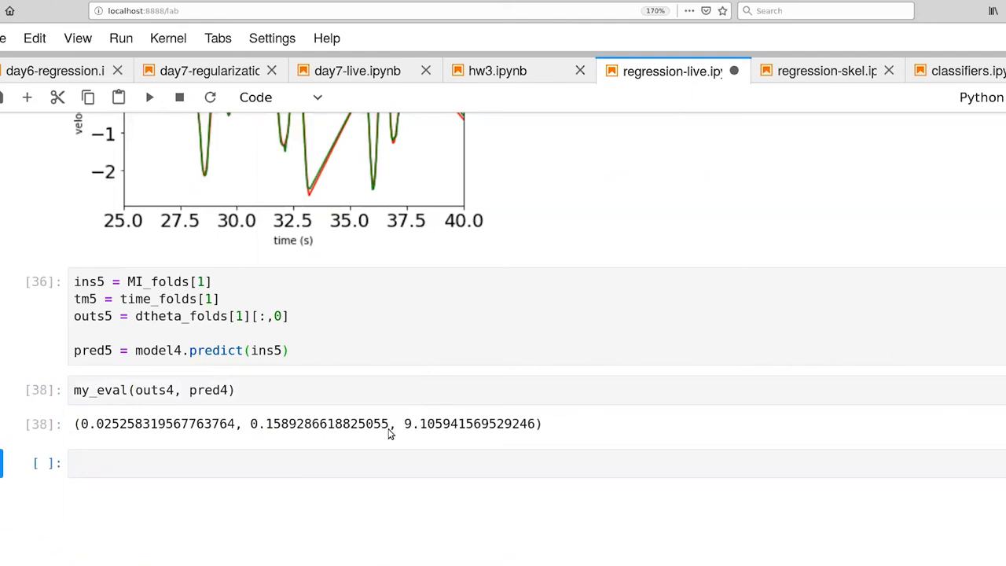
- Enter my_eval(outs5, pred5) in the empty cell, giving about 48.74 degrees error
left_click(220, 462)
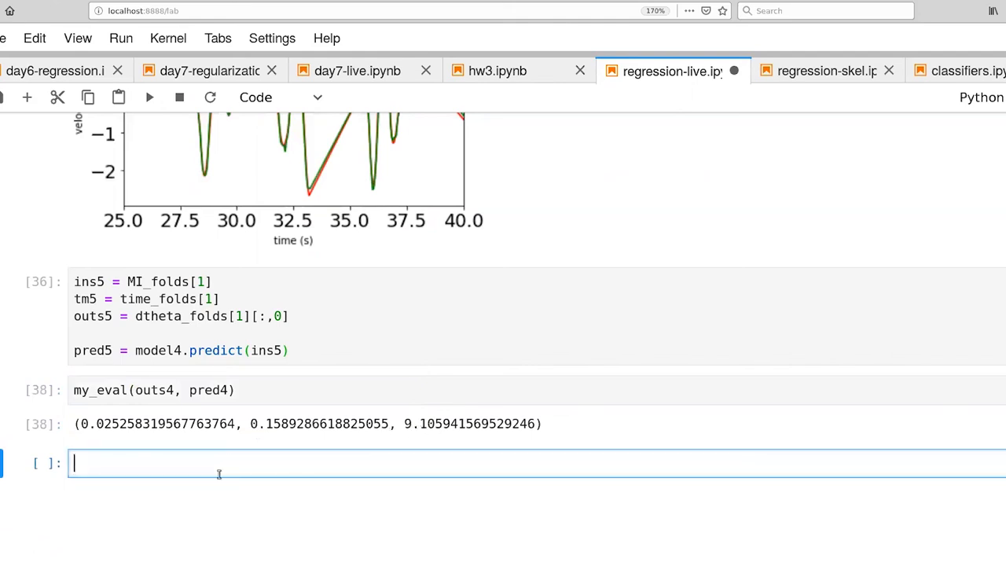
mouse_move(134, 433)
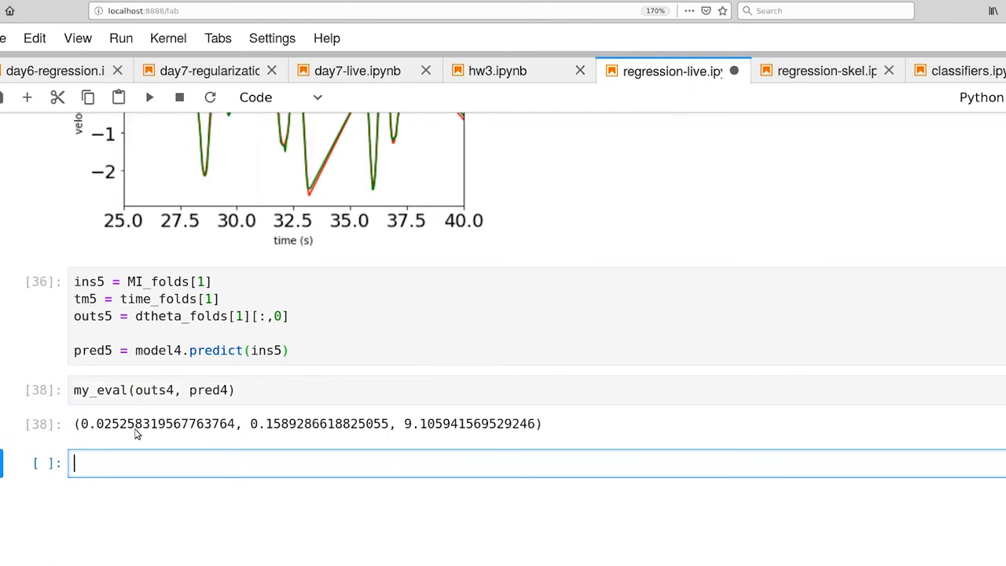
type("my_e")
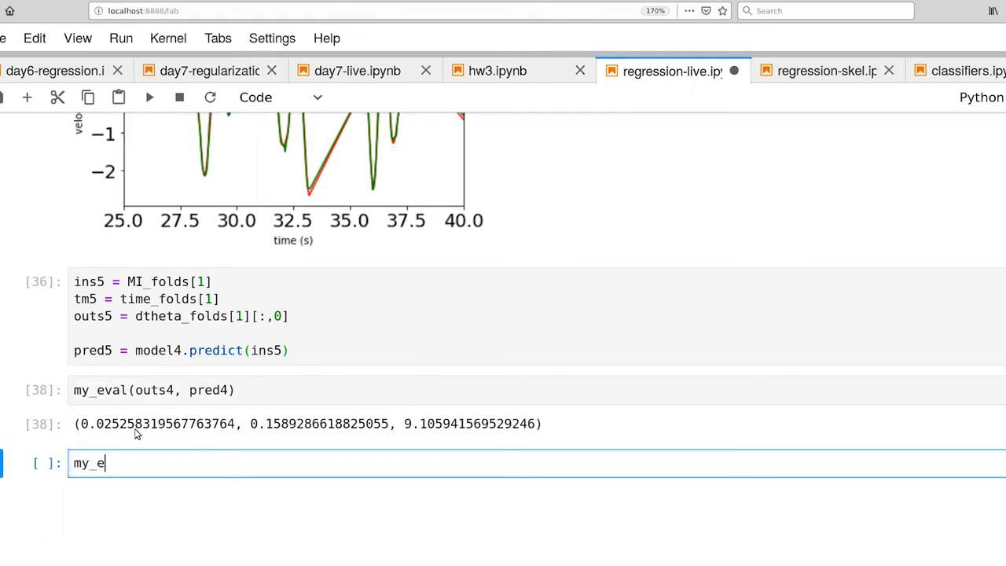
type("val(")
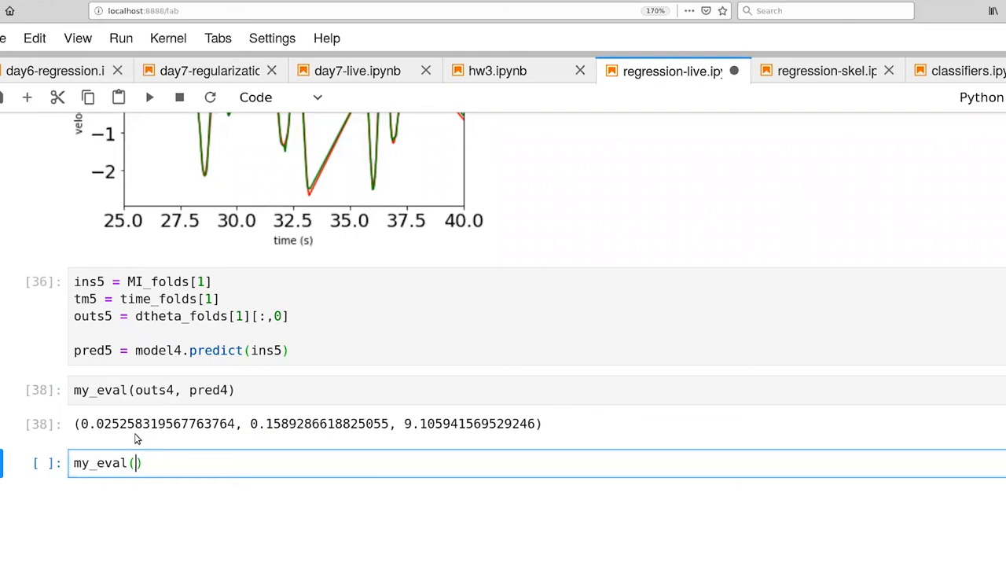
type("outs5, pred5")
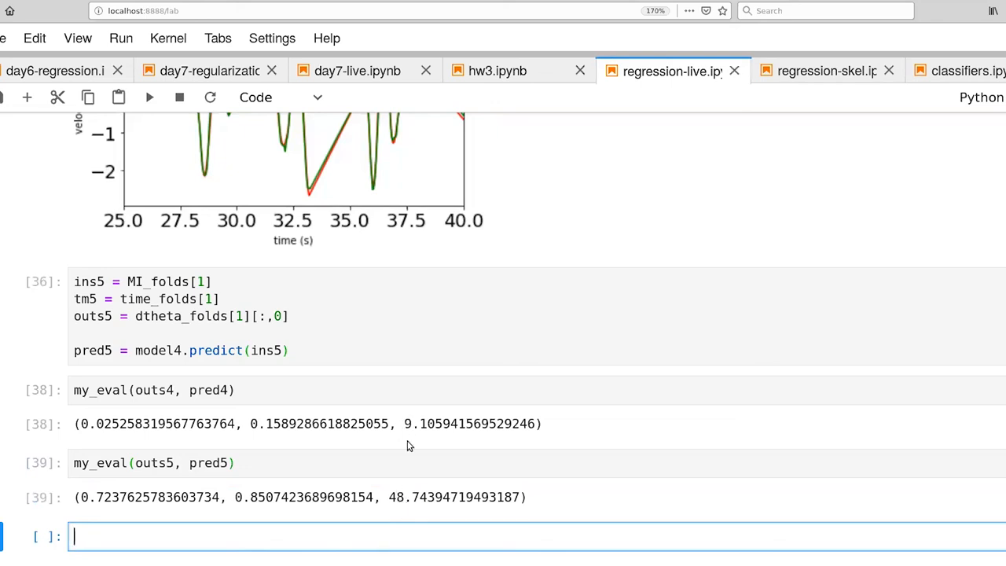
mouse_move(402, 494)
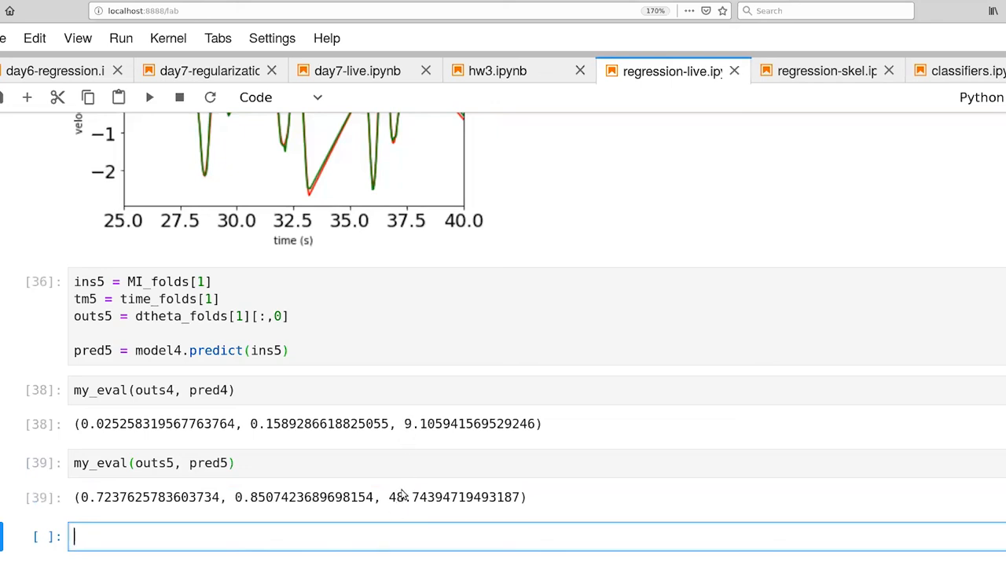
mouse_move(406, 504)
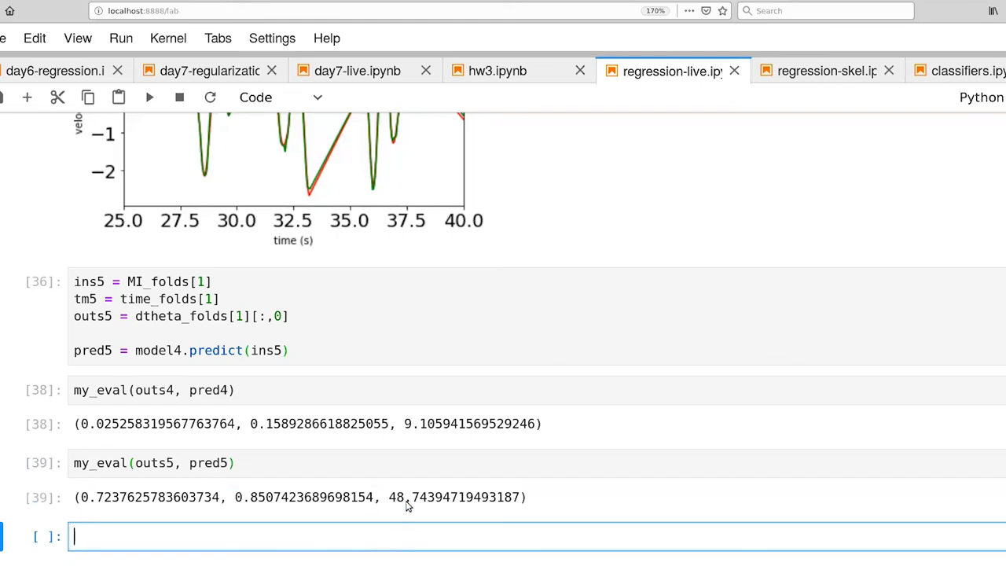
mouse_move(407, 509)
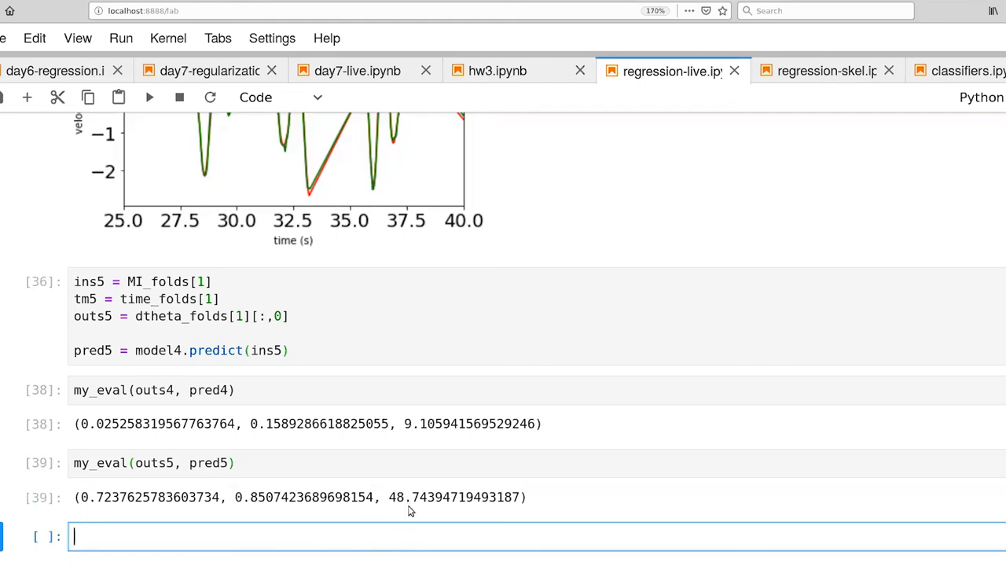
mouse_move(410, 527)
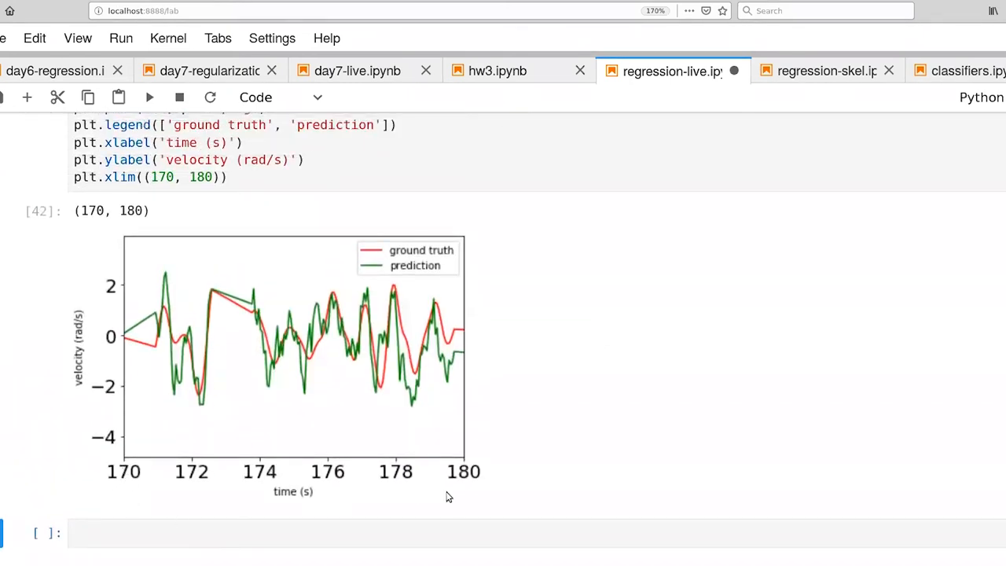
mouse_move(304, 447)
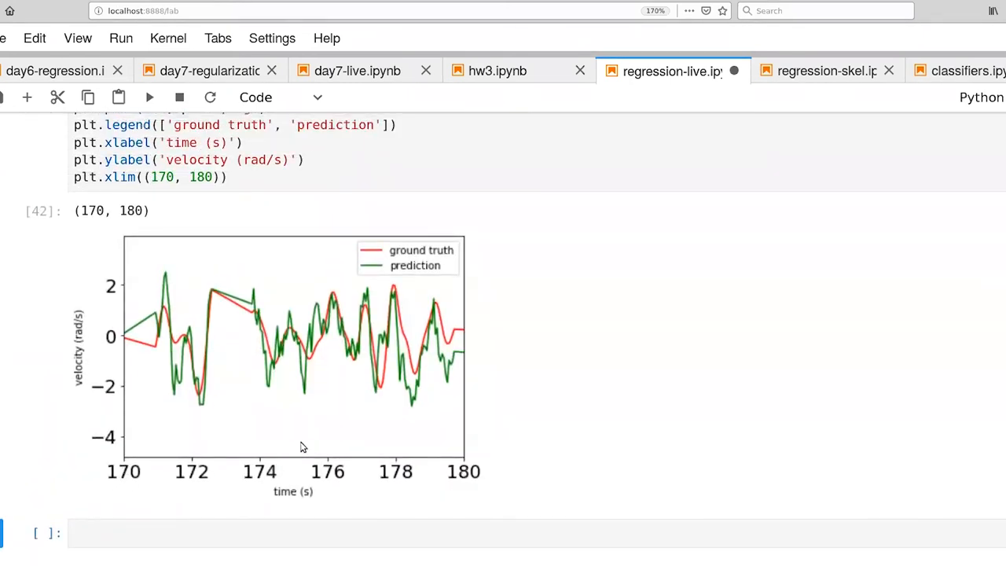
mouse_move(228, 441)
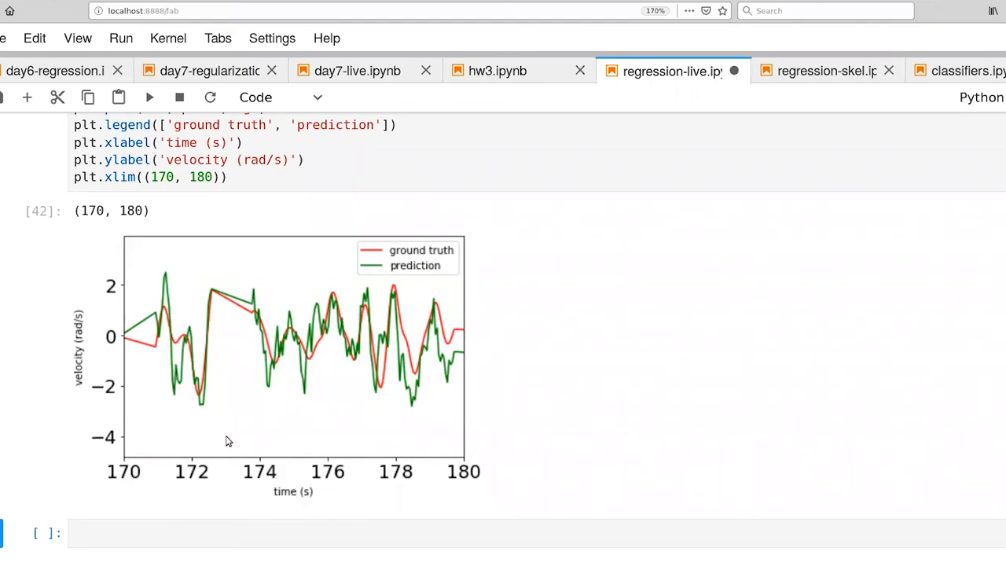
mouse_move(265, 394)
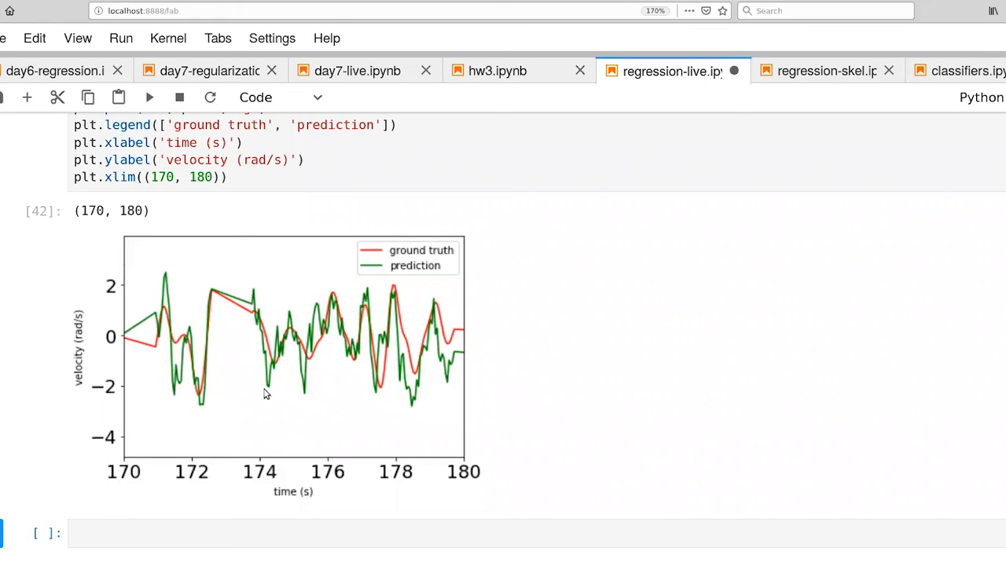
mouse_move(320, 430)
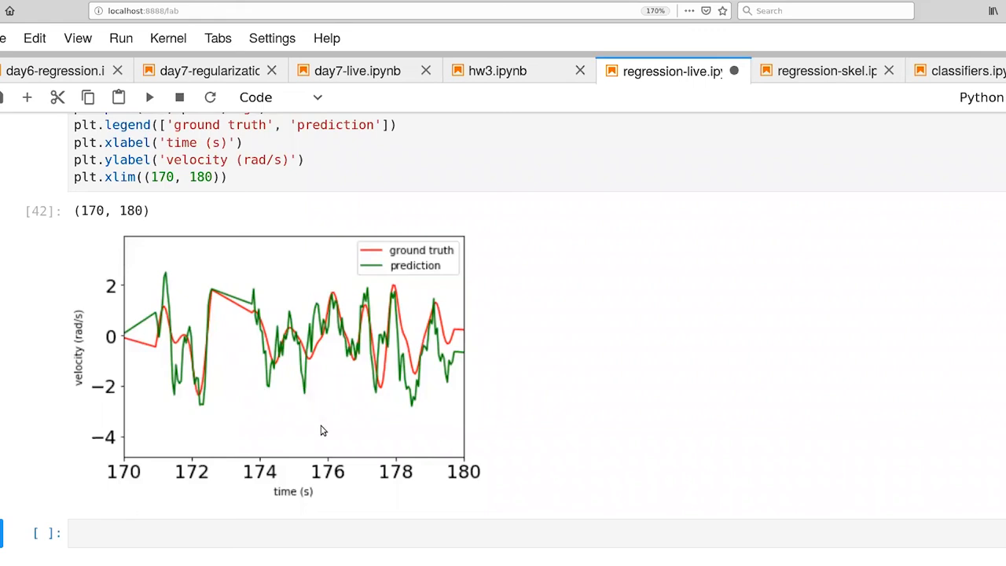
mouse_move(338, 440)
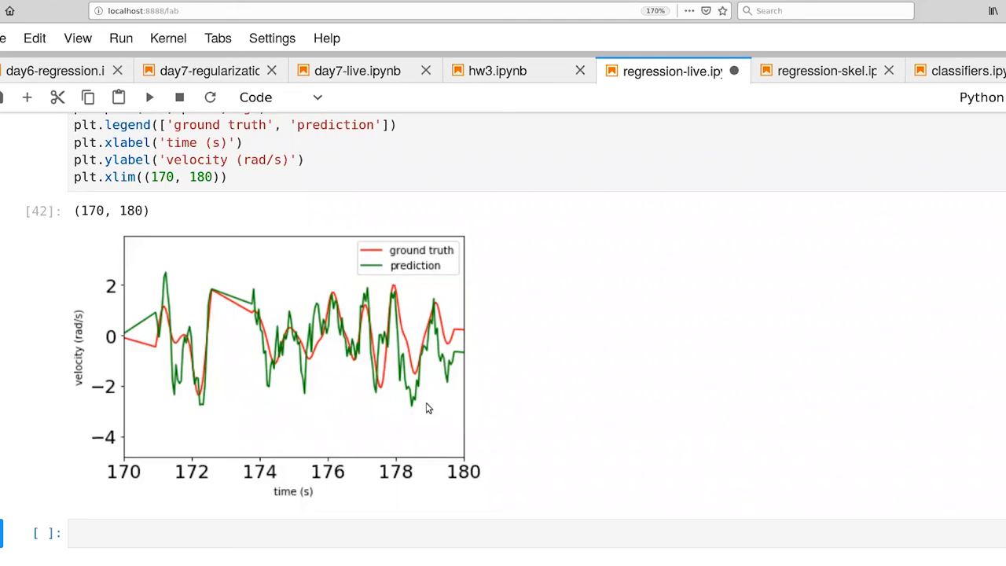
mouse_move(454, 465)
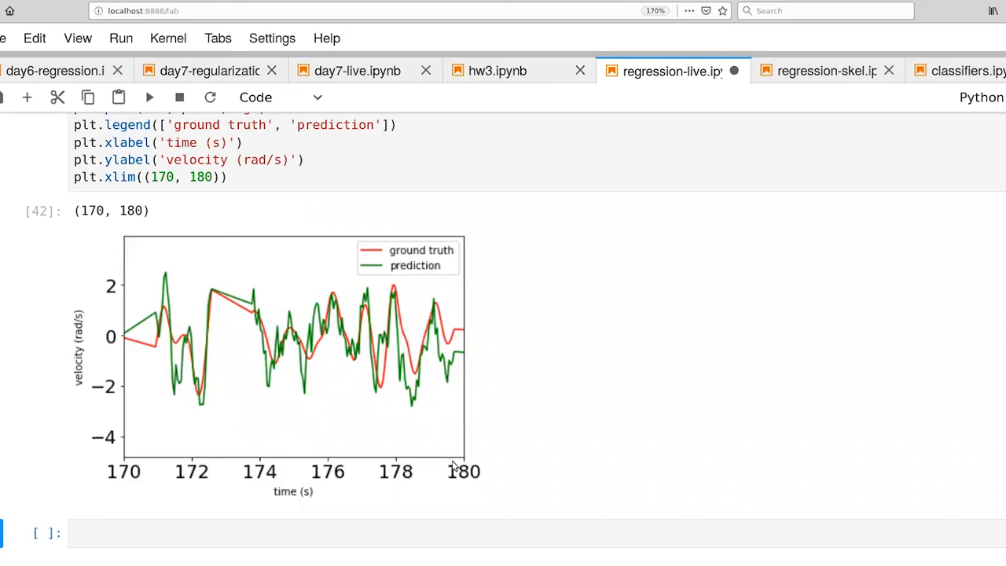
mouse_move(532, 421)
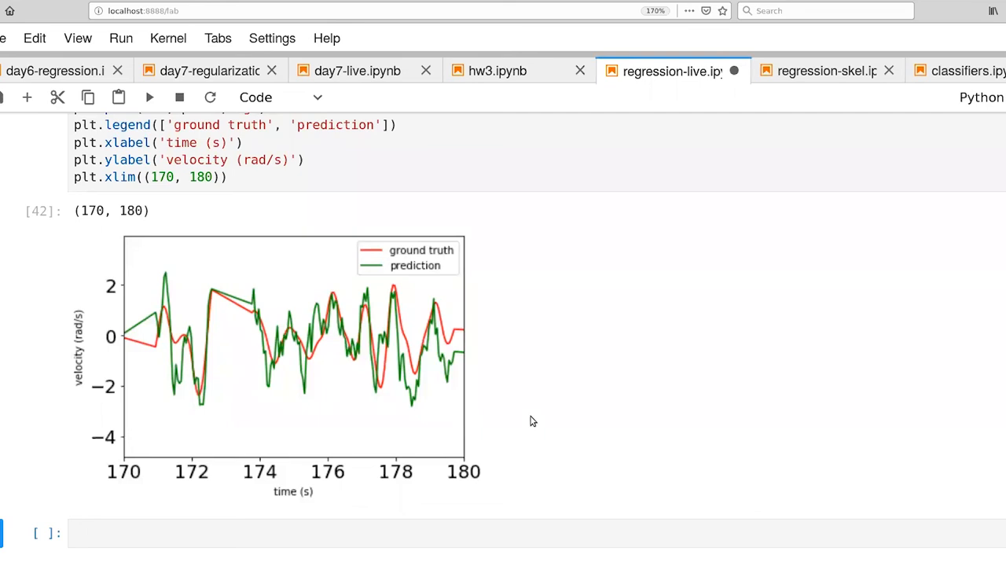